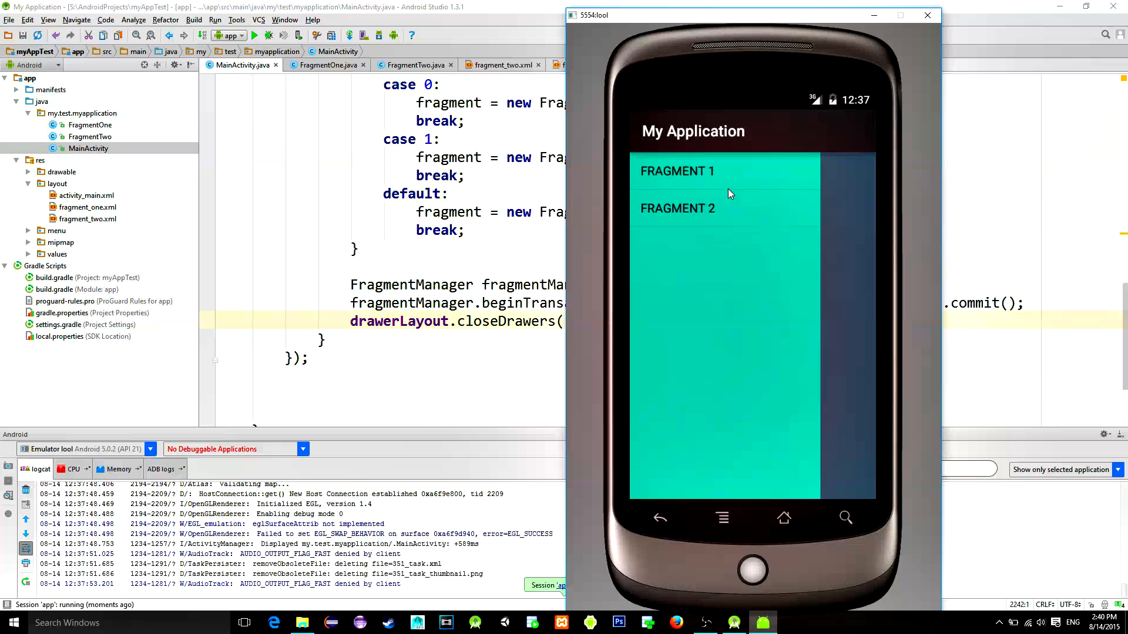
Open the app build.gradle showing the appcompat-v7:22.2.0 compile dependency
click(675, 171)
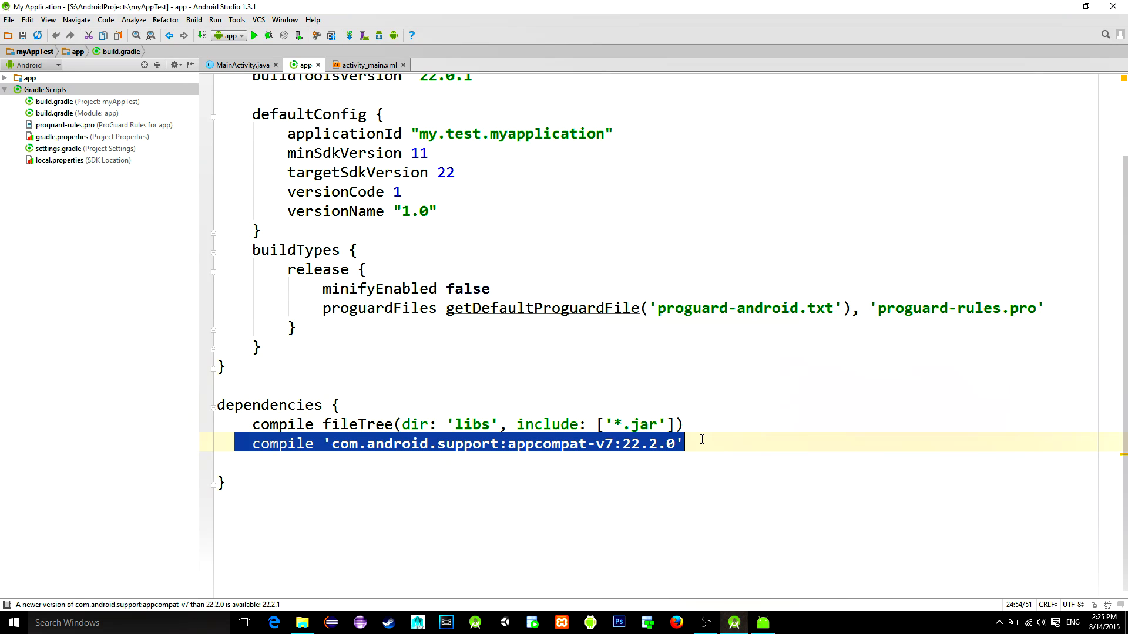
mouse_move(244, 64)
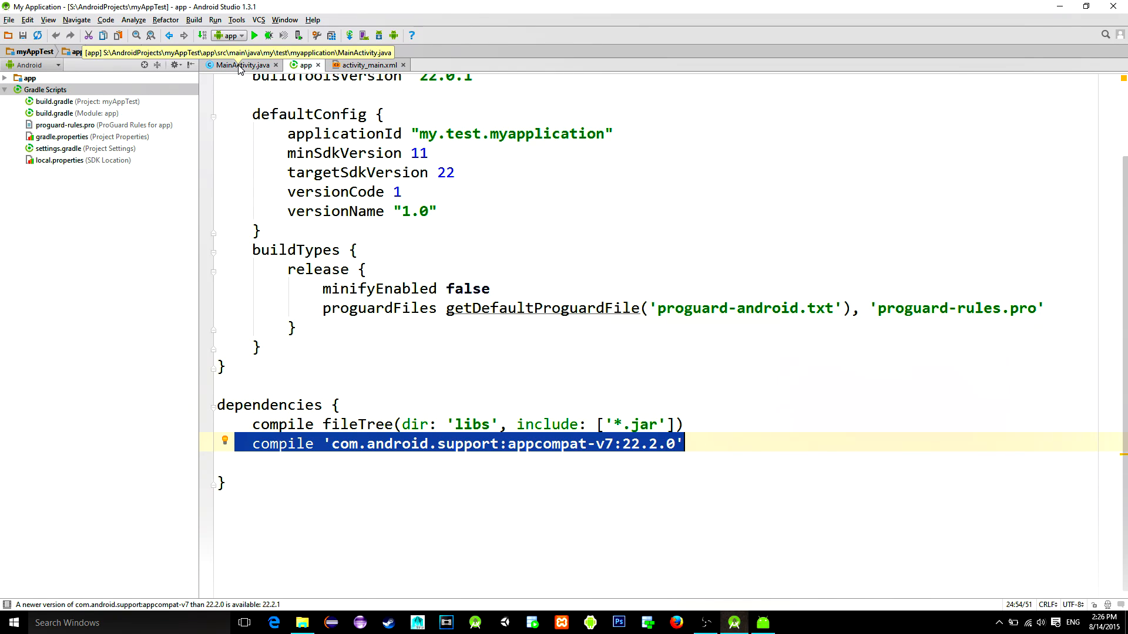
Place a DrawerLayout custom view into activity_main.xml and view its XML source
click(369, 65)
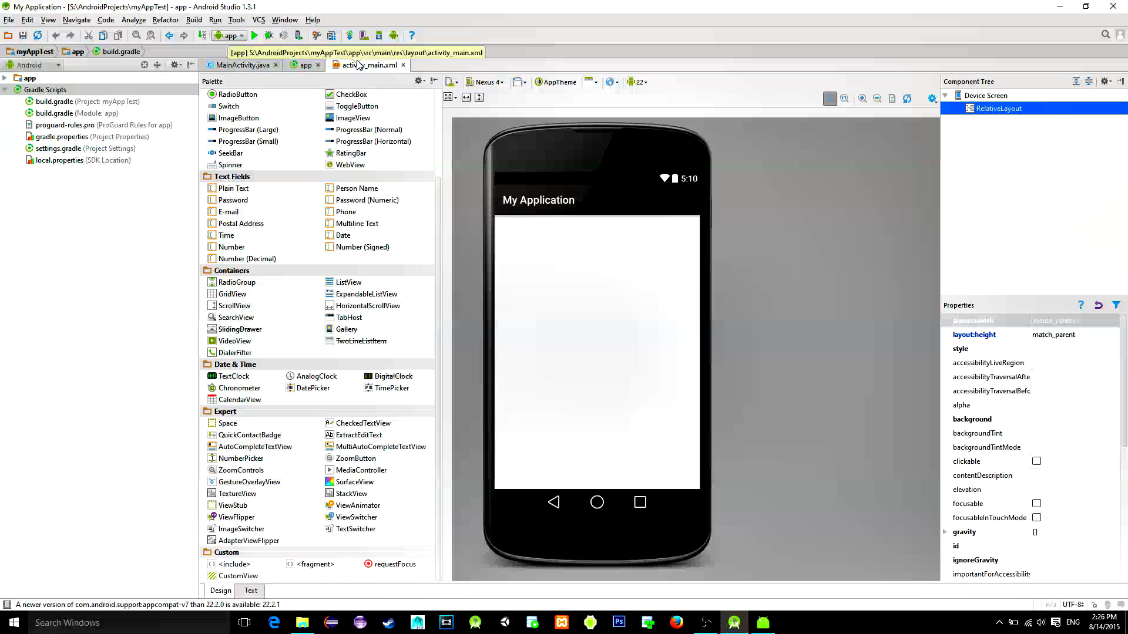
click(238, 575)
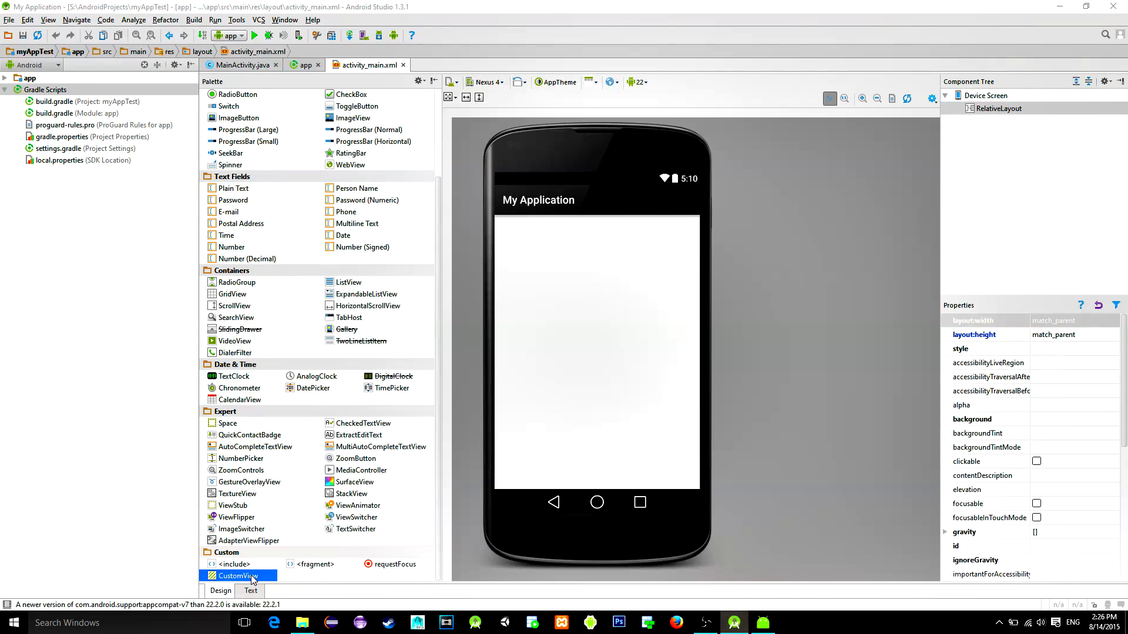
double_click(237, 575)
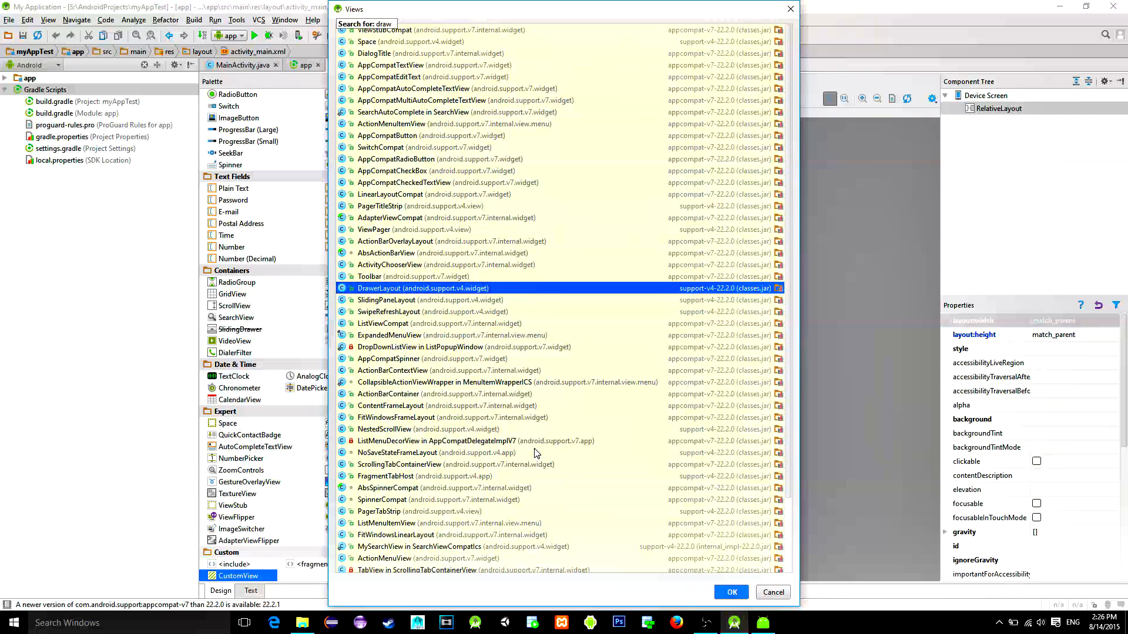
click(730, 592)
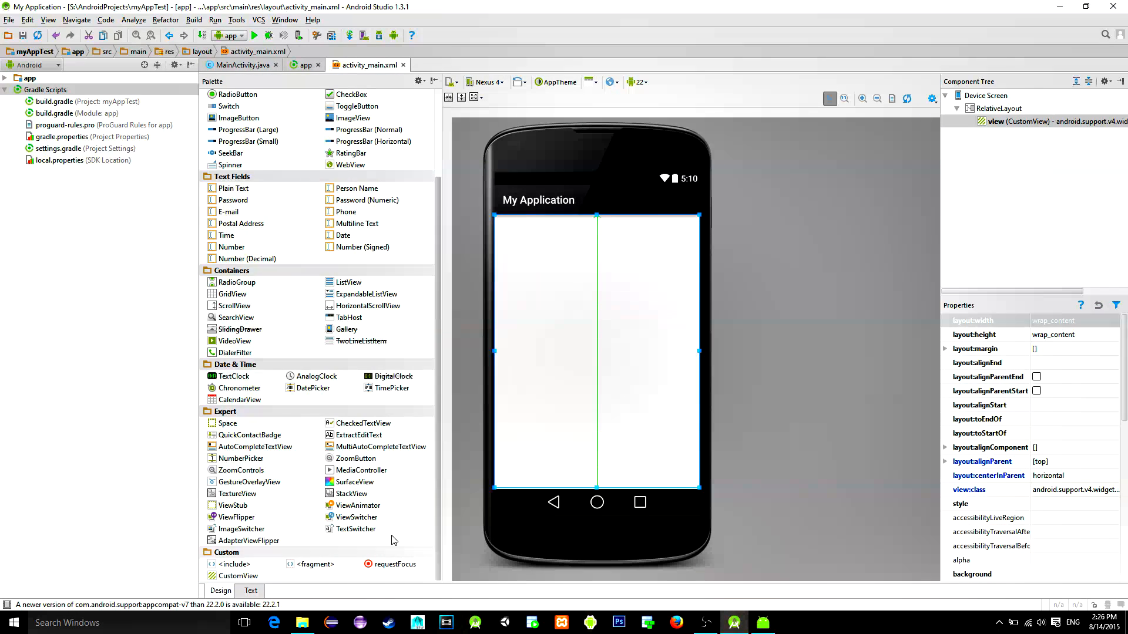
click(250, 590)
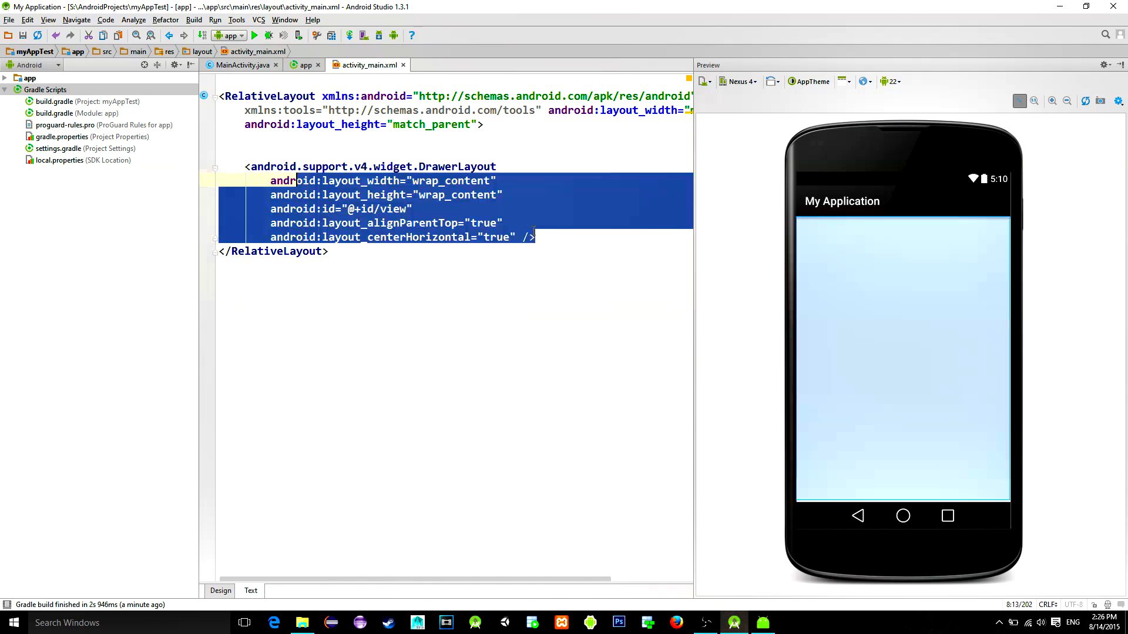
Make DrawerLayout the root around RelativeLayout, match_parent sized, id @+id/drawerLayout
key(Delete)
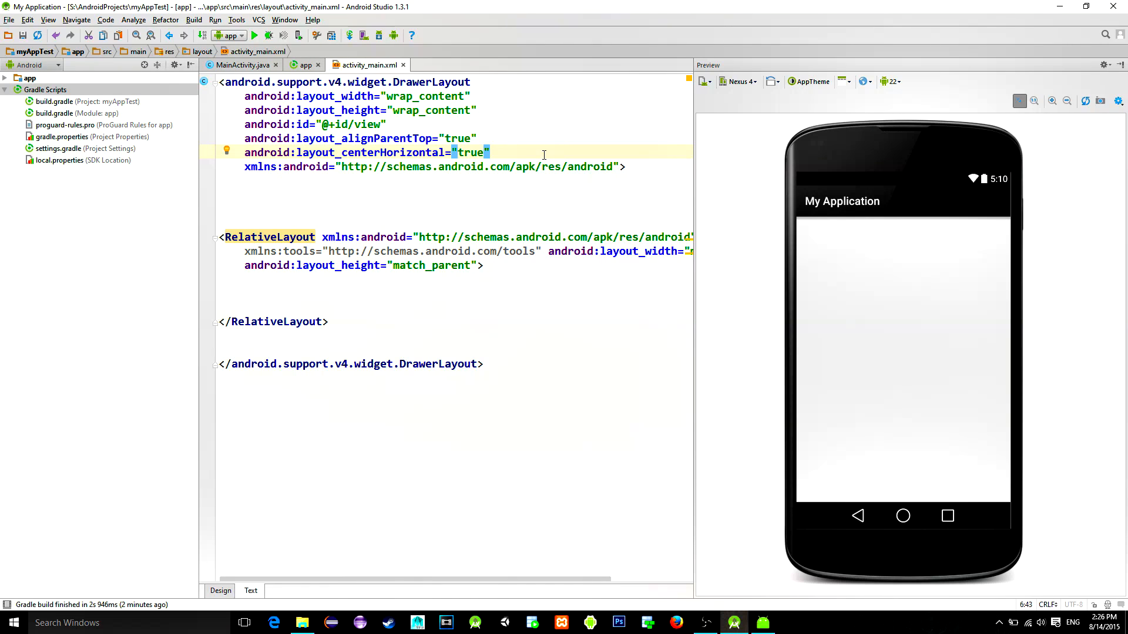
text(match_pa)
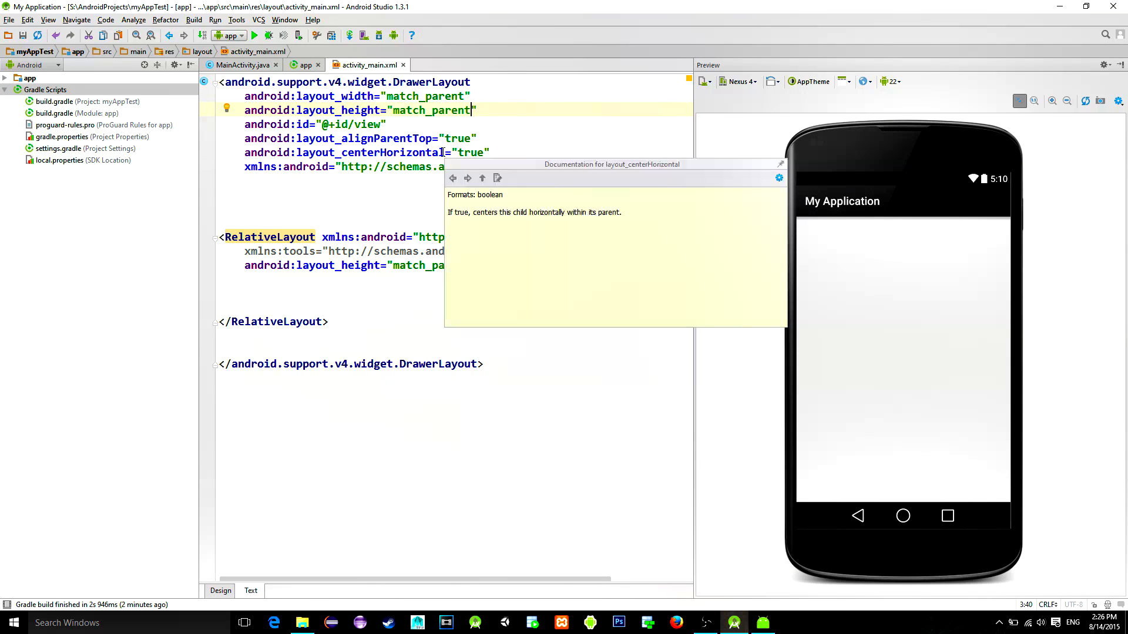
text(drawerL)
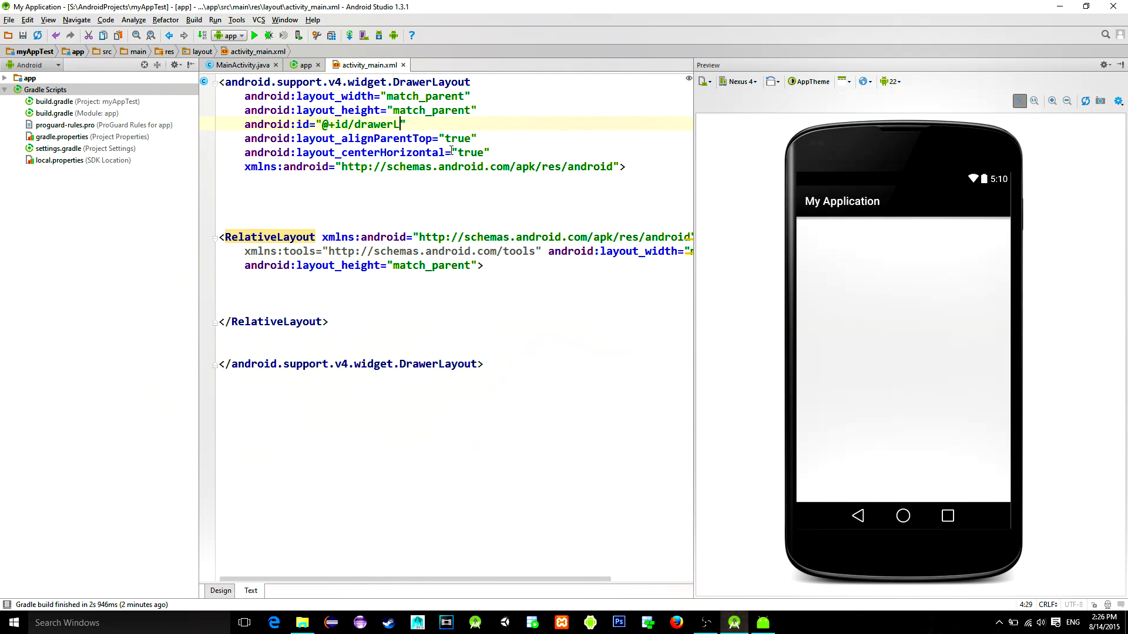
text(ayout)
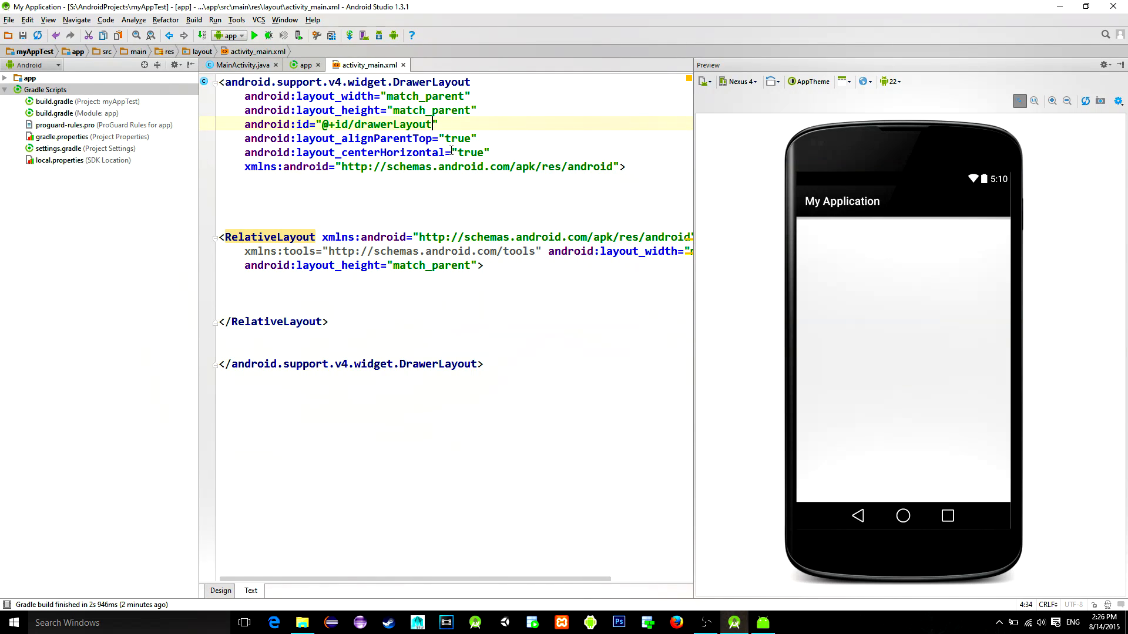
Add a centred TextView and a ListView 250dp wide and match_parent tall
click(542, 305)
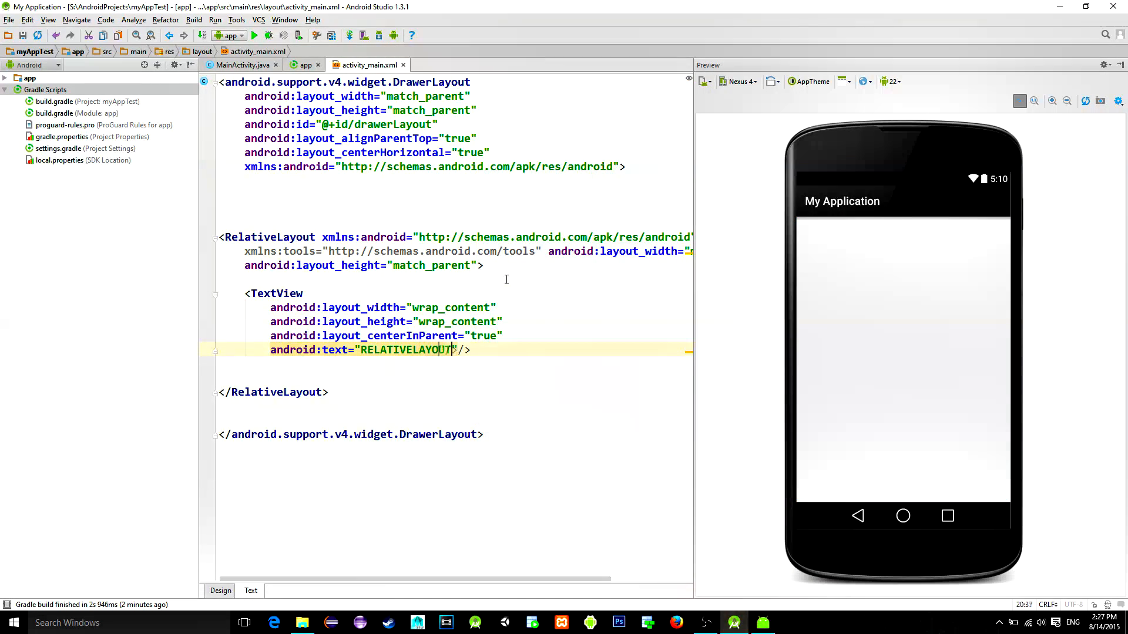
text(<ListView)
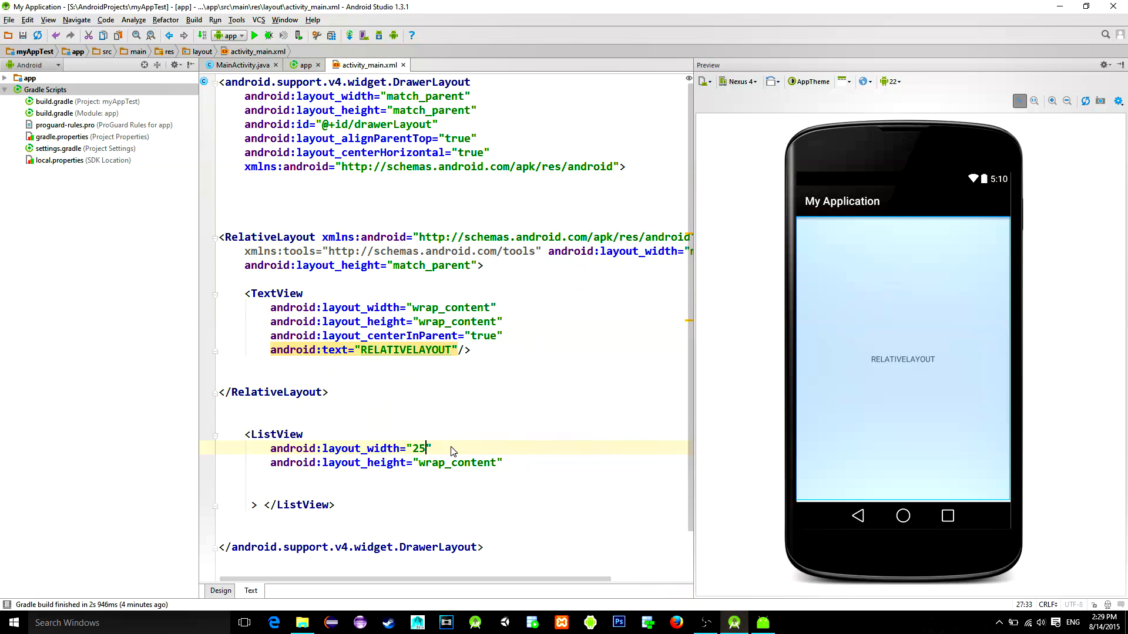
text(0dp)
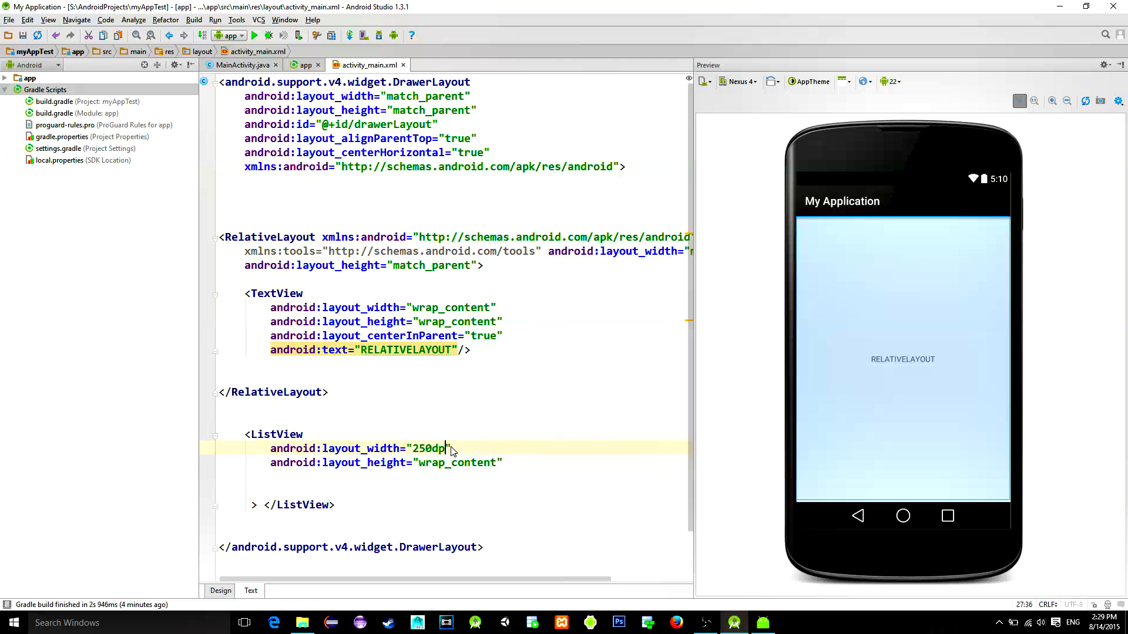
click(432, 462)
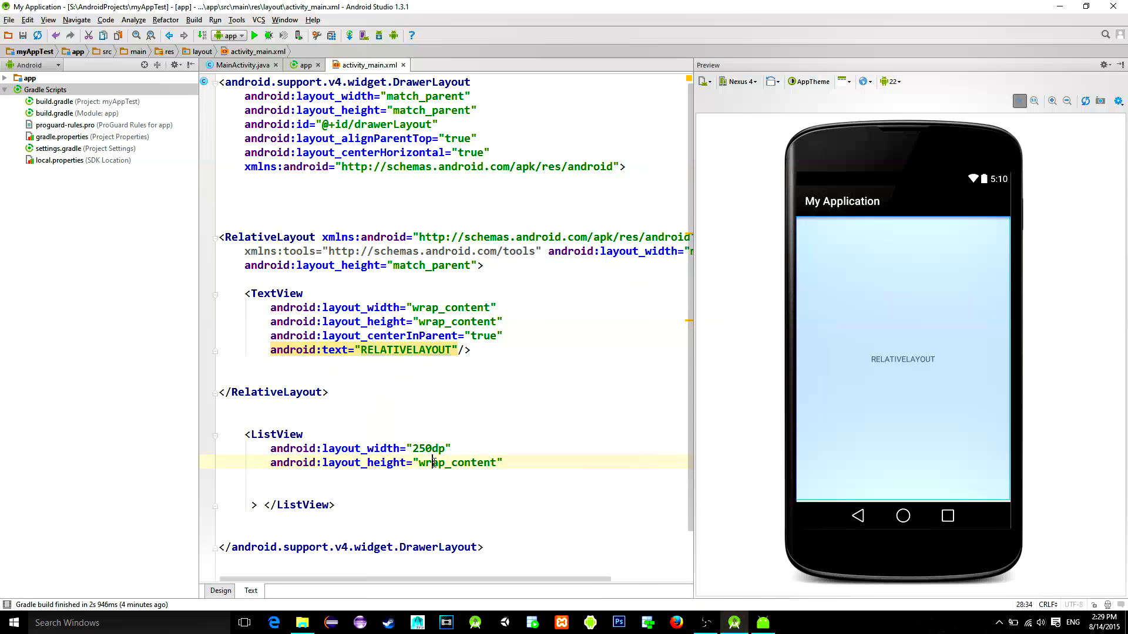
double_click(458, 463)
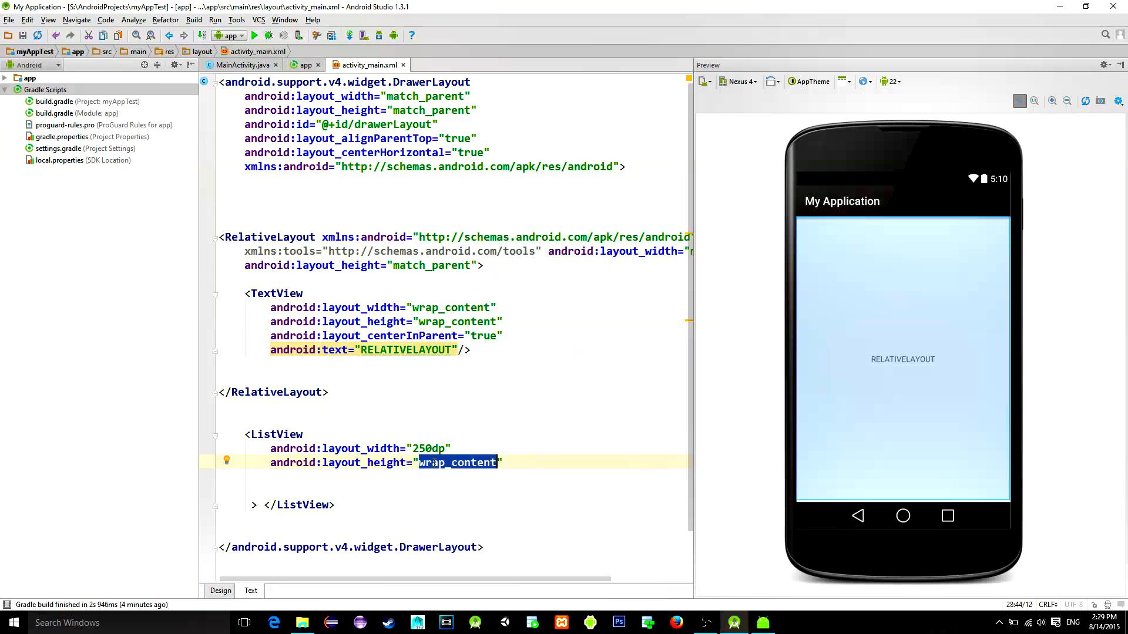
text(match_pa)
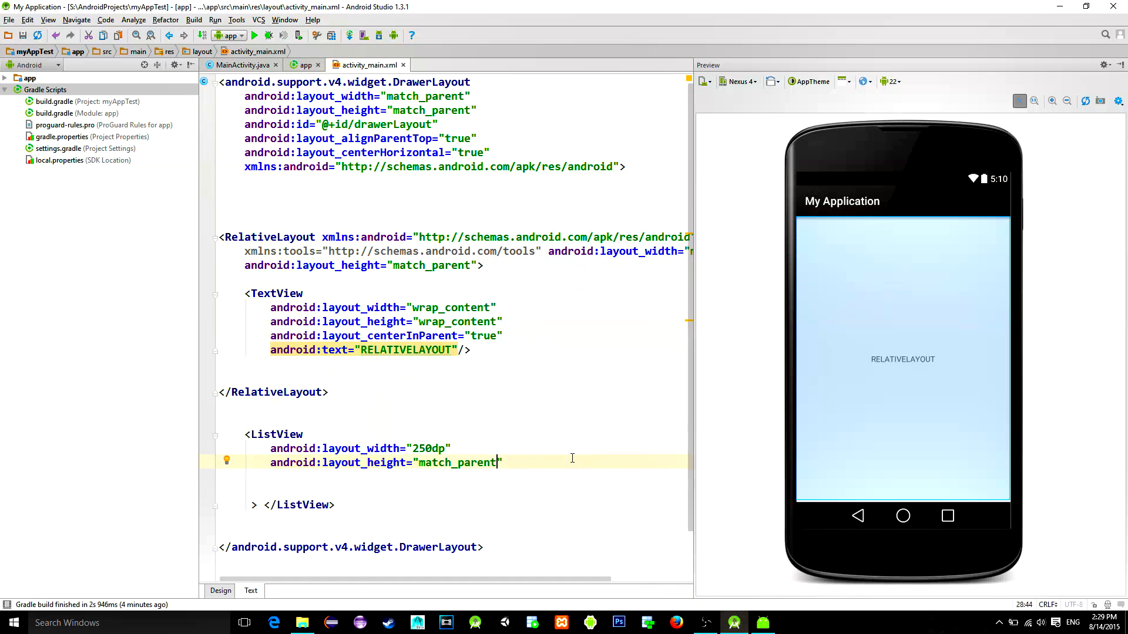
Give the ListView left gravity and id listview, and RelativeLayout id relativeLayout
text(g)
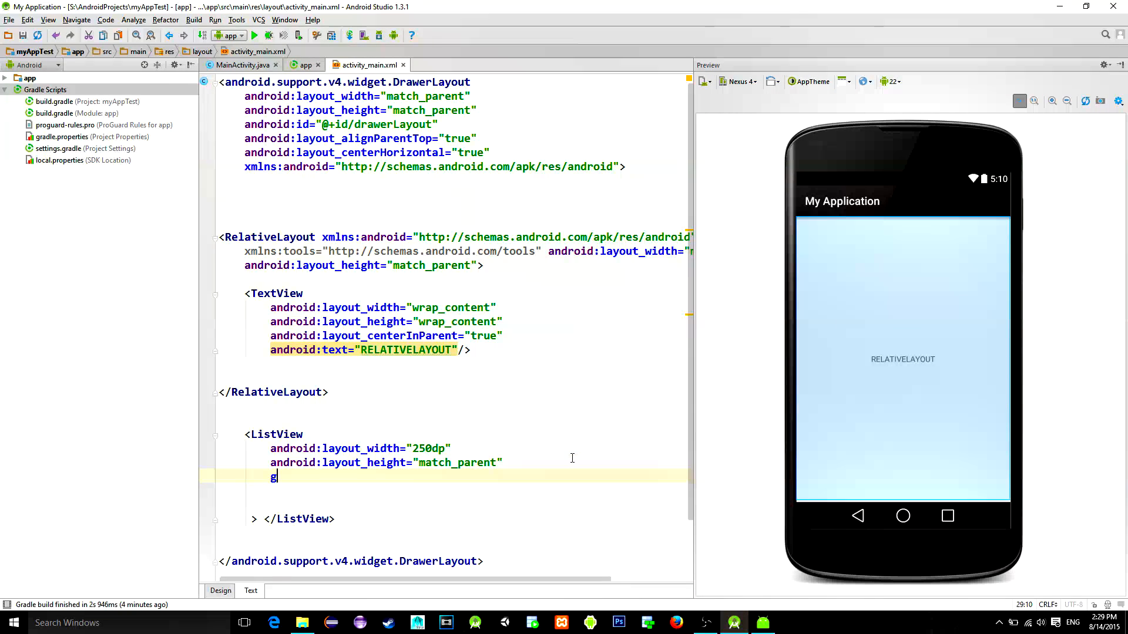
key(Backspace)
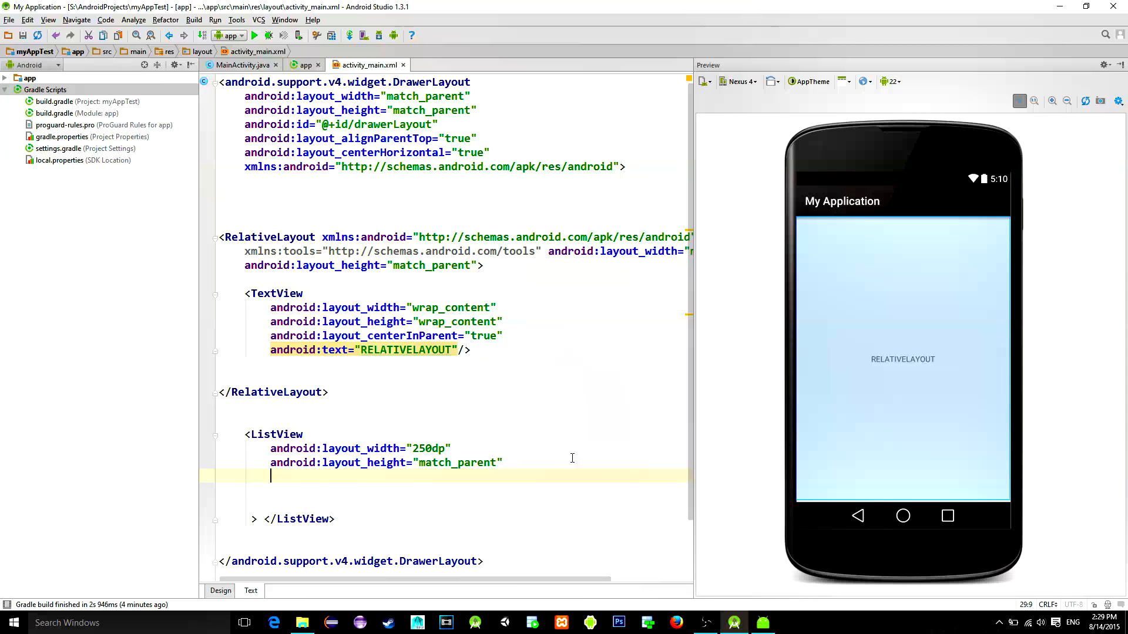
text(android:layout_gravity="left)
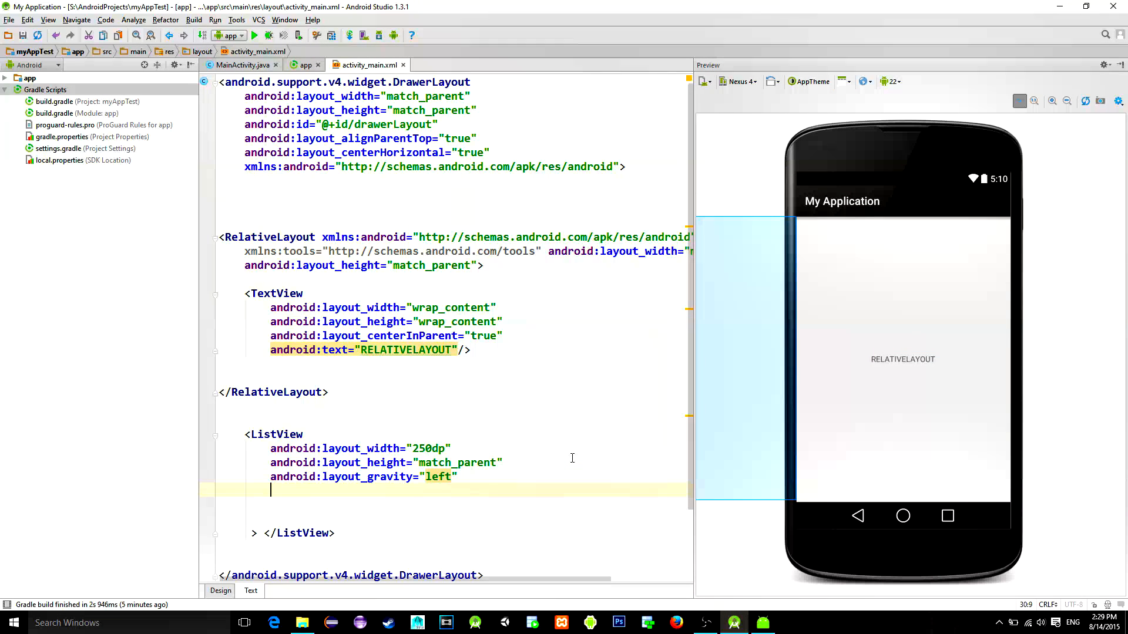
text(android:id="@+id/)
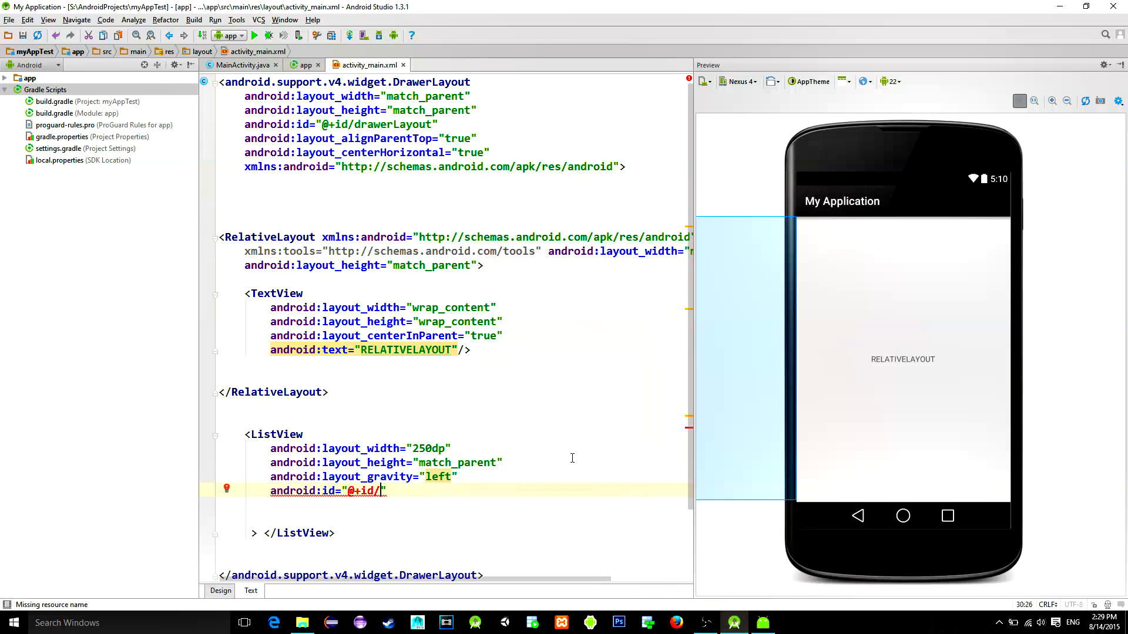
text(listview)
text(i>)
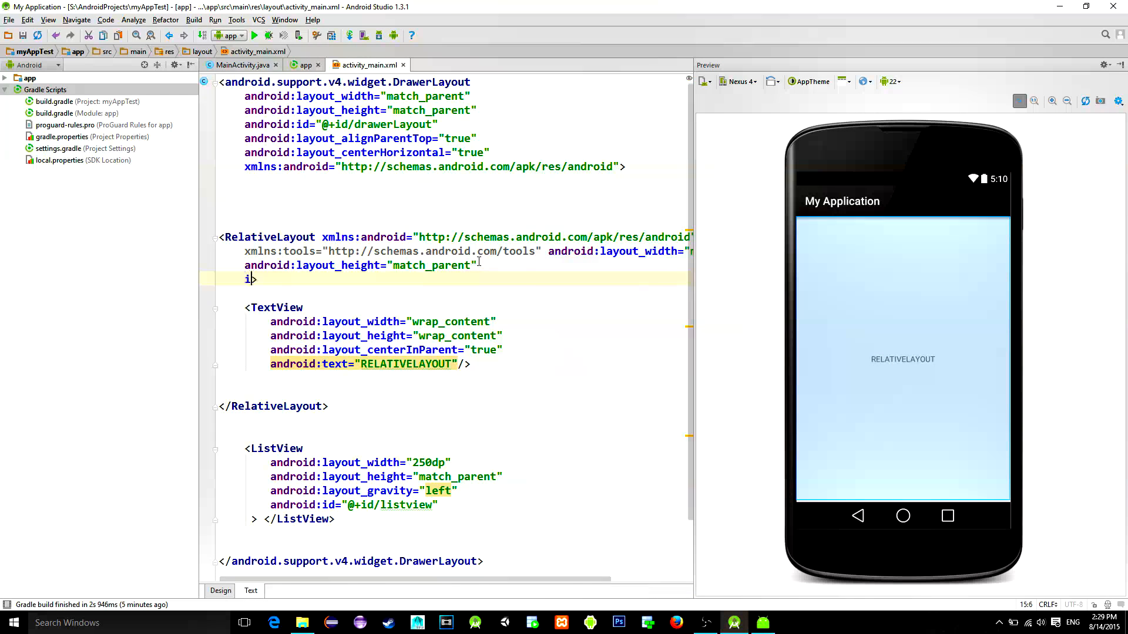
text(android:id="@+id/relativ")
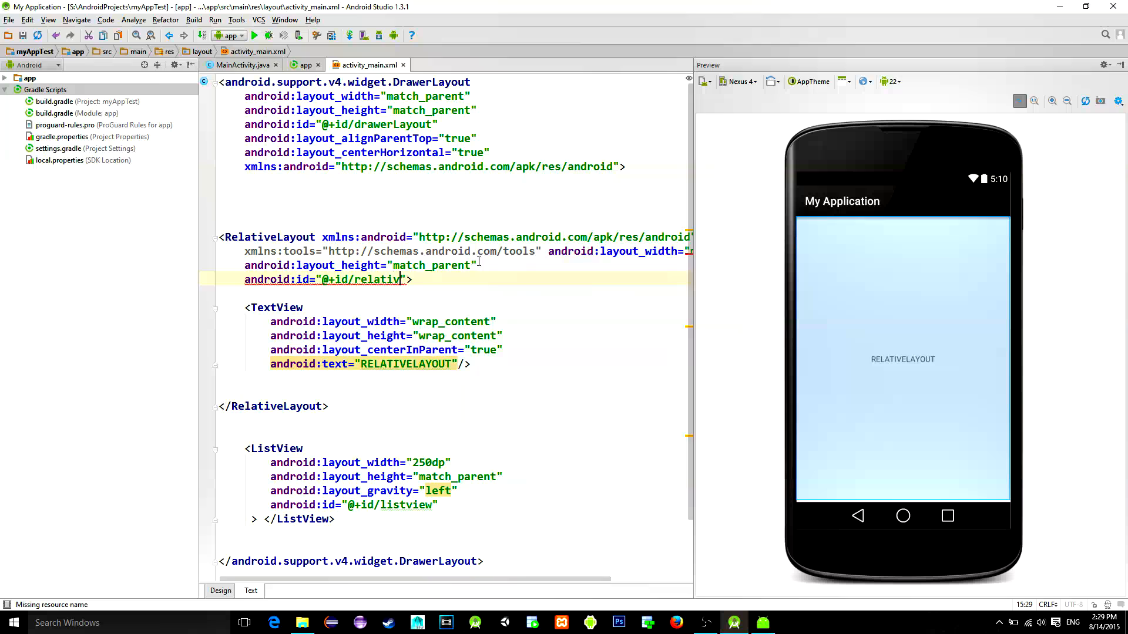
text(eLayout)
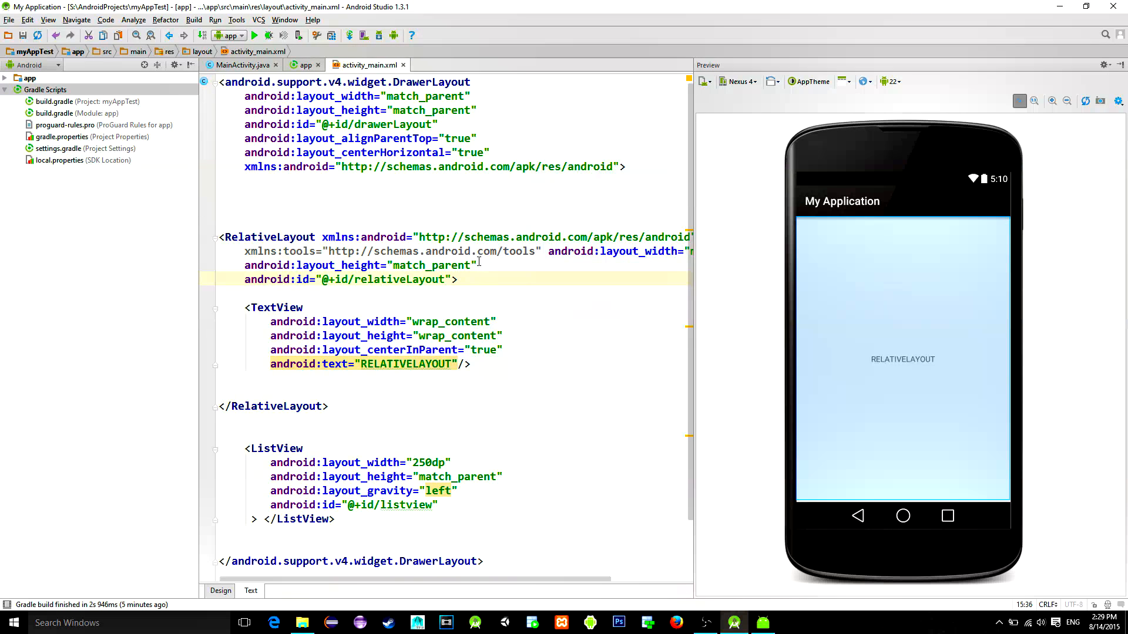
click(353, 476)
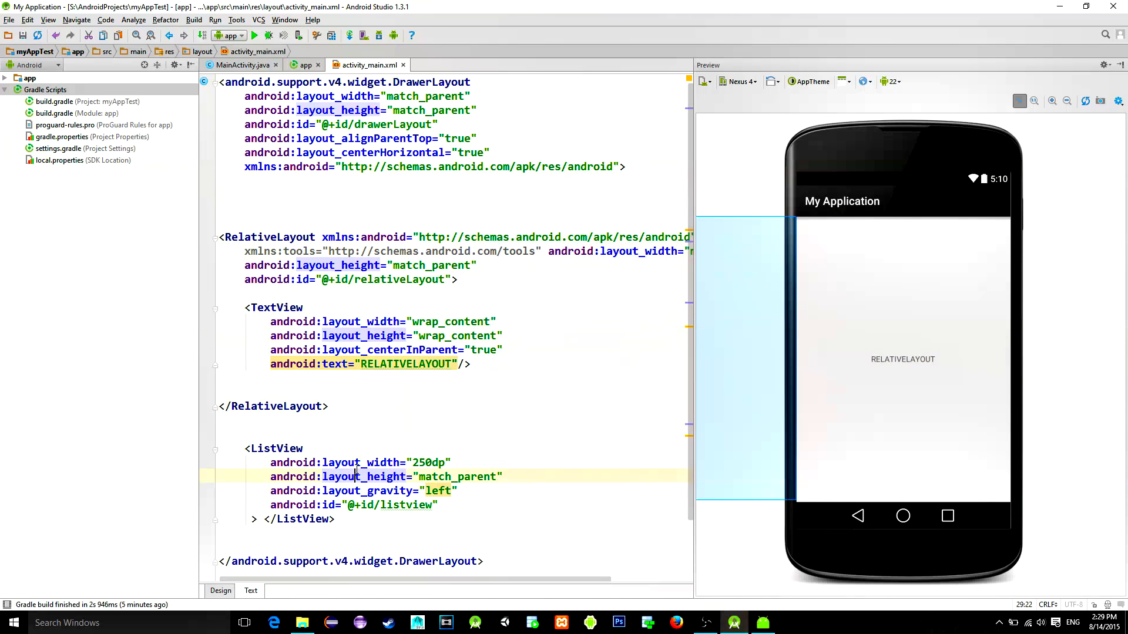
mouse_move(242, 64)
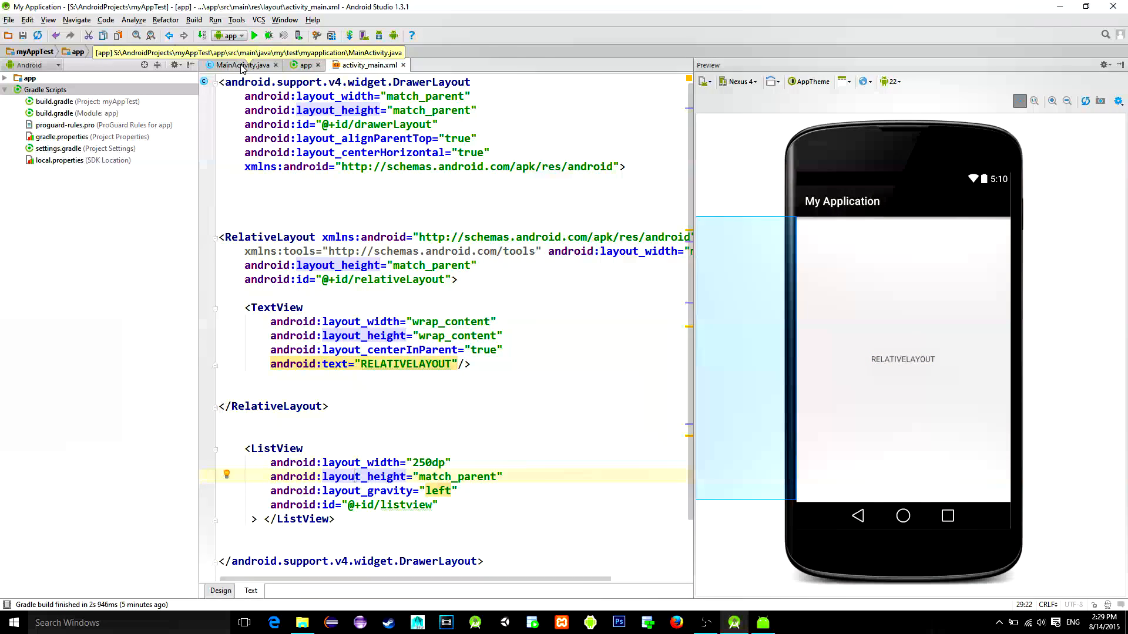
Declare String fragmentArray[] = {"FRAGMENT 1","FRAGMENT 2"} in MainActivity
click(243, 64)
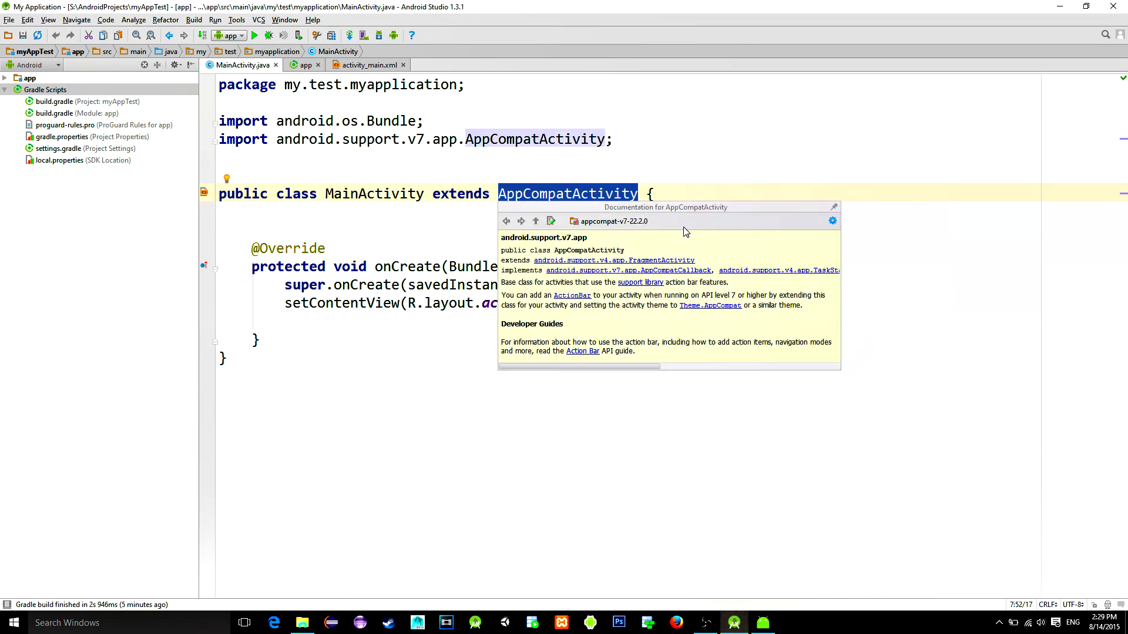
text(Li)
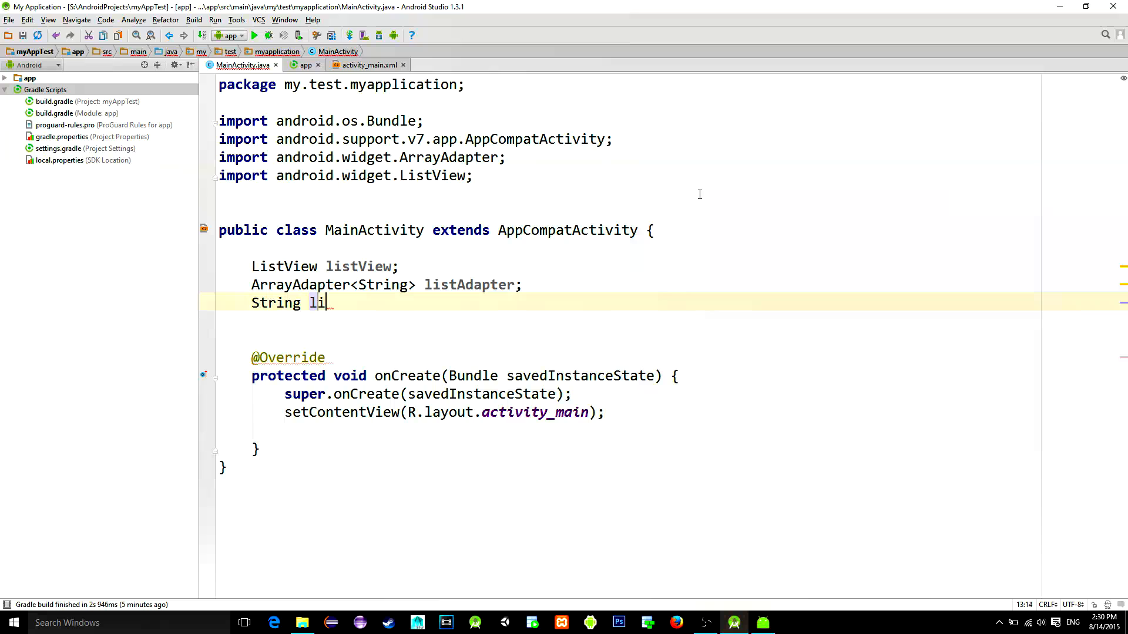
text(ragment)
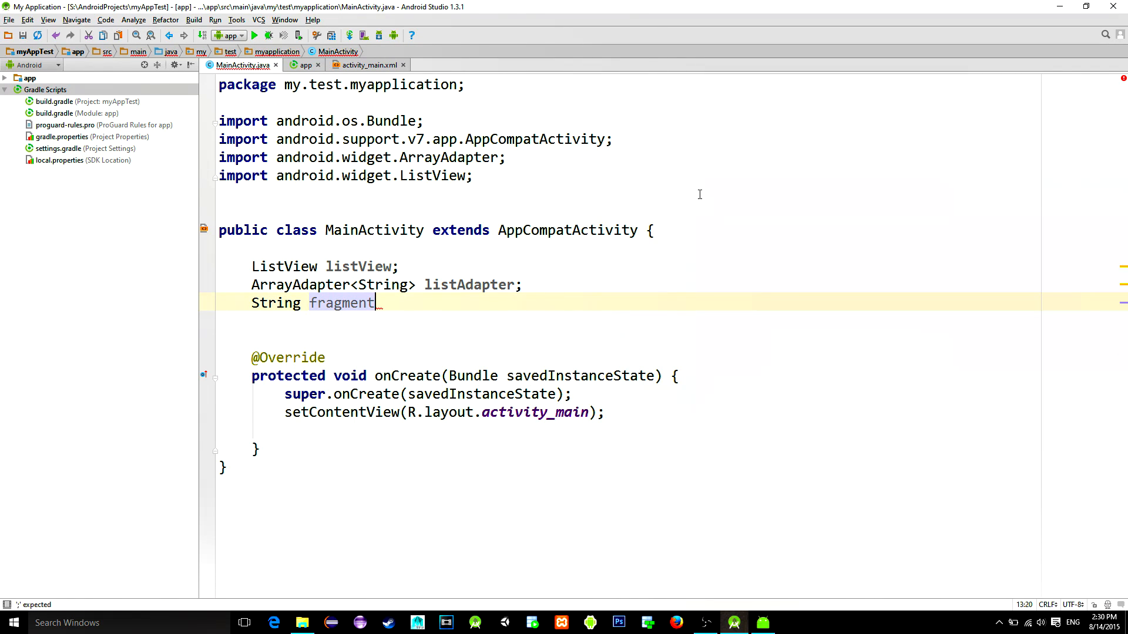
text(Array[] = {"FRAGMENT 1","FRAGMENT 2)
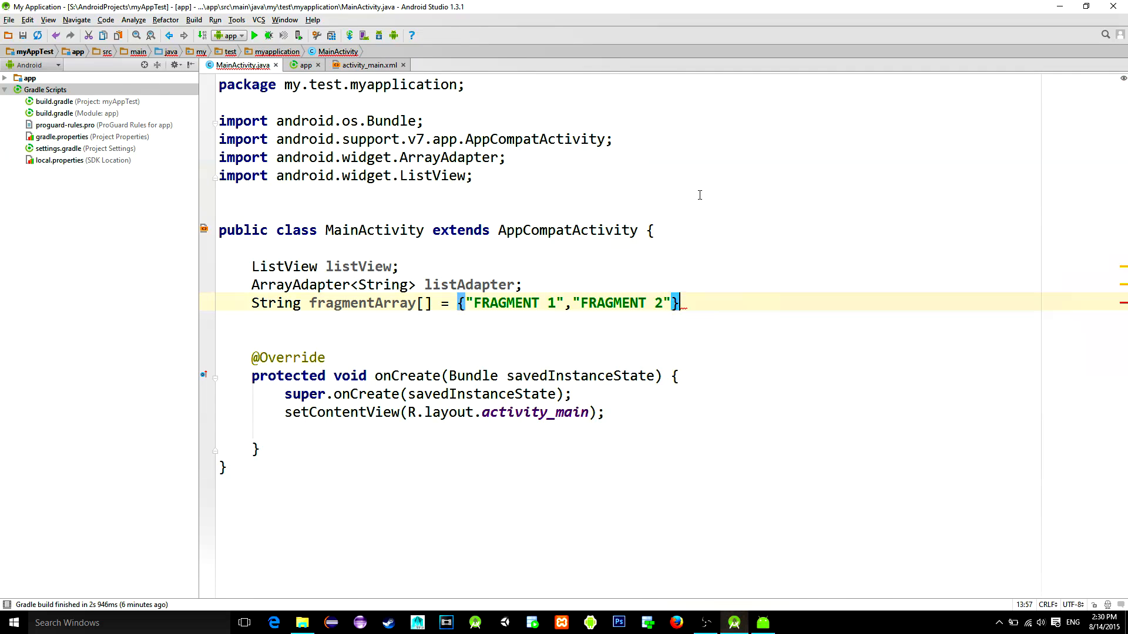
click(607, 413)
text(listView =)
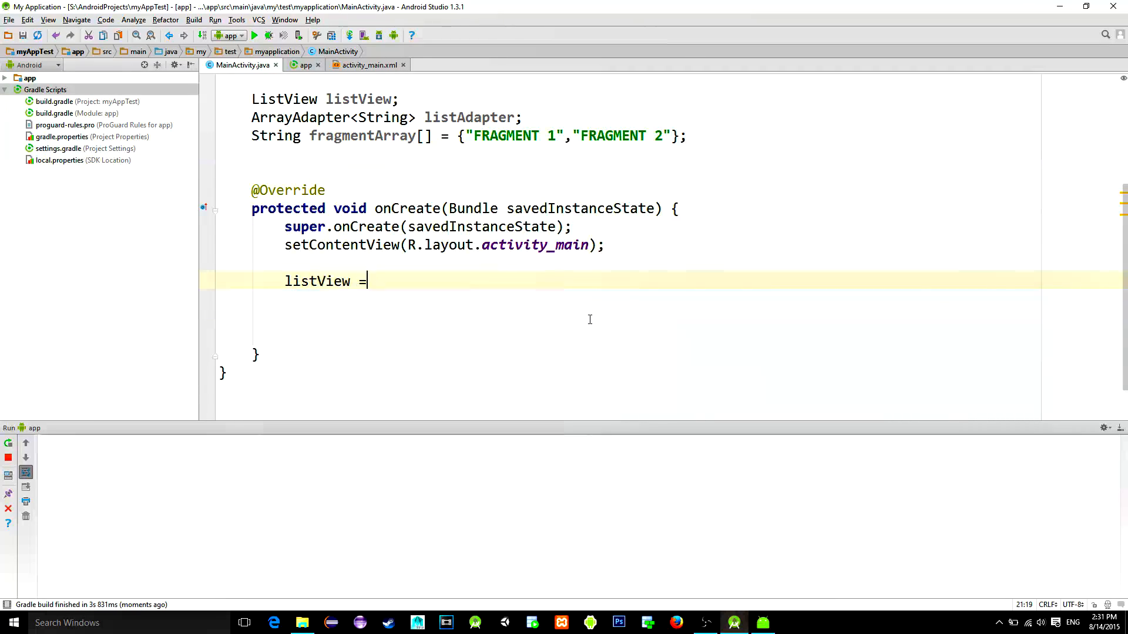
Bind listView, set a simple_list_item_1 ArrayAdapter of fragmentArray, and run the app
text((ListView) findViewById(R.id.listview);)
click(645, 300)
text(listAdapter = new)
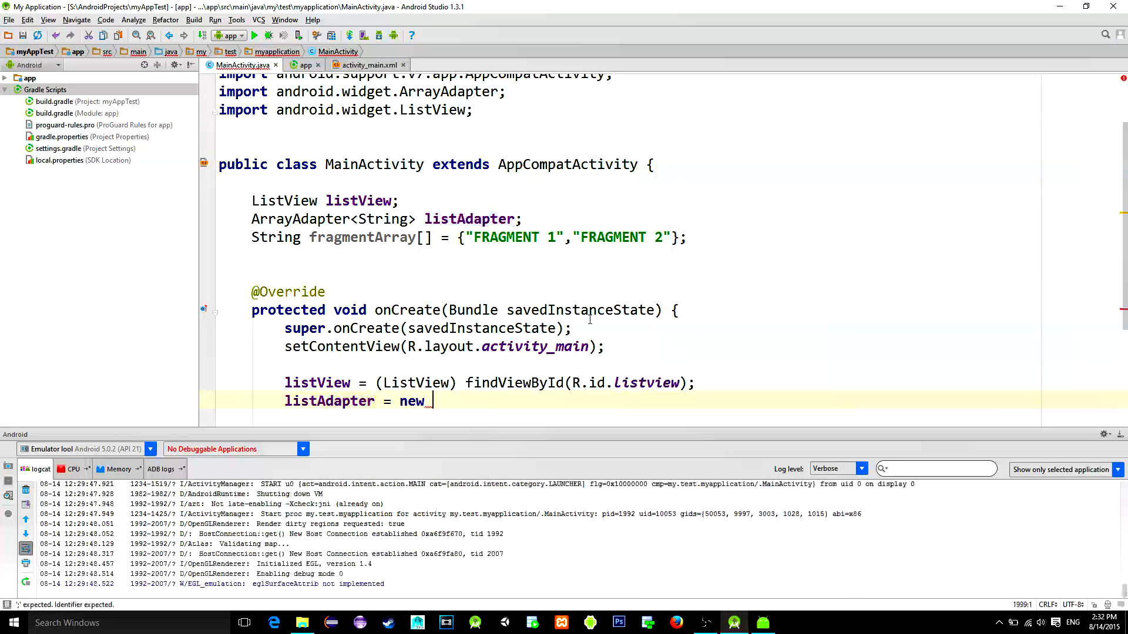
text(ArrayAdapter<String>()
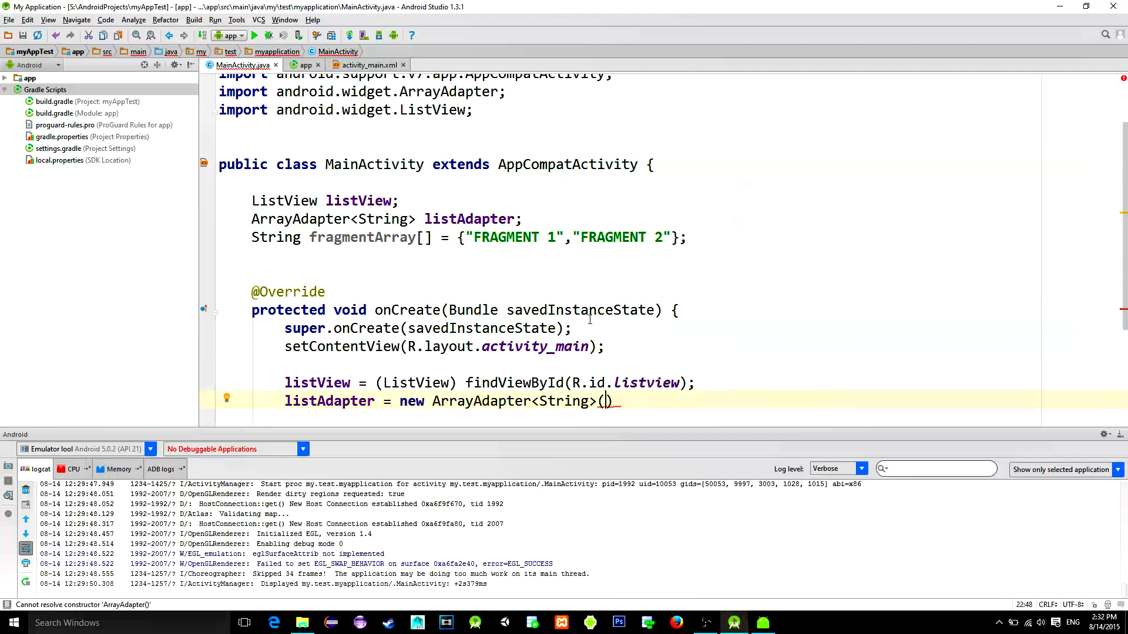
text(thi)
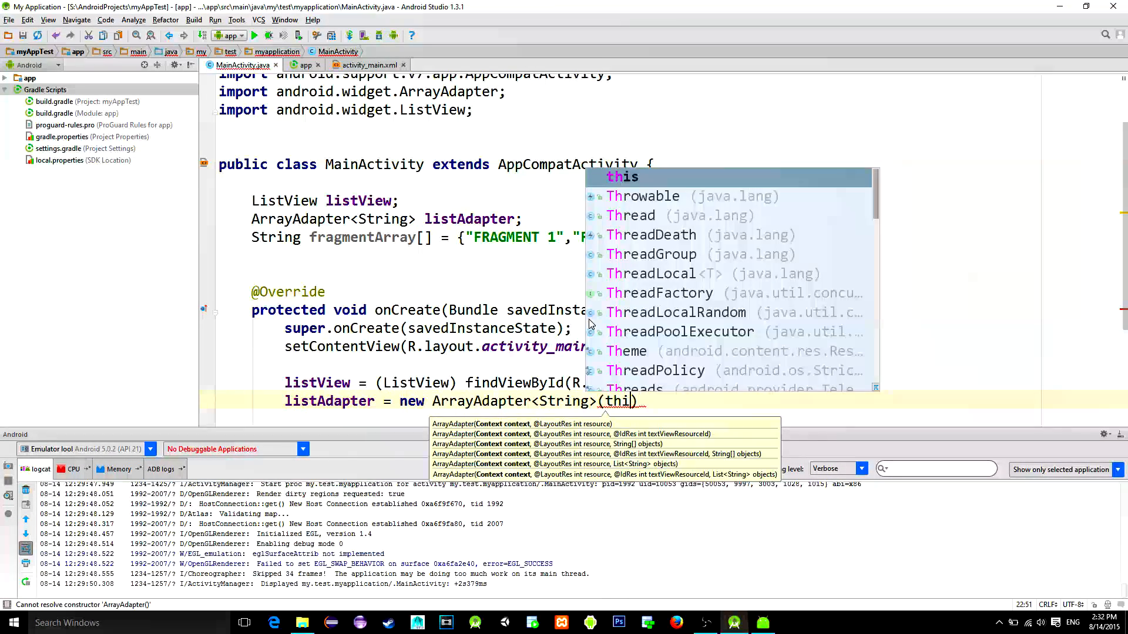
text(s,android.R.layout.simple_list_item_1,)
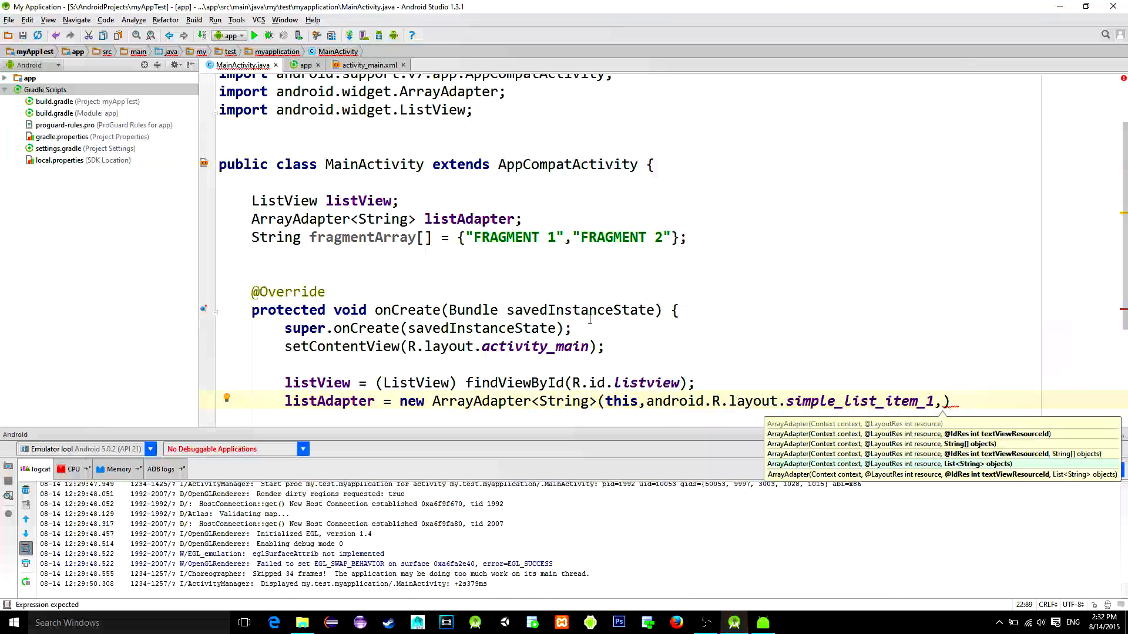
text(fragmentArray)
text(listView.setAdapter(listAdapter);)
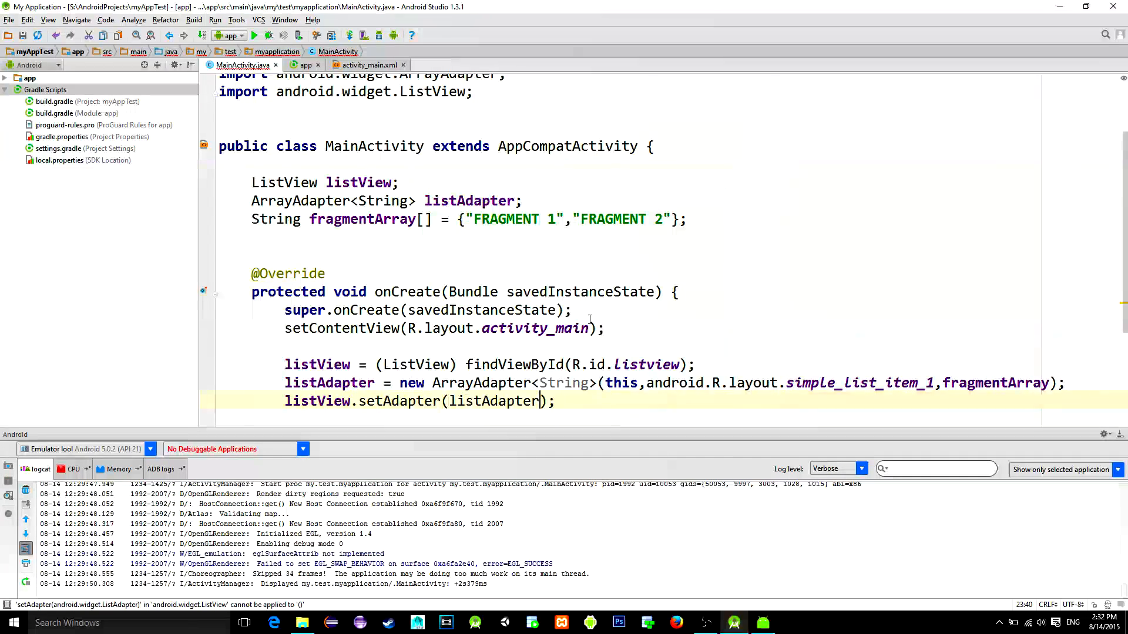
click(254, 36)
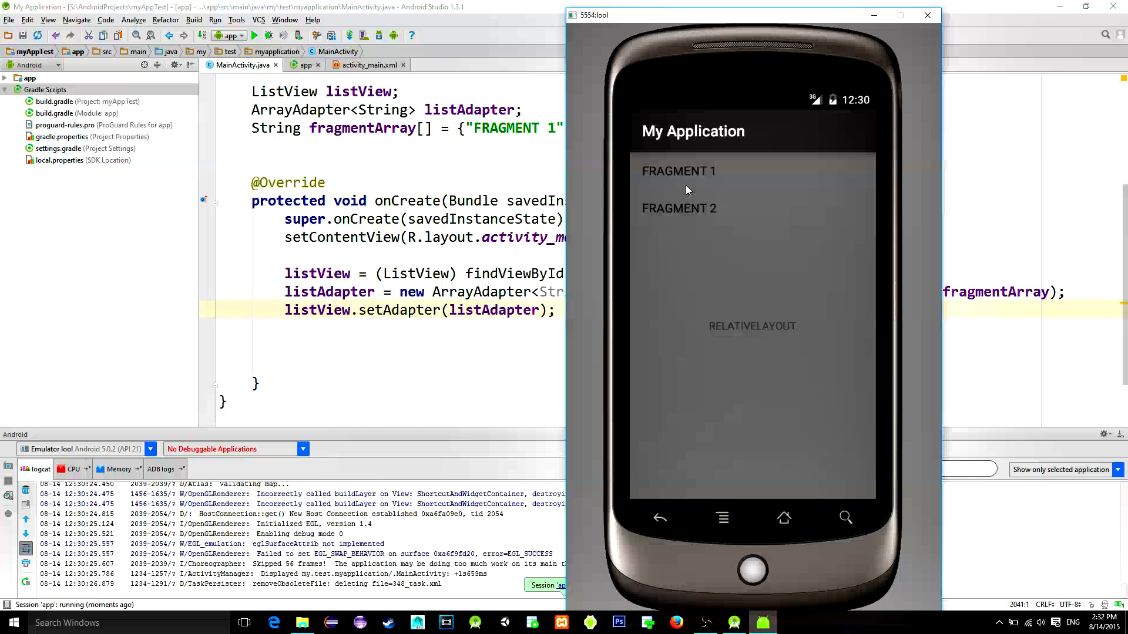
mouse_move(738, 273)
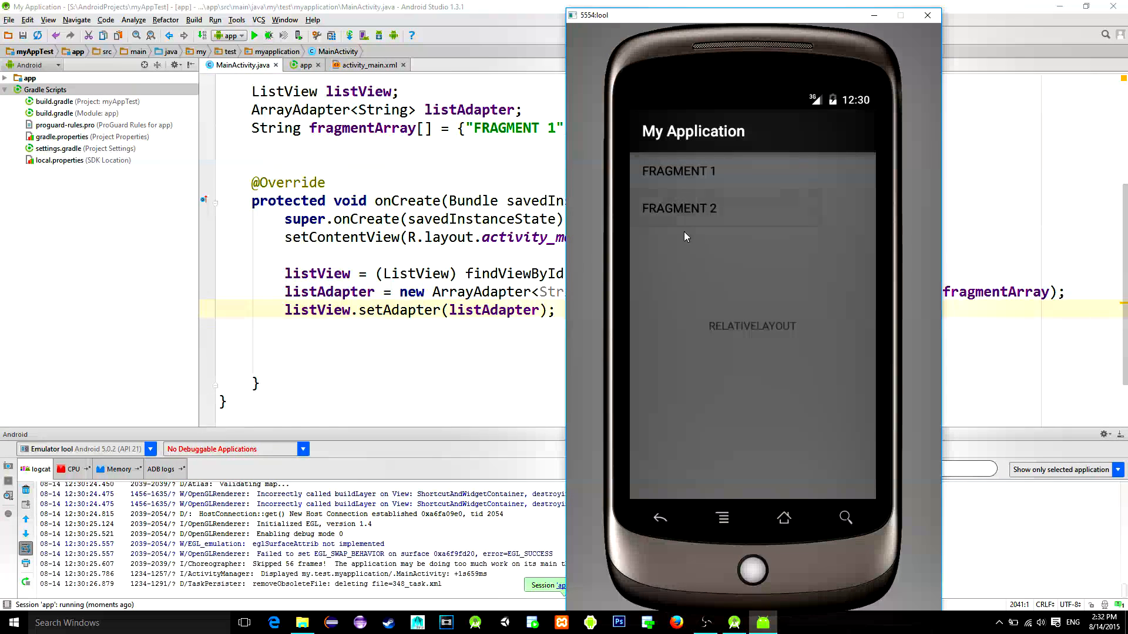
Test a list item tap, check the listview id, and begin typing listView.seton
click(369, 65)
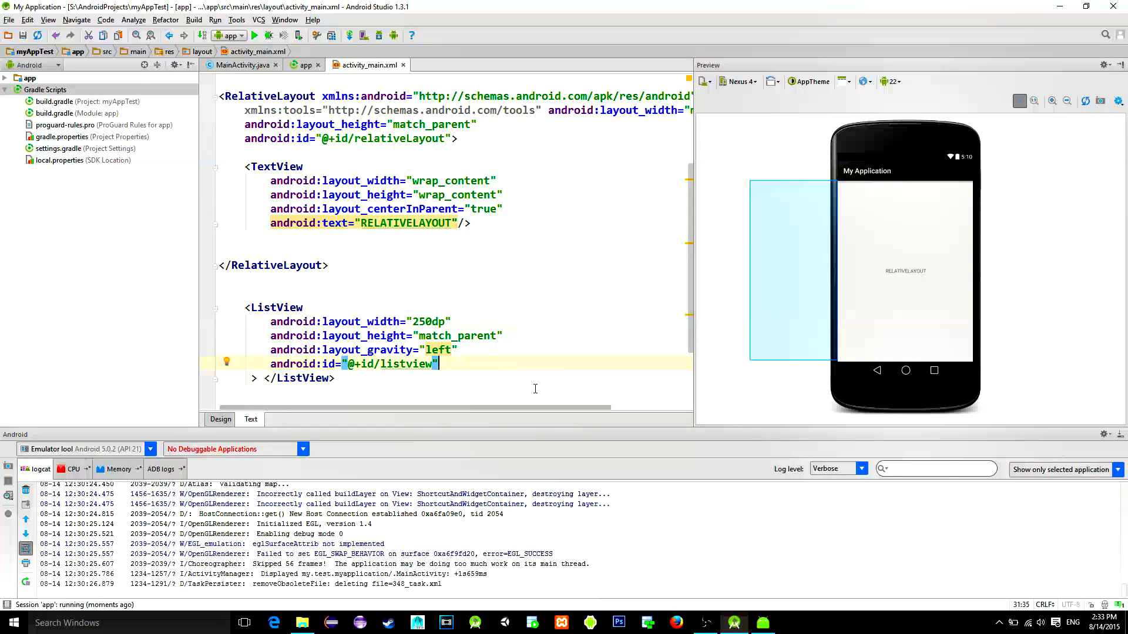
text(c)
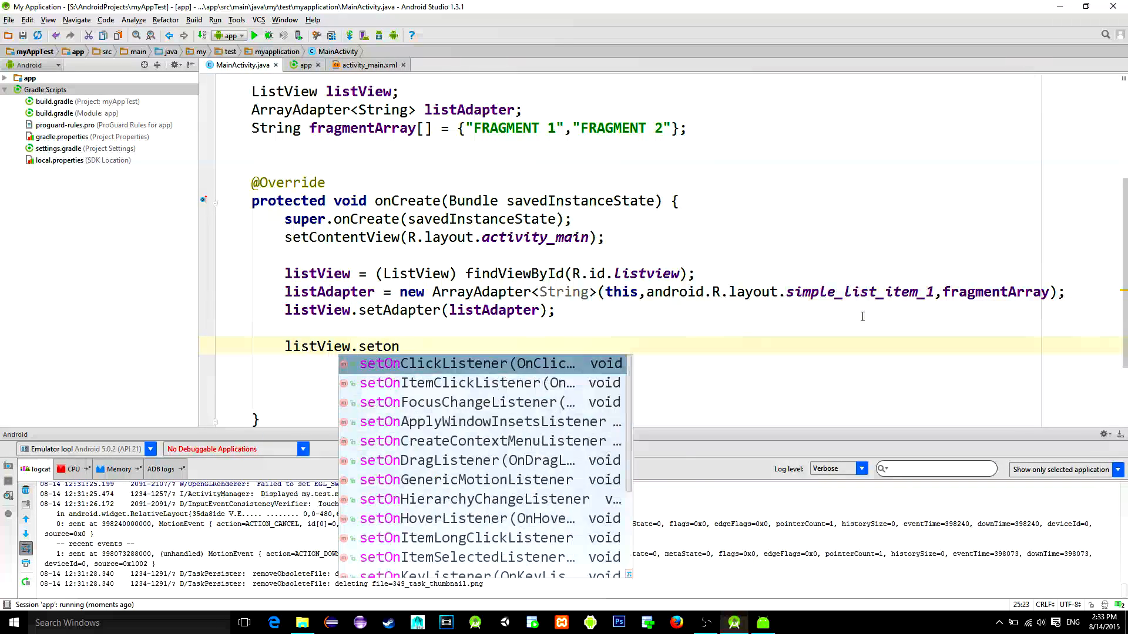
Add an AdapterView.OnItemClickListener whose onItemClick declares a Fragment variable
text(ItemClickListener(new O);)
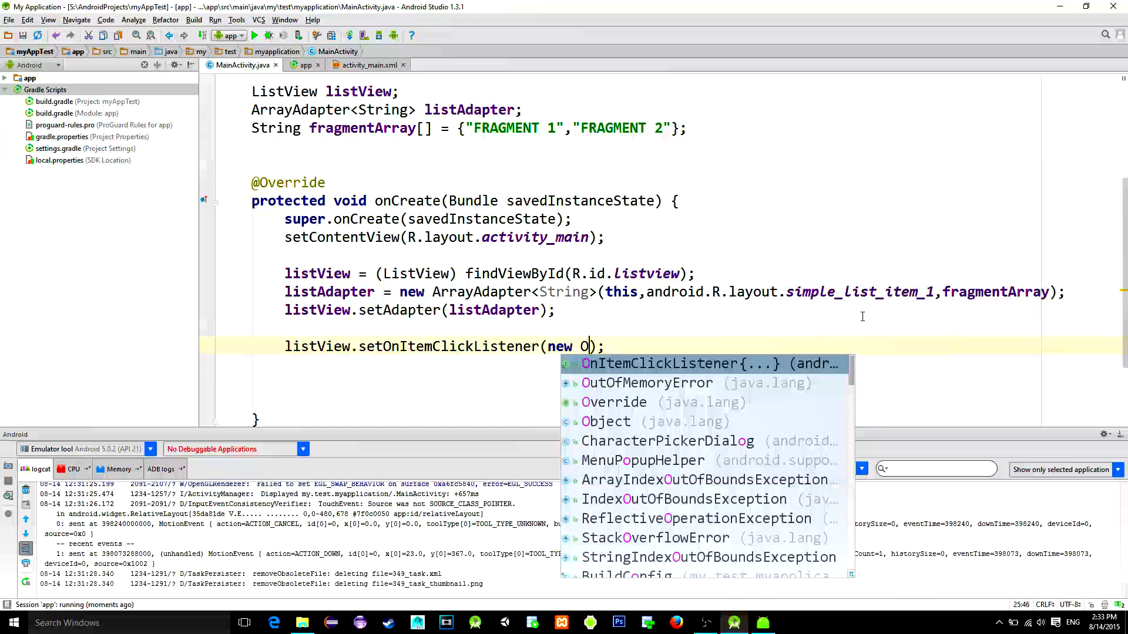
click(706, 364)
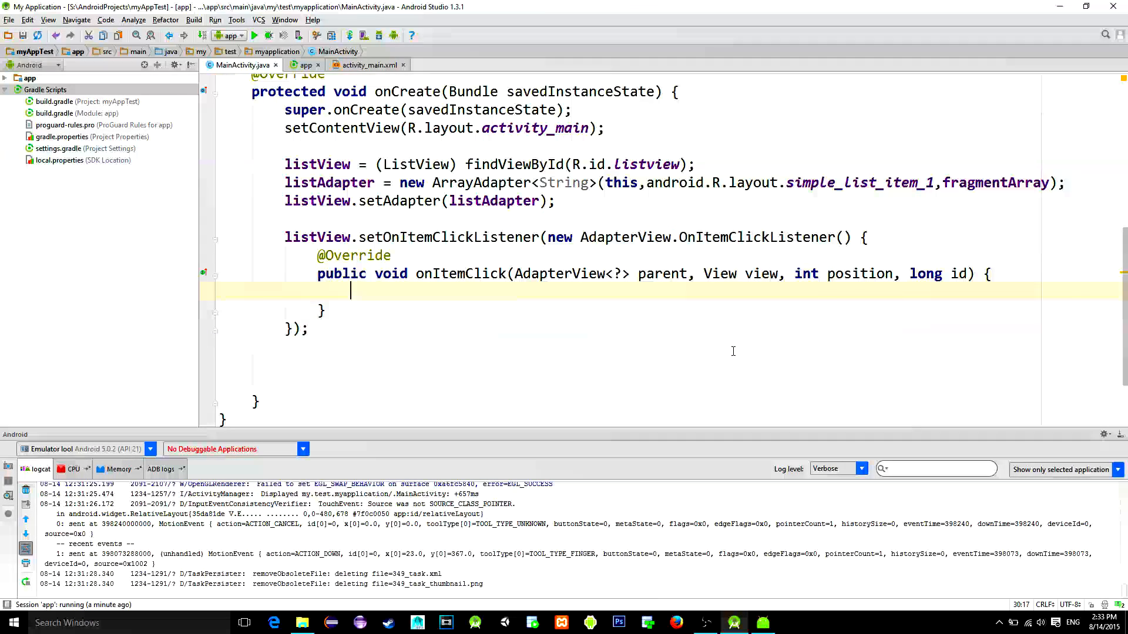
text(Fragment fragment;)
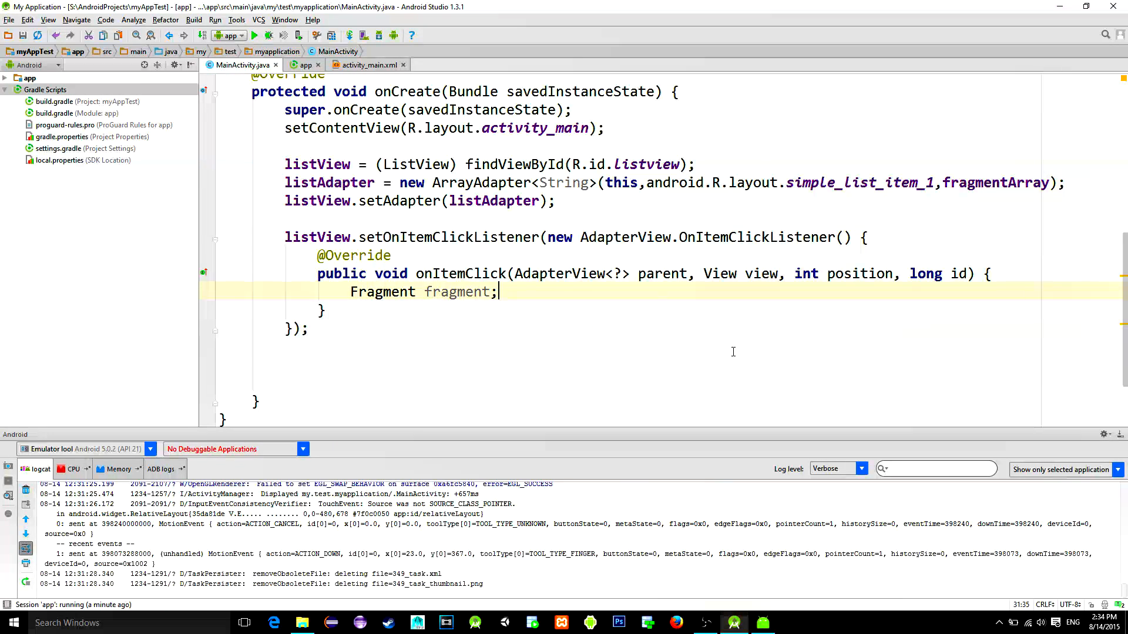
Start a new Java class in the app package
click(30, 77)
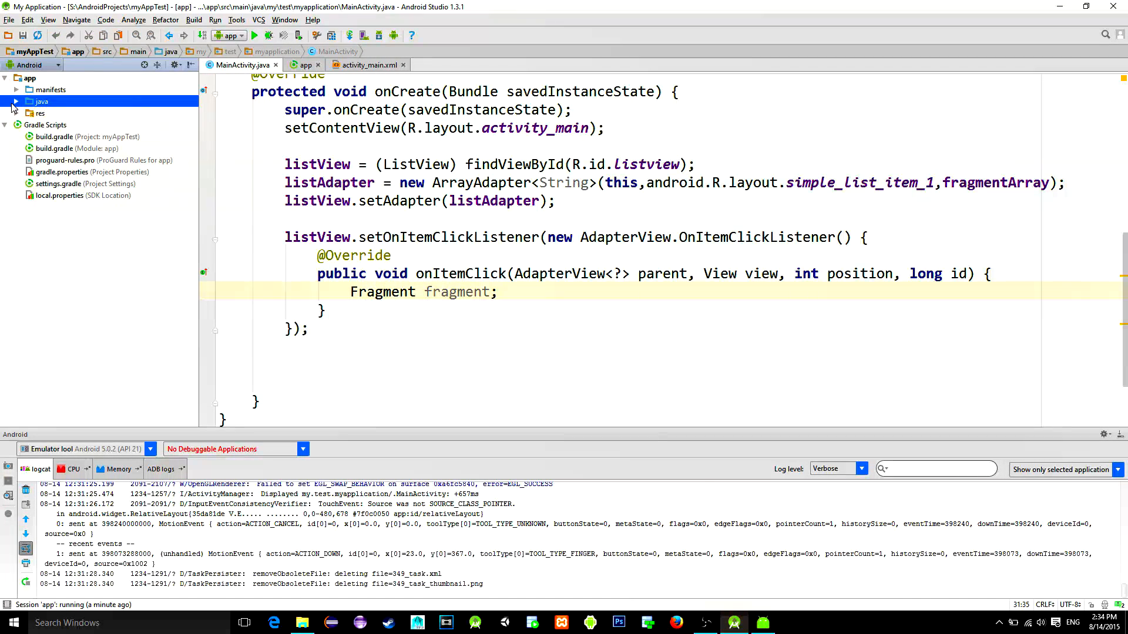
right_click(56, 159)
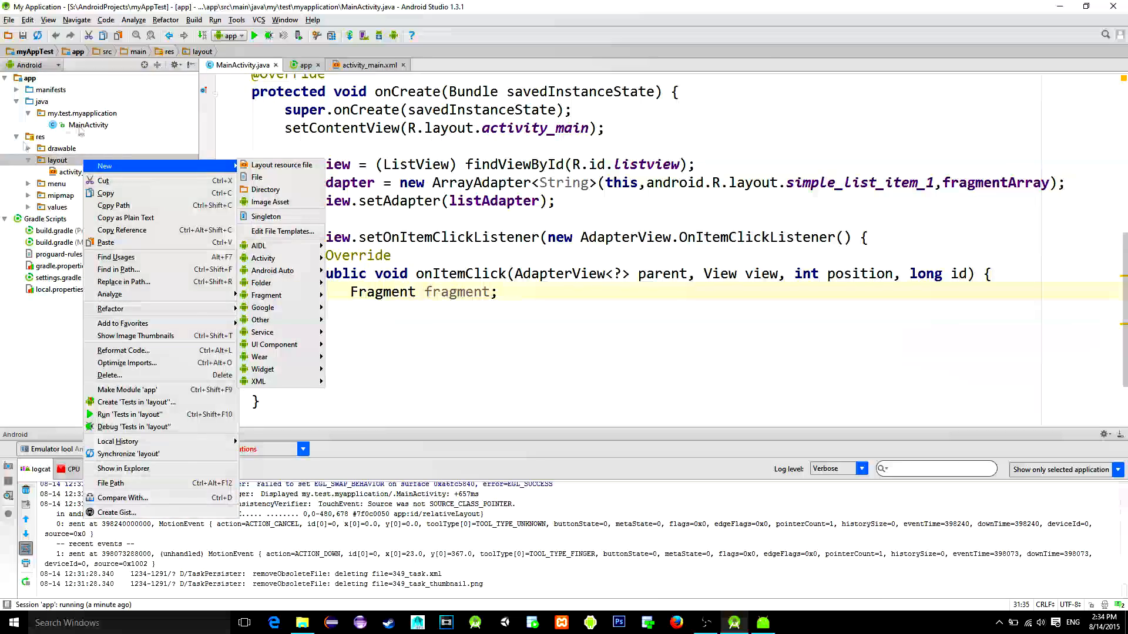
right_click(81, 113)
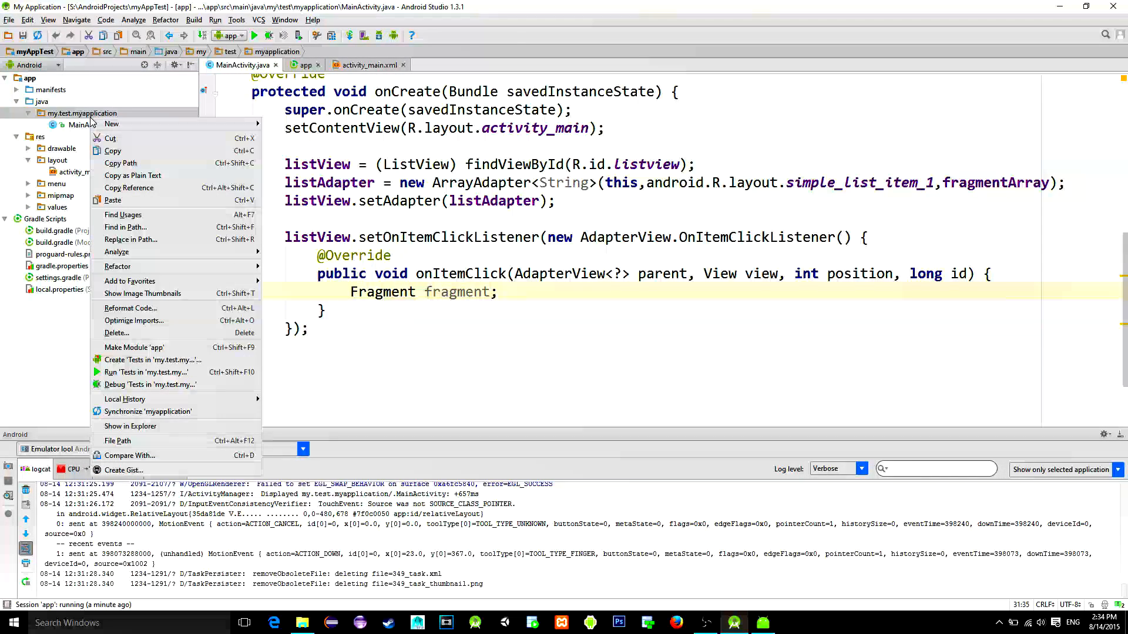
click(112, 124)
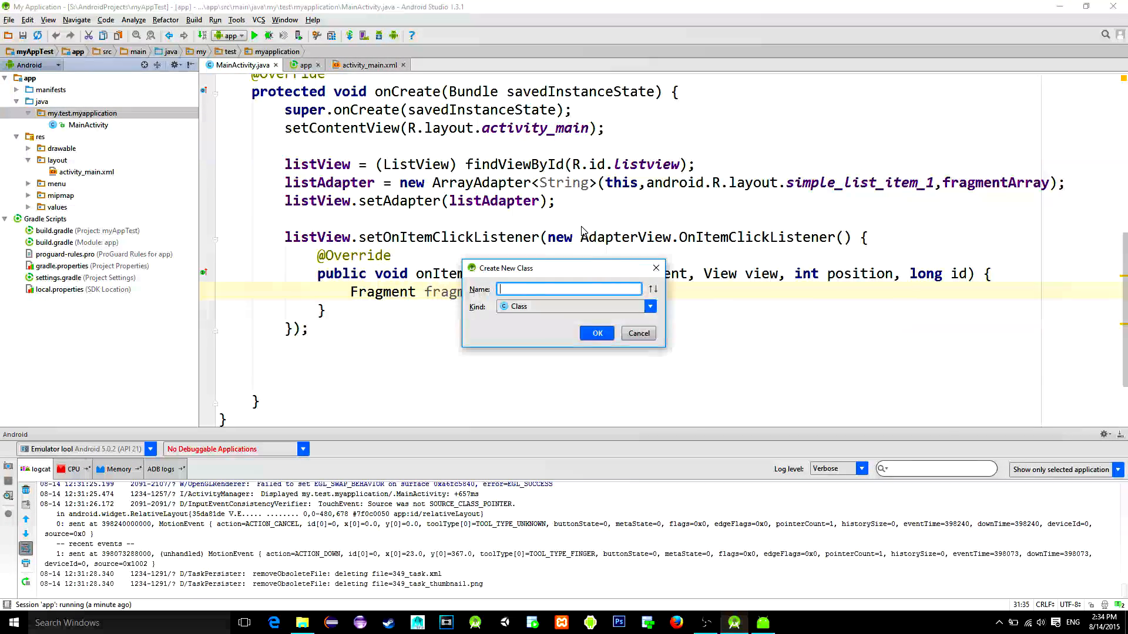
Create class FragmentOne extending Fragment and override onCreateView
text(Fragment)
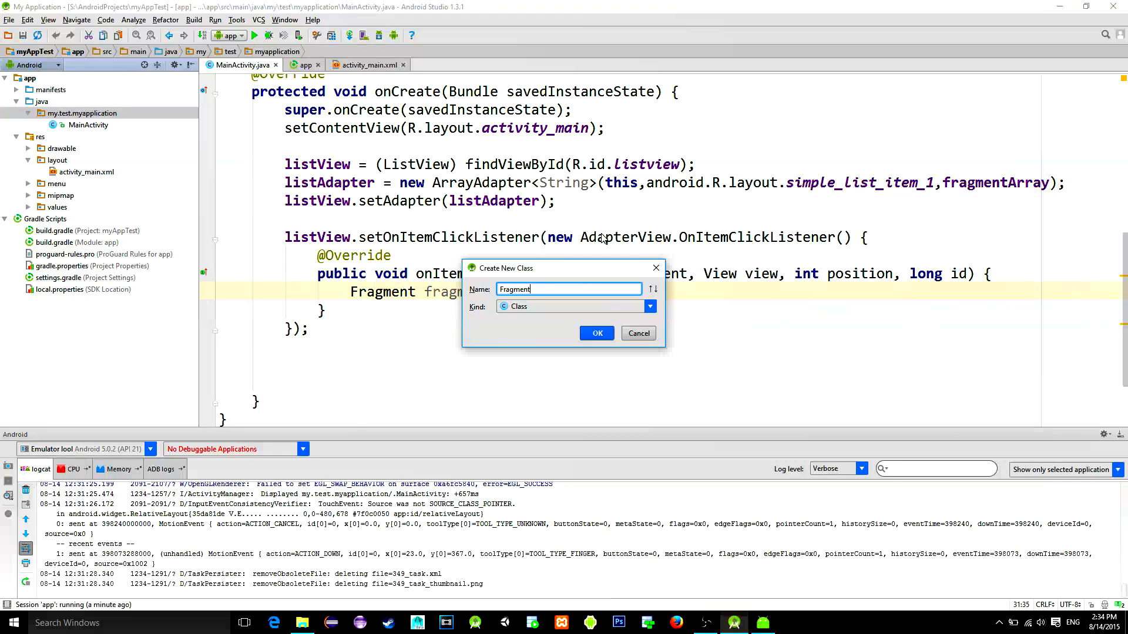
click(596, 333)
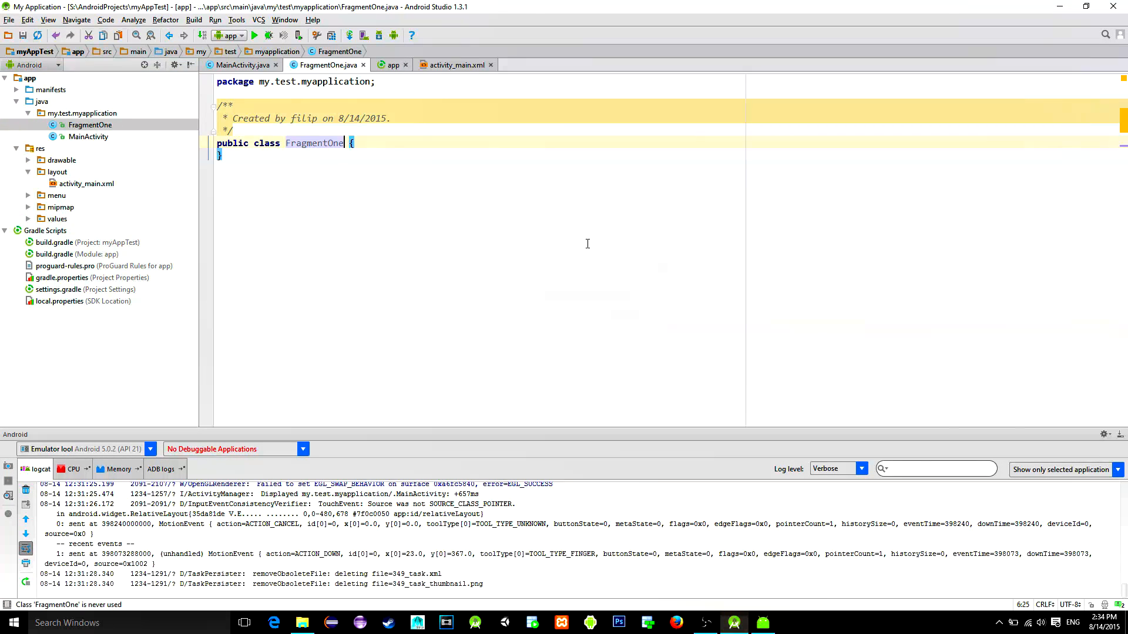
text(e)
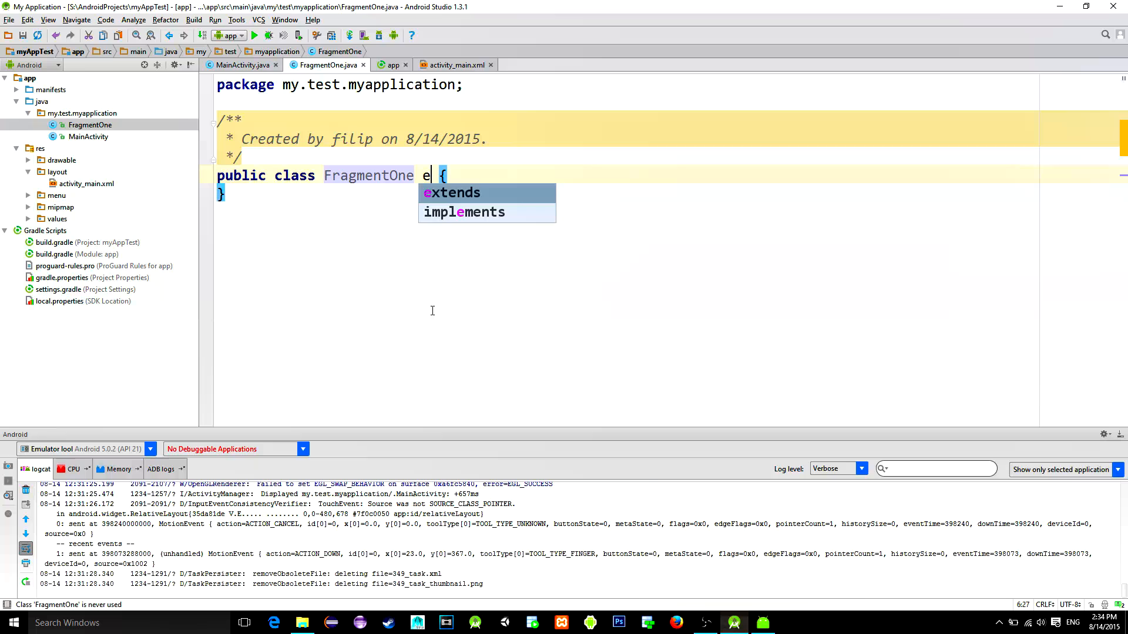
text(xtends Fr)
text(oncreate)
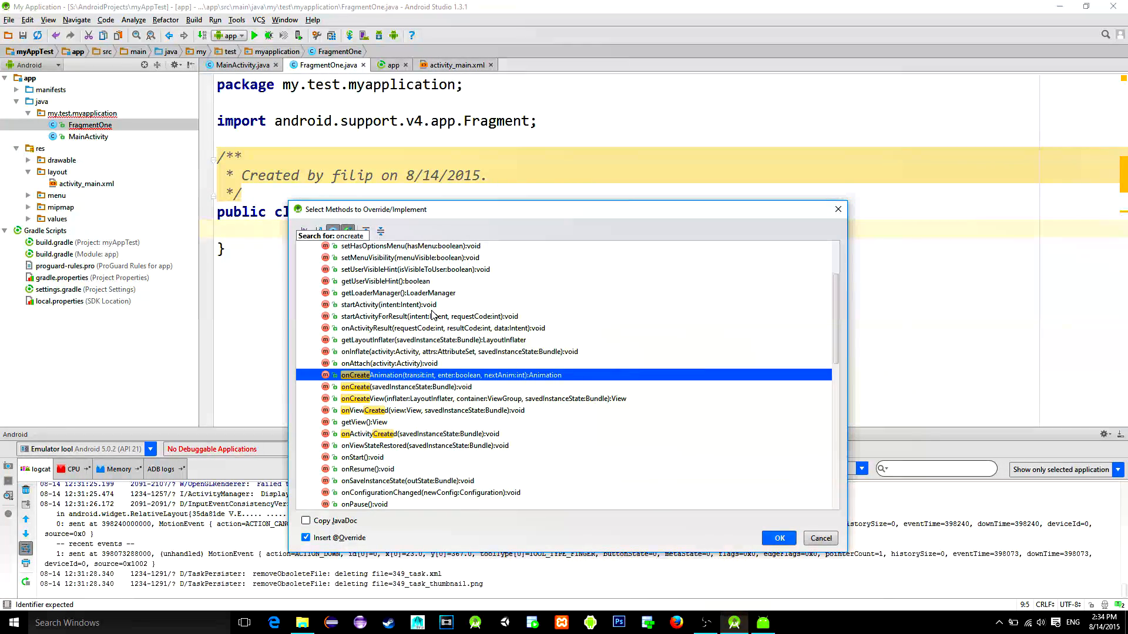
click(820, 537)
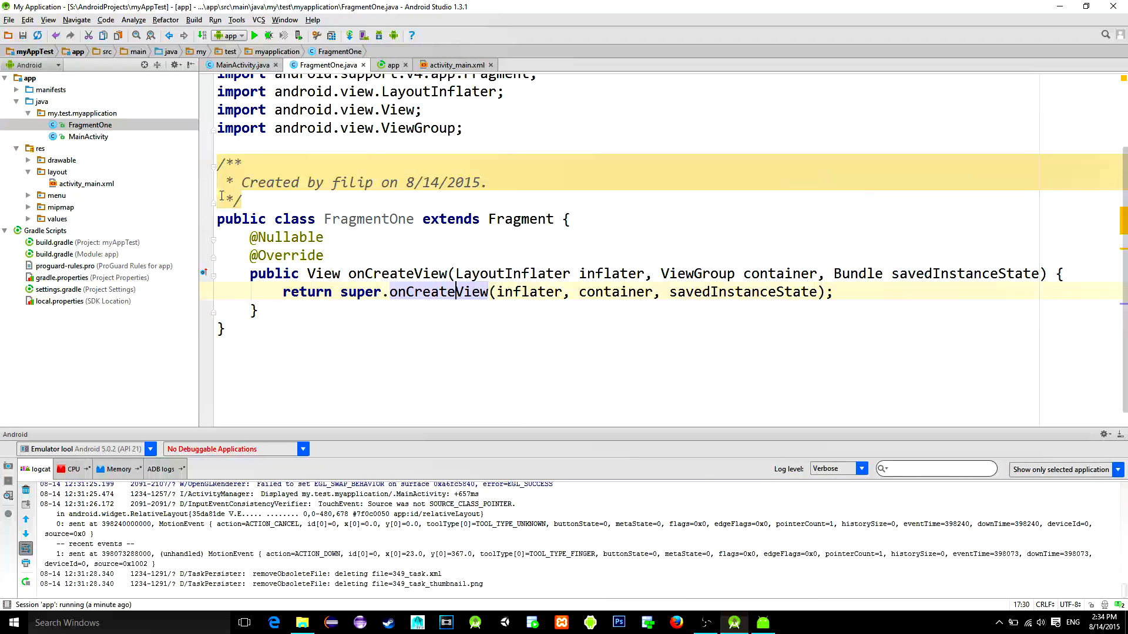
Create a new fragment_one layout resource file
right_click(57, 172)
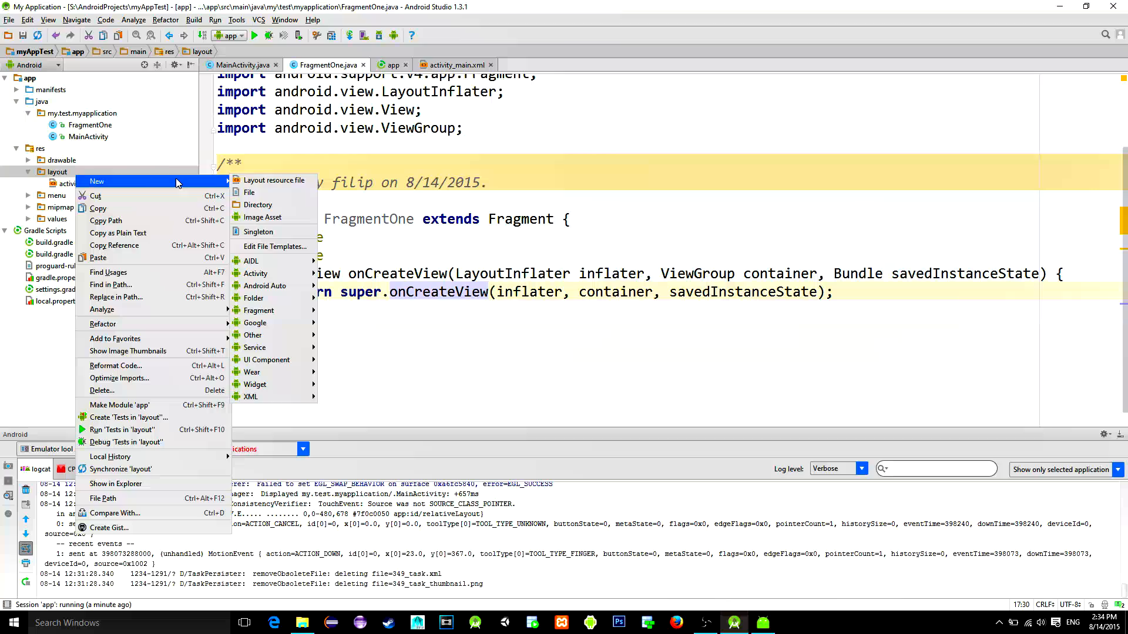
click(273, 180)
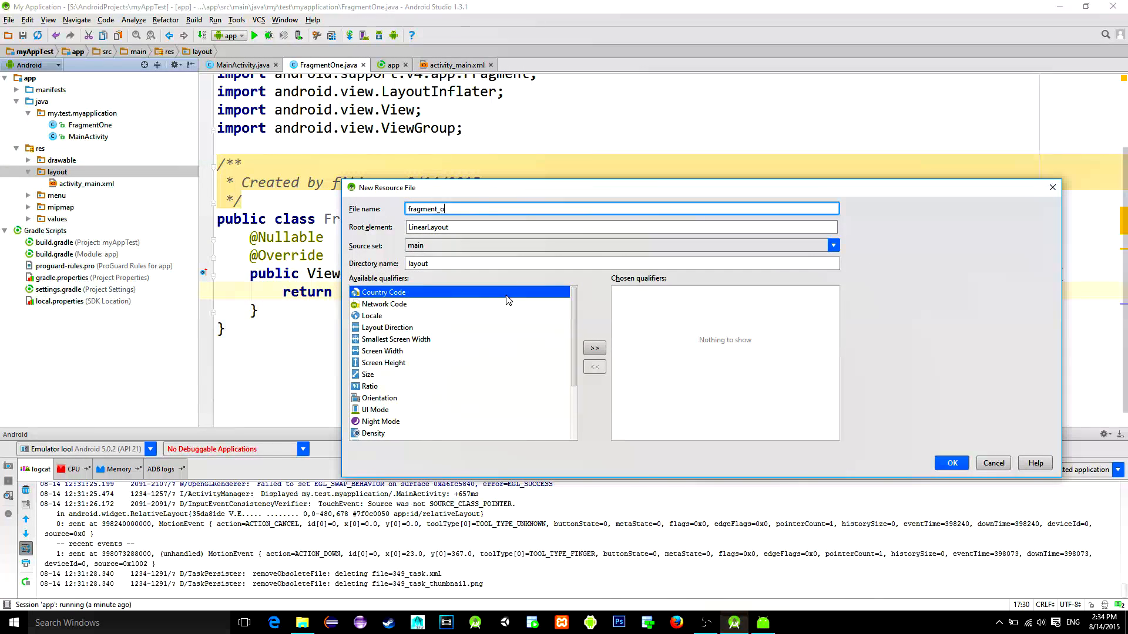
click(951, 462)
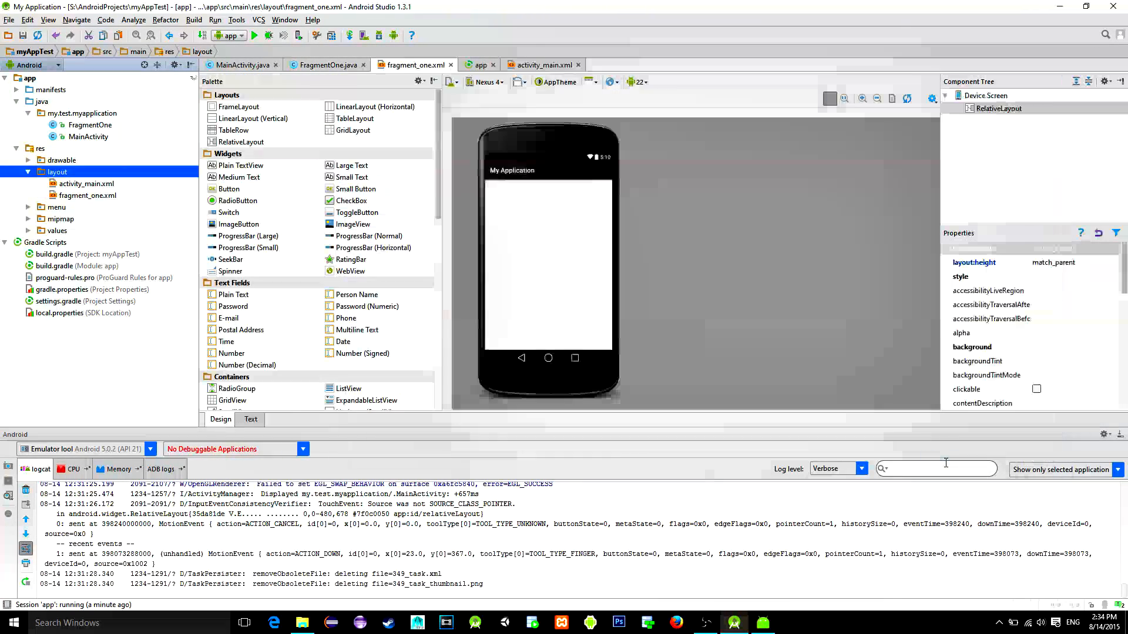
Give the layout a pink #dd9a9a background and a centred large FRAGMENT_1 label
click(1114, 346)
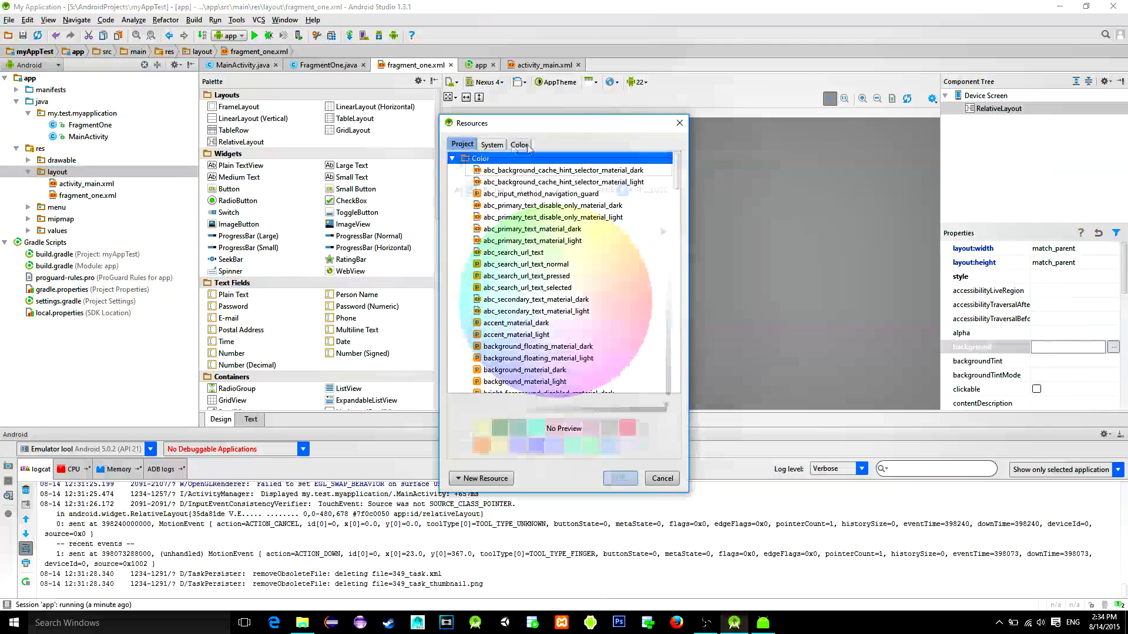
click(619, 478)
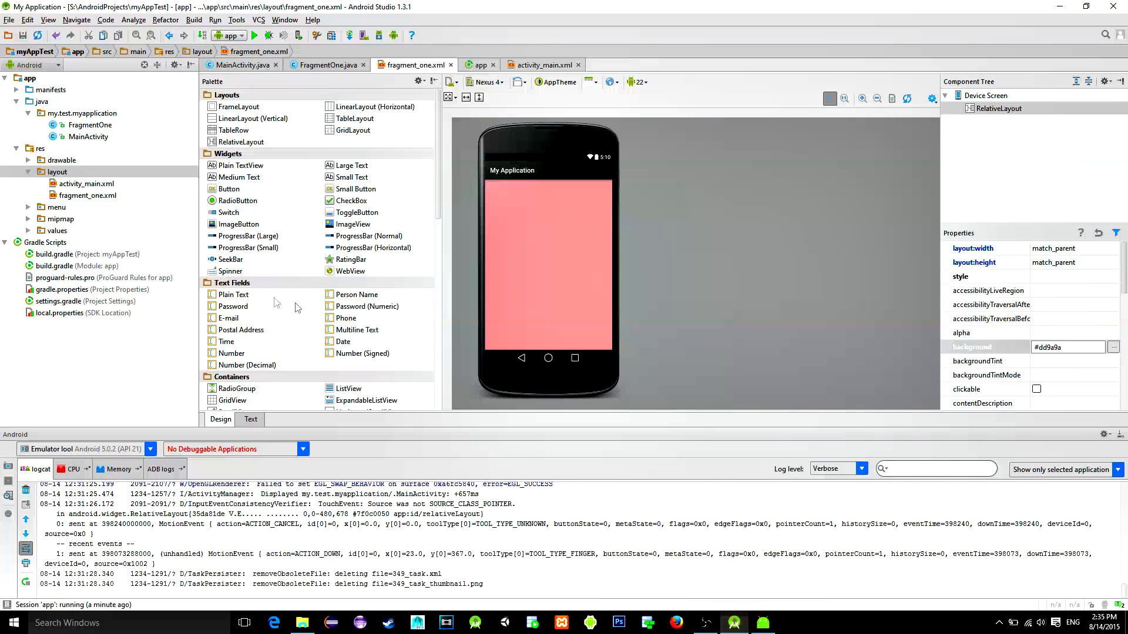
click(351, 165)
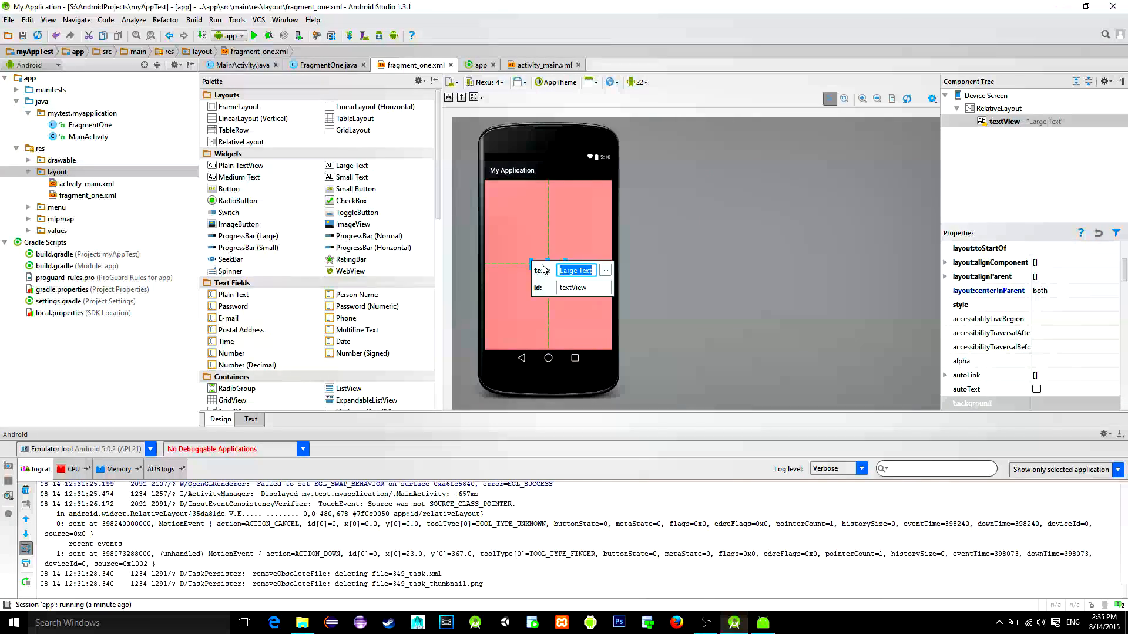
text(FRAG)
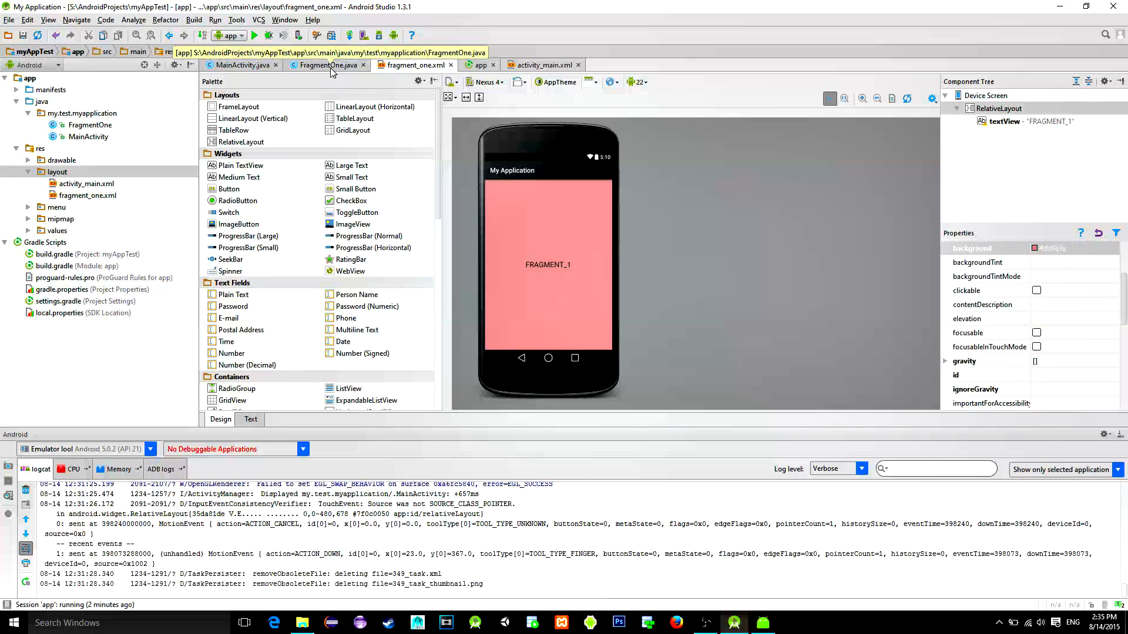
In FragmentOne's onCreateView, return inflater.inflate(R.layout.fragment_one, container, false)
click(327, 65)
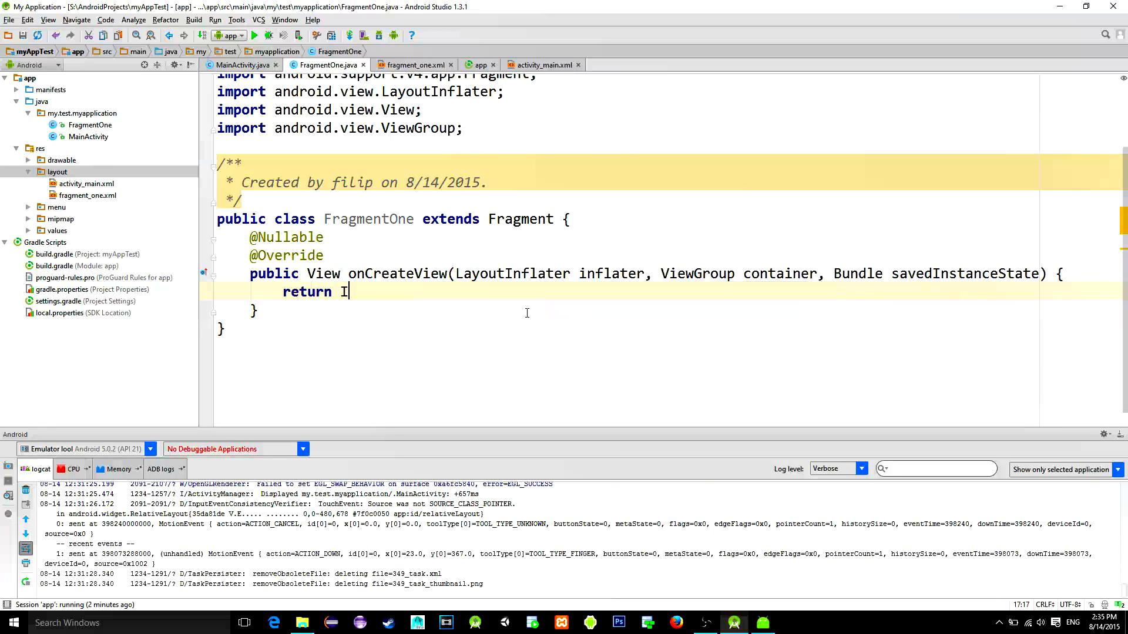
text(I)
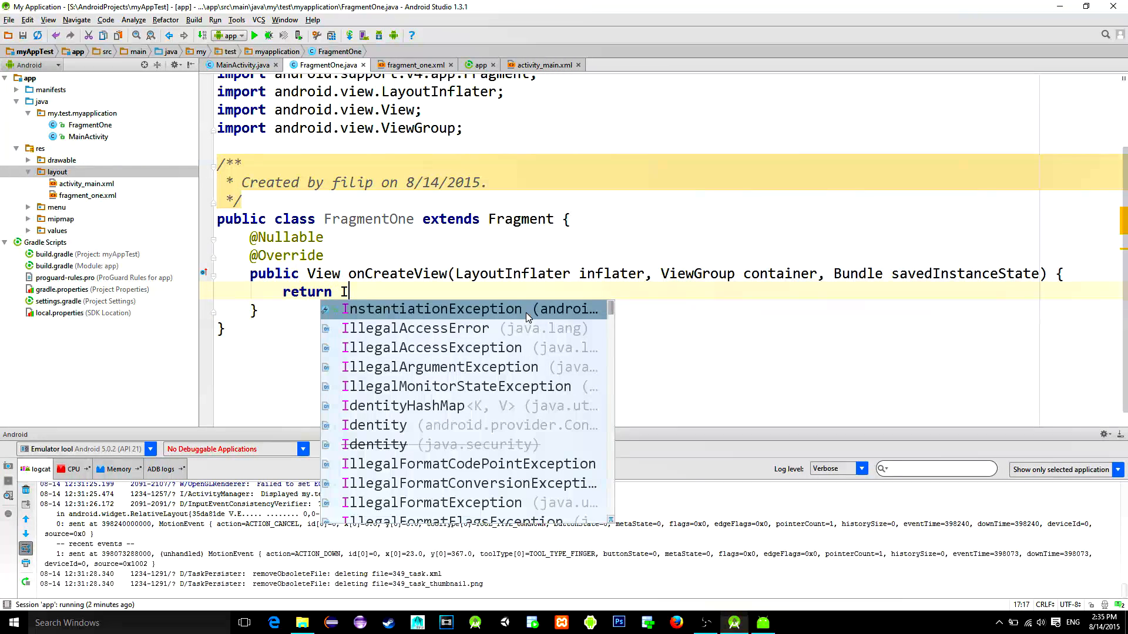
text(nflater.)
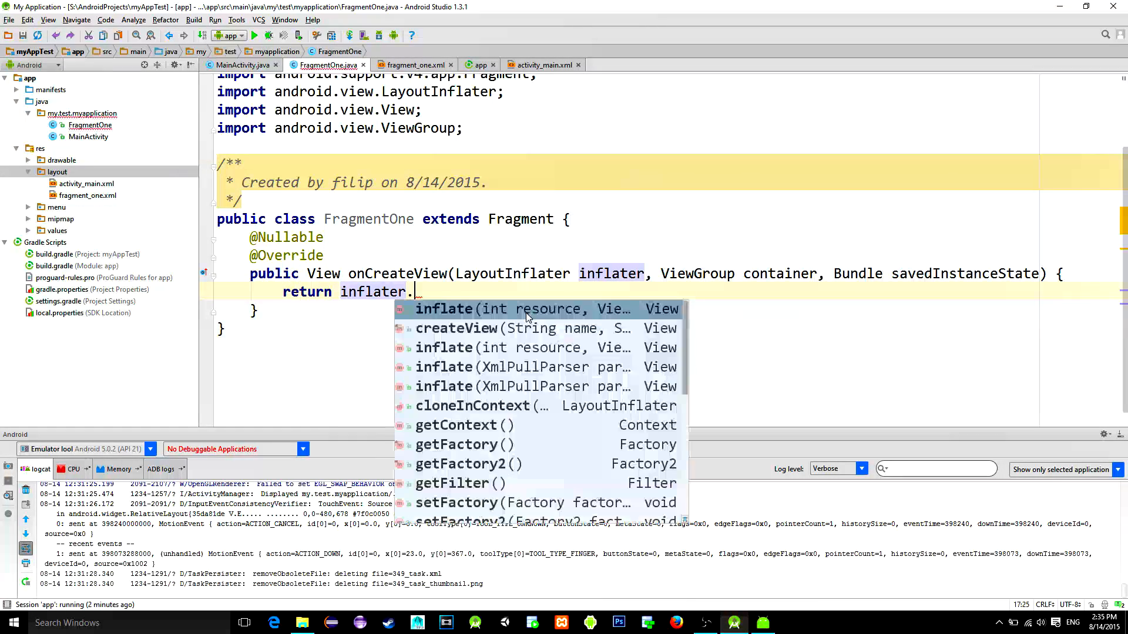
text(inflate(get)
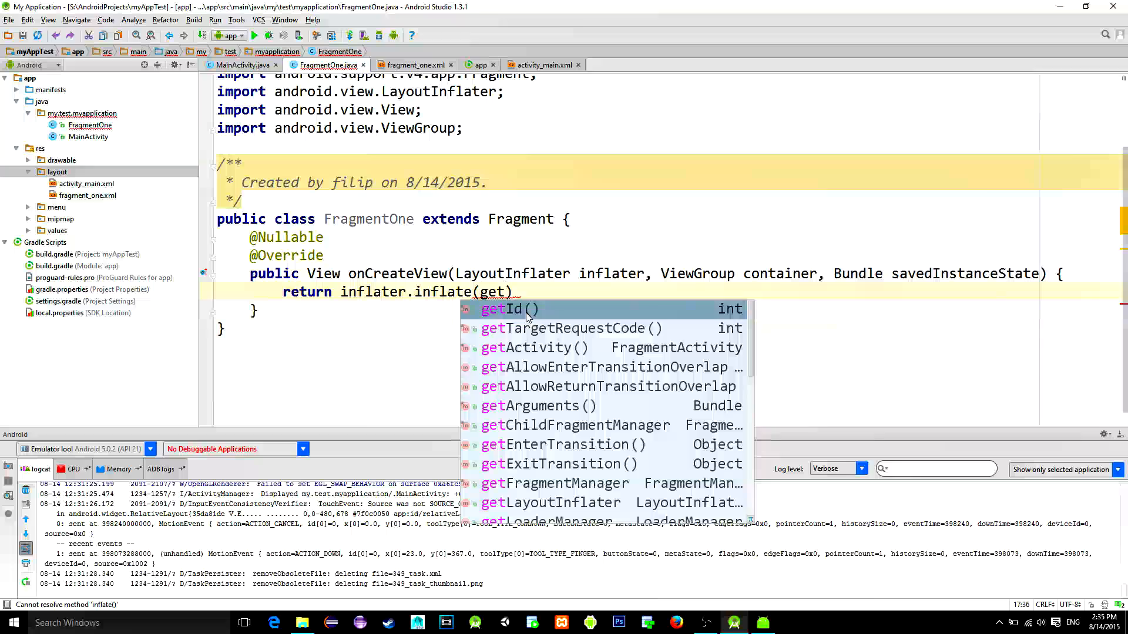
text(R.layout.fragment_one)
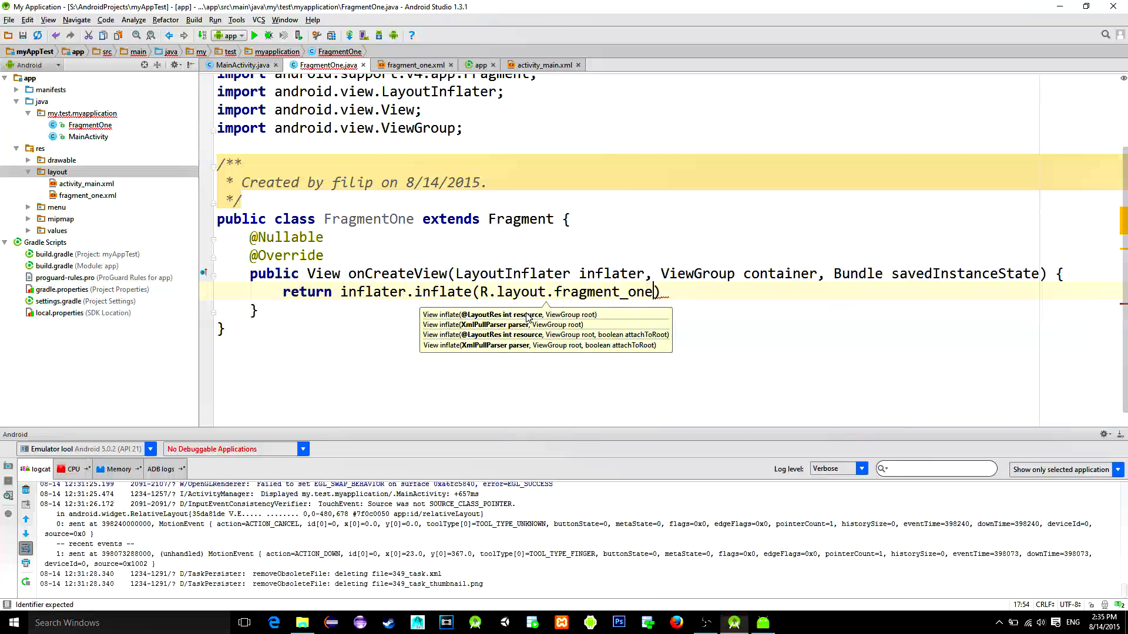
text(,co)
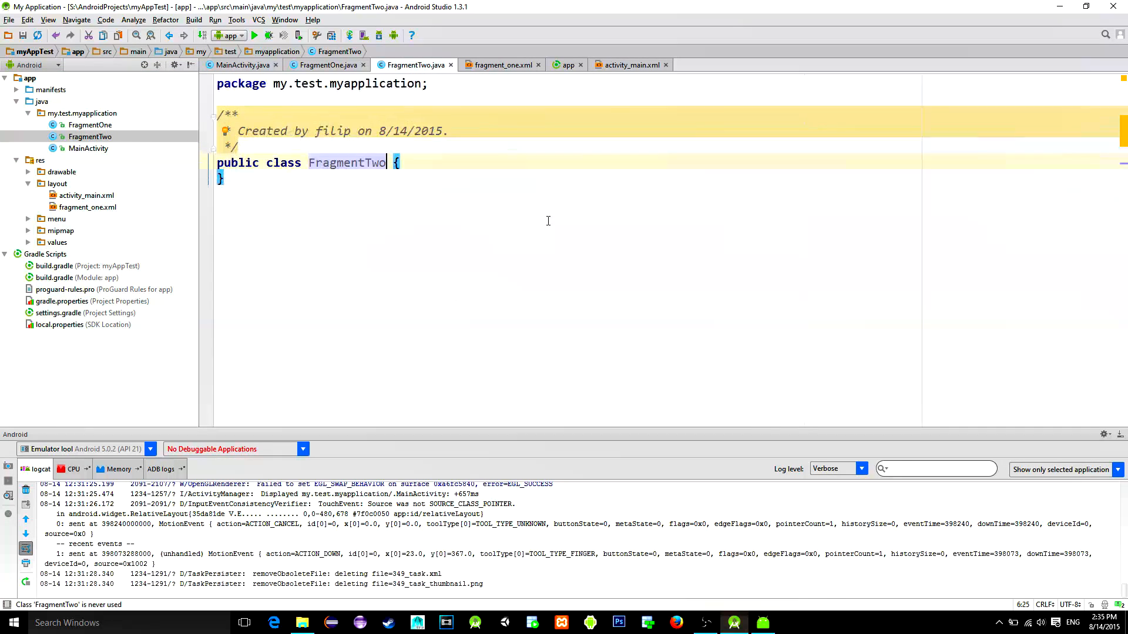
Make FragmentTwo extend the support Fragment class and override onCreateView
text(extends F)
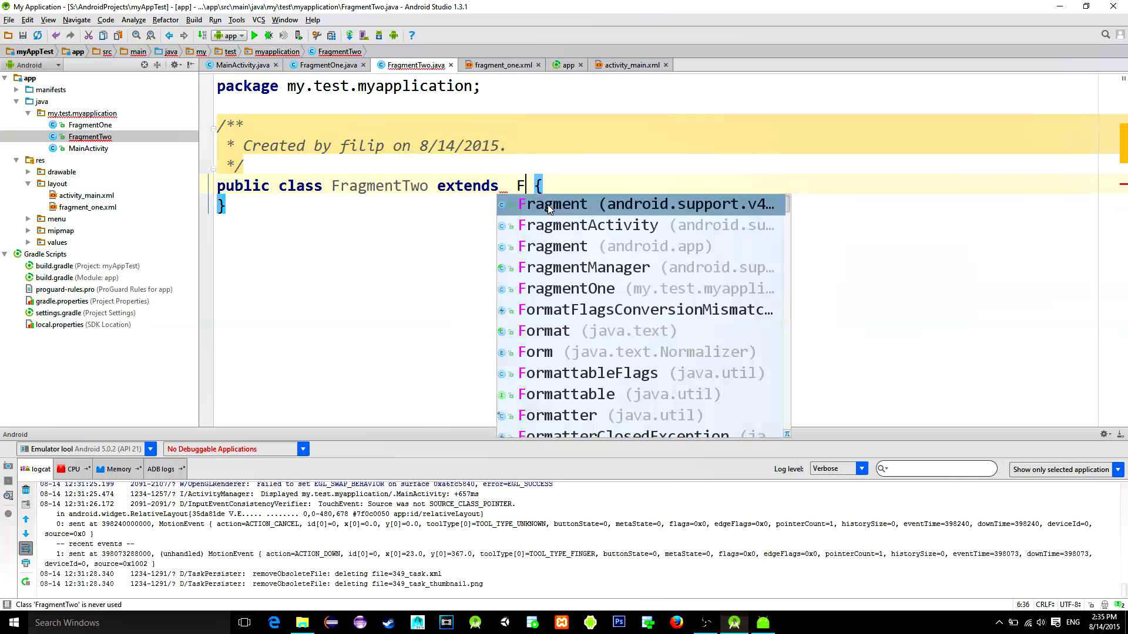
click(551, 205)
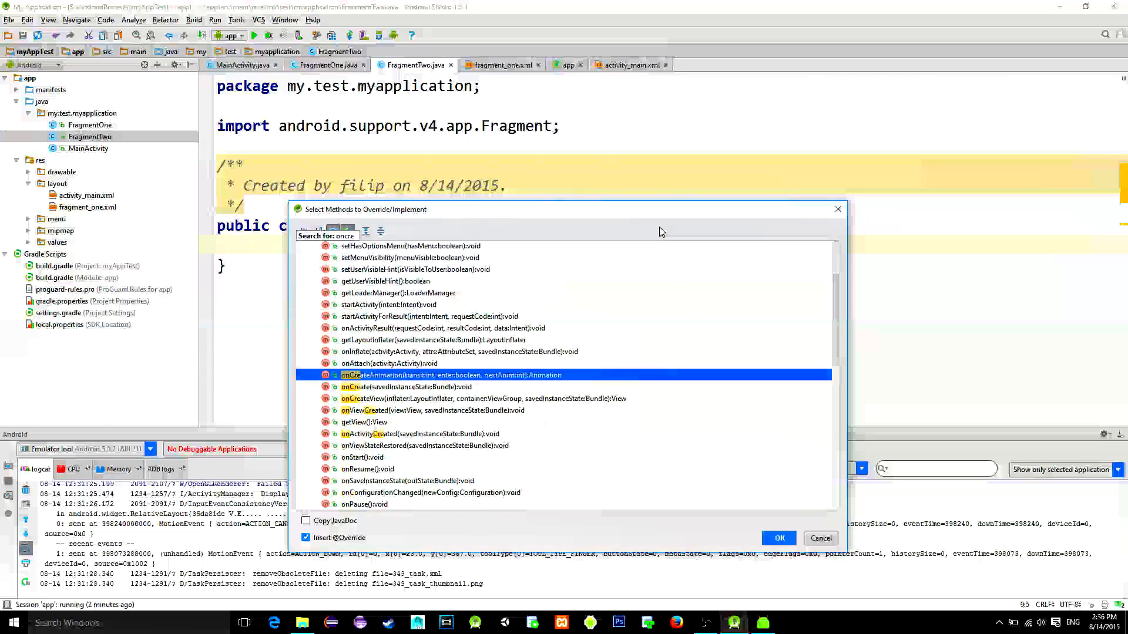
click(779, 538)
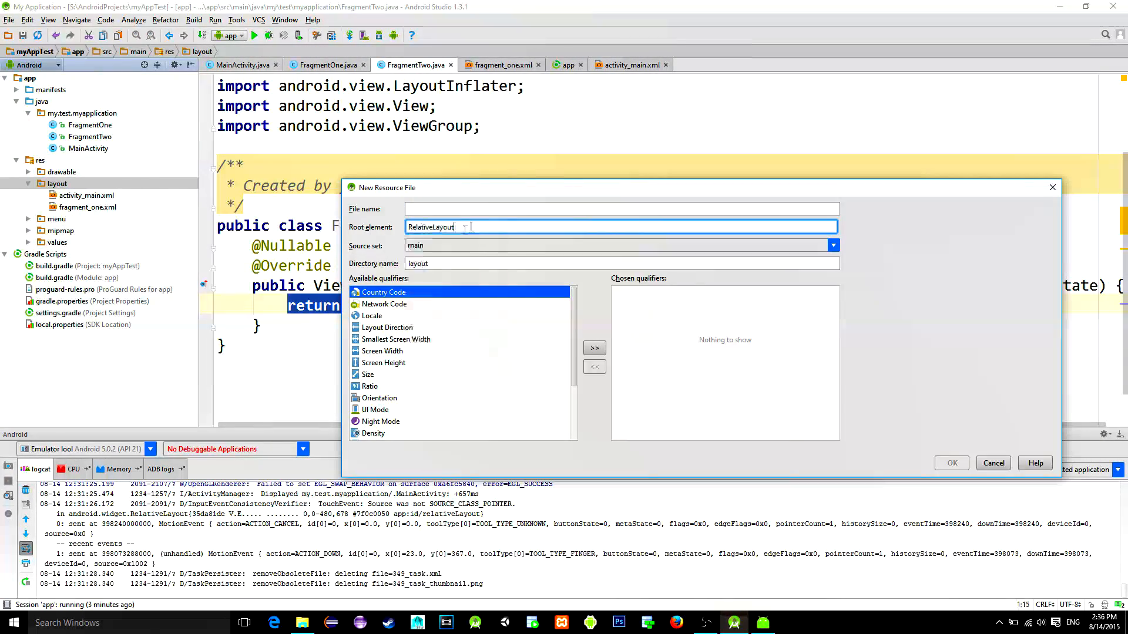
Create fragment_two.xml with a #82bbdd background and a centred FRAGMENT_2 large text
click(951, 463)
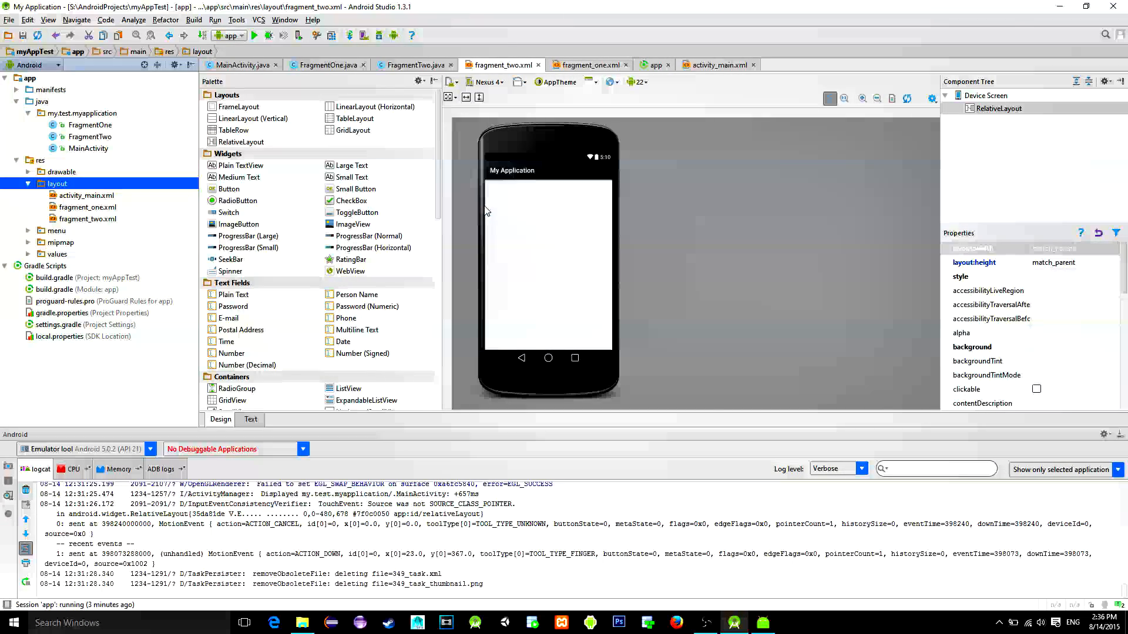
click(972, 346)
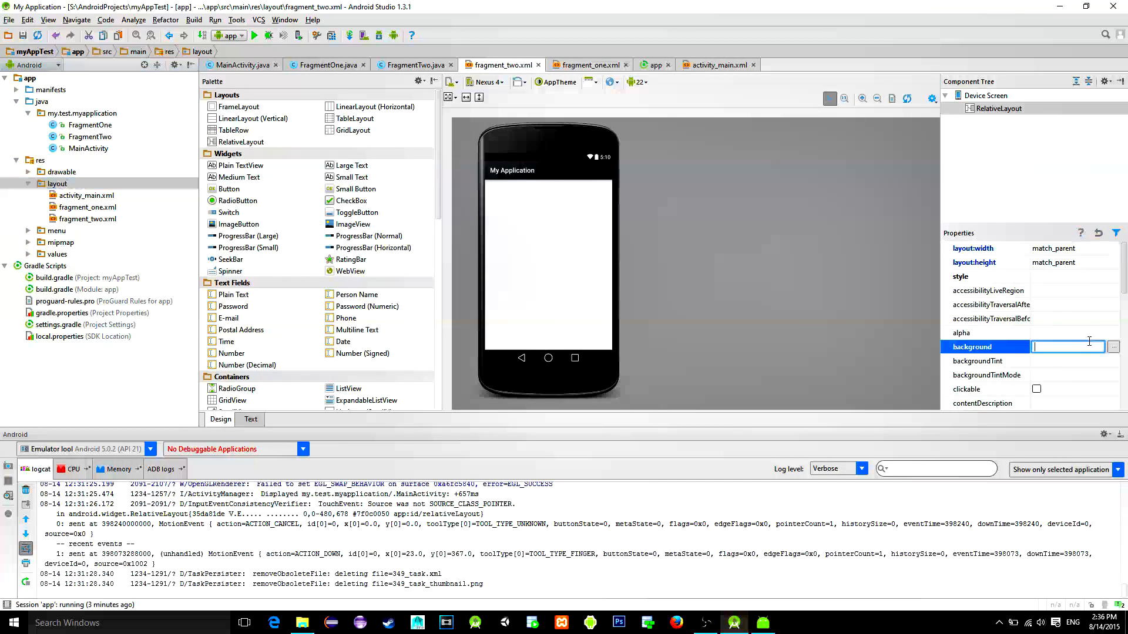
text(#82bbdd)
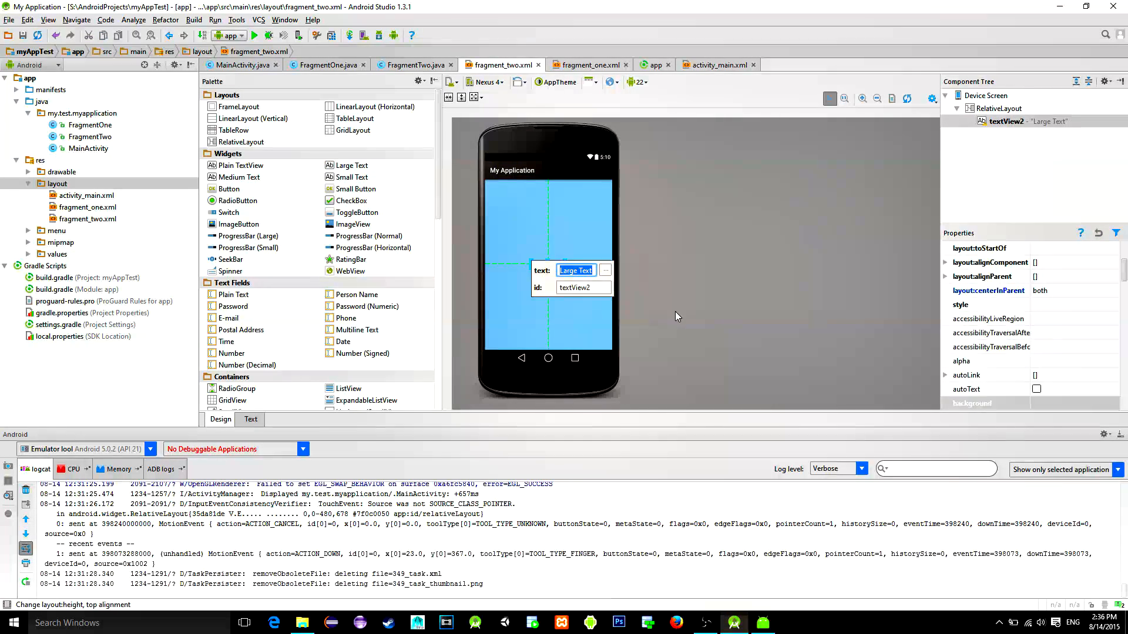
text(FRAGMENT_2)
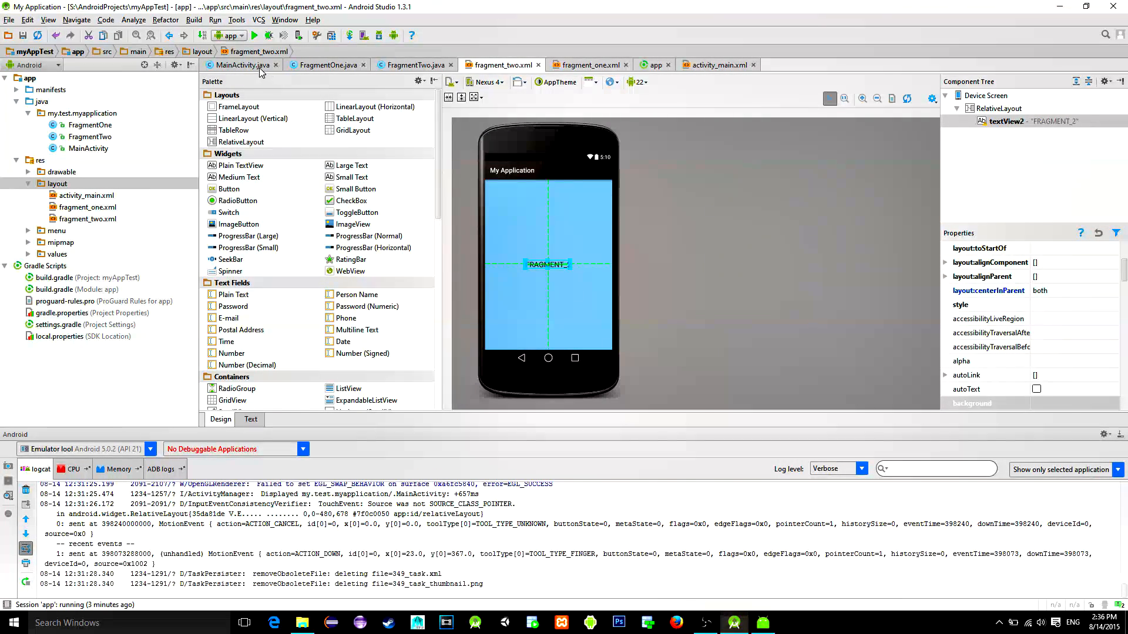
click(412, 65)
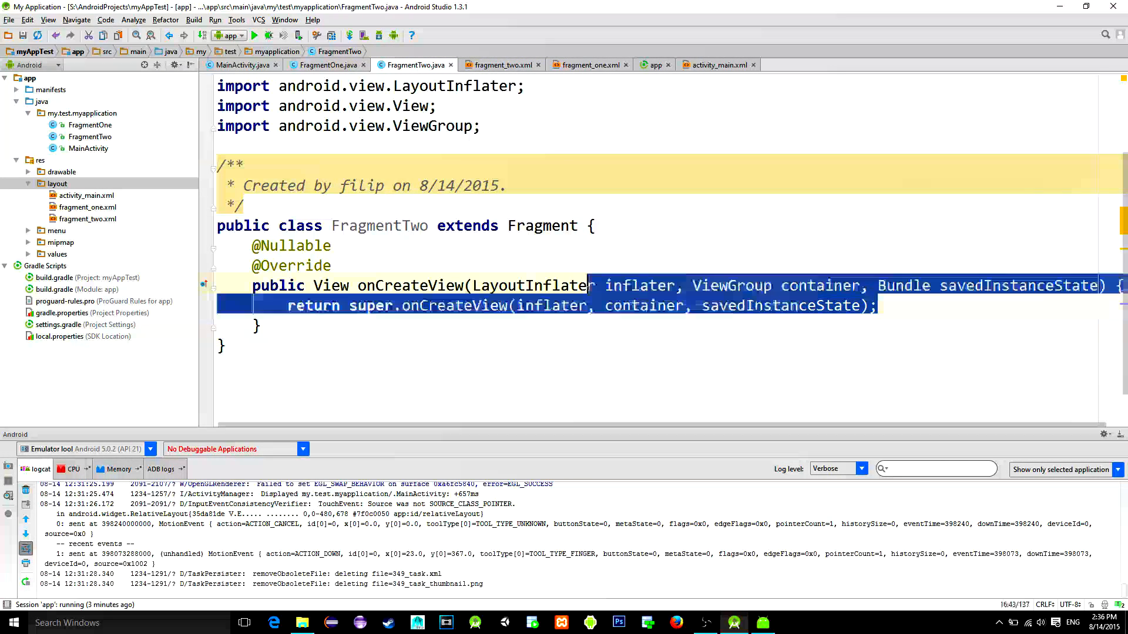
Make FragmentTwo's onCreateView return inflater.inflate(R.layout.fragment_two, container, false)
text(I)
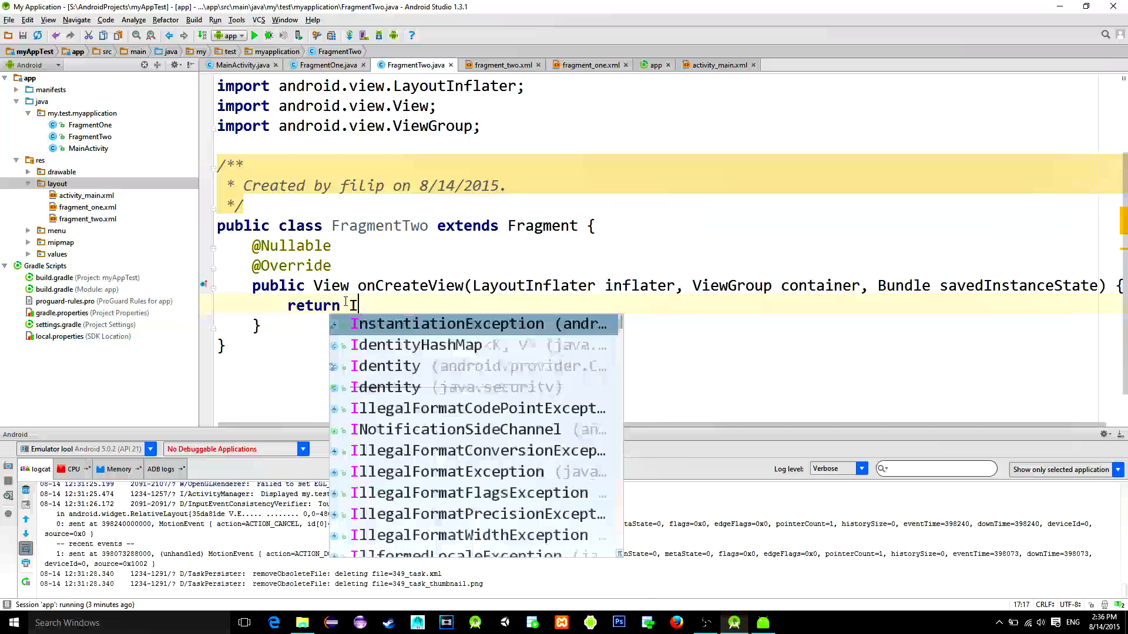
text(nflater.inflate()
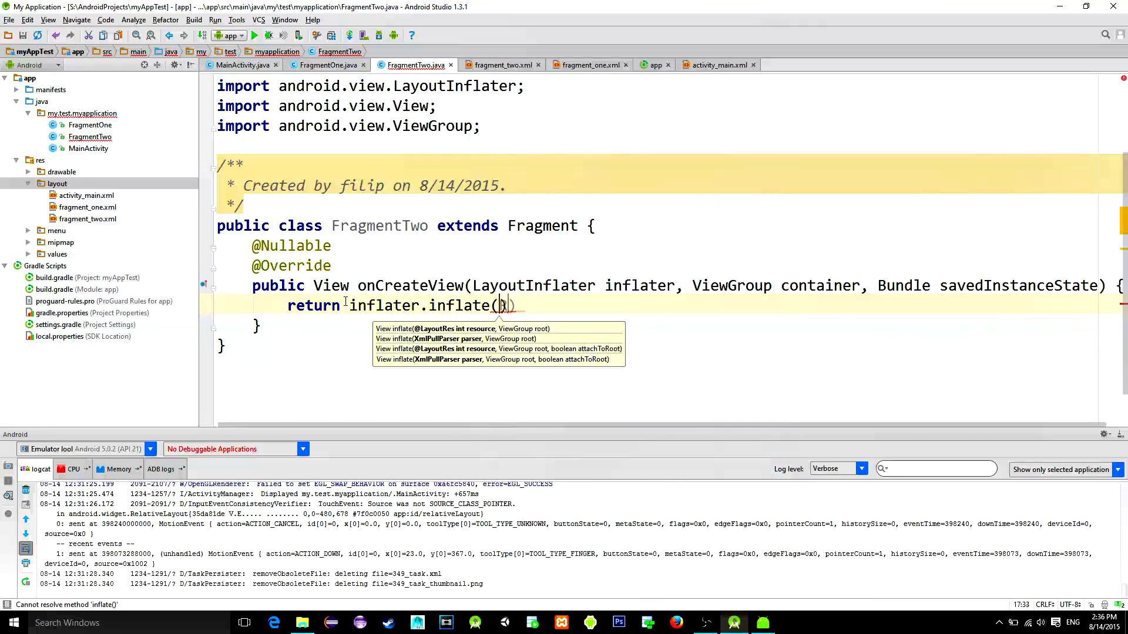
text(R.layout.fragment_two,container,false)
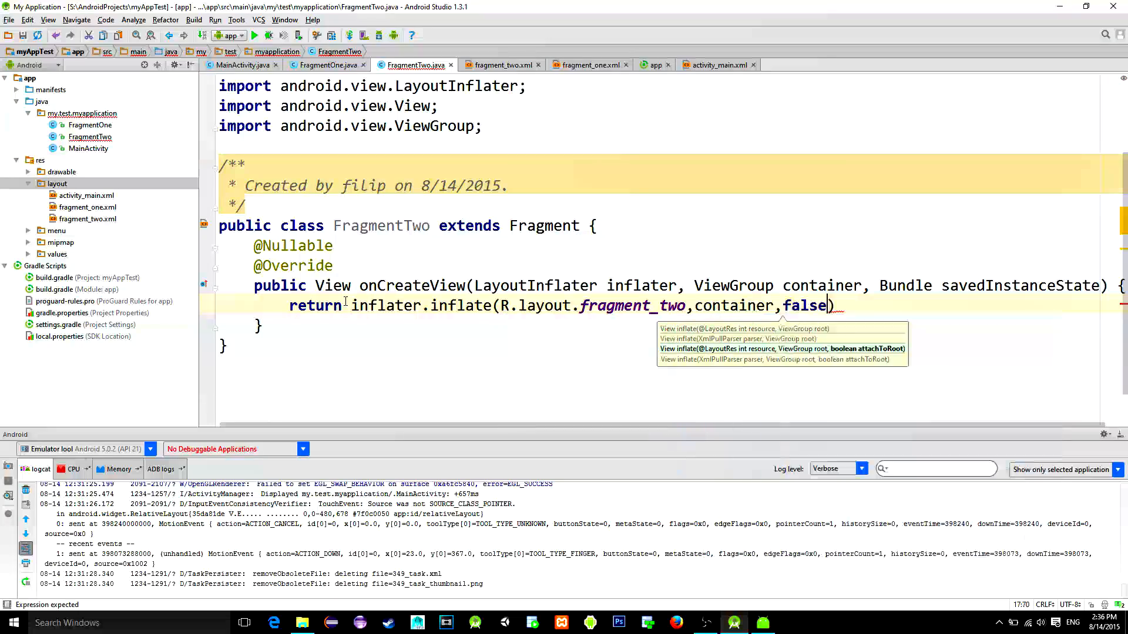
text(;)
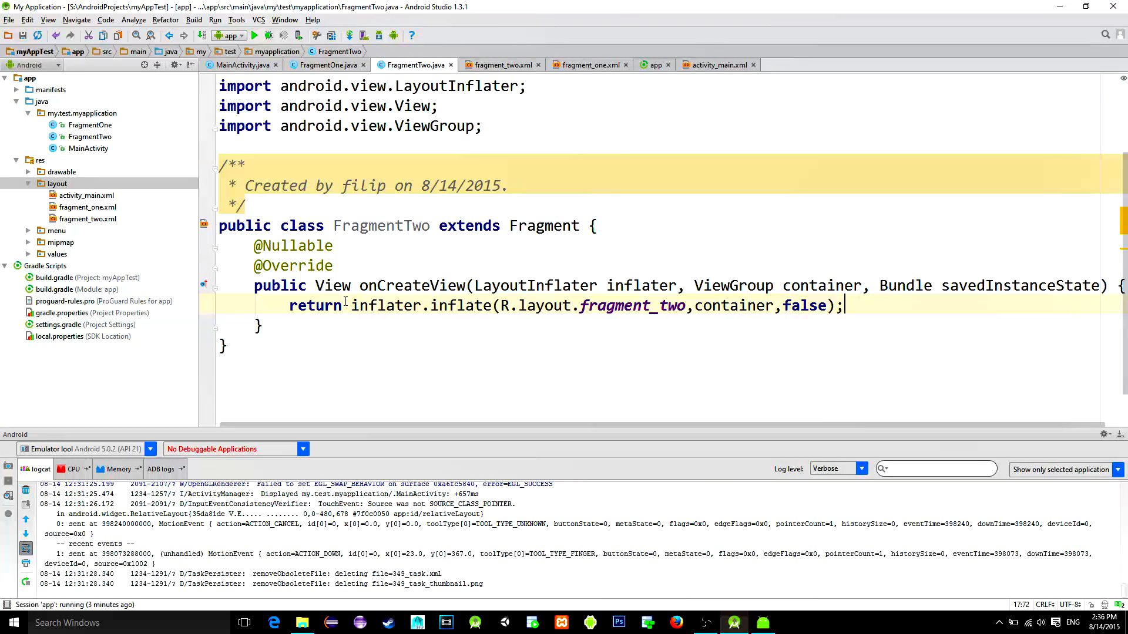
click(242, 65)
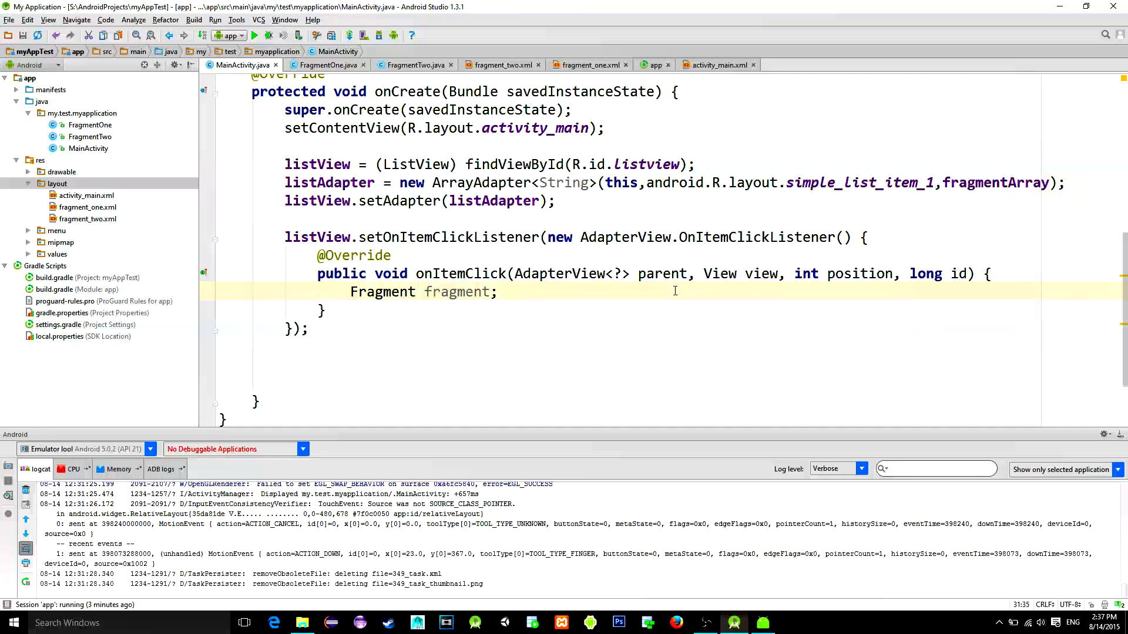
Add a switch on position whose case 0 creates FragmentOne and breaks
key(enter)
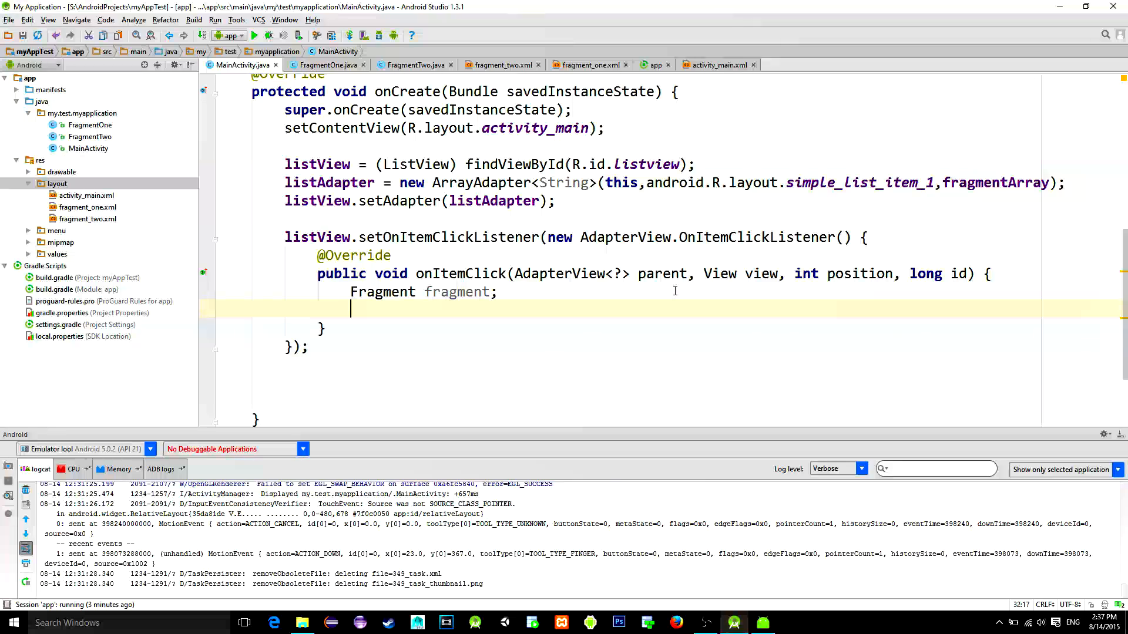
text(switch (position){)
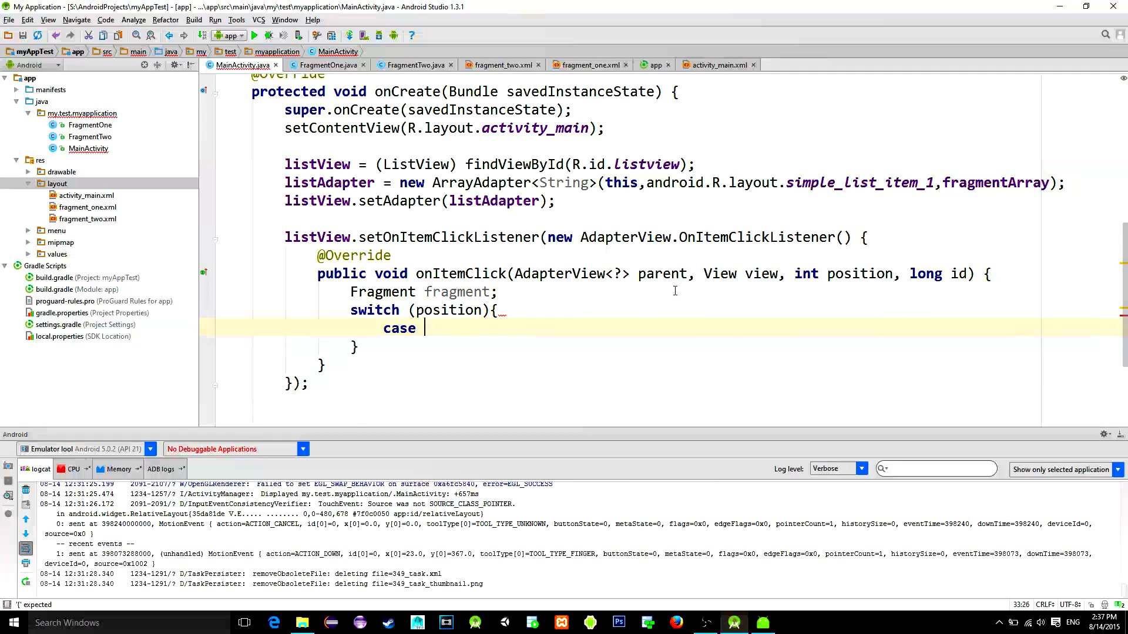
text(0:)
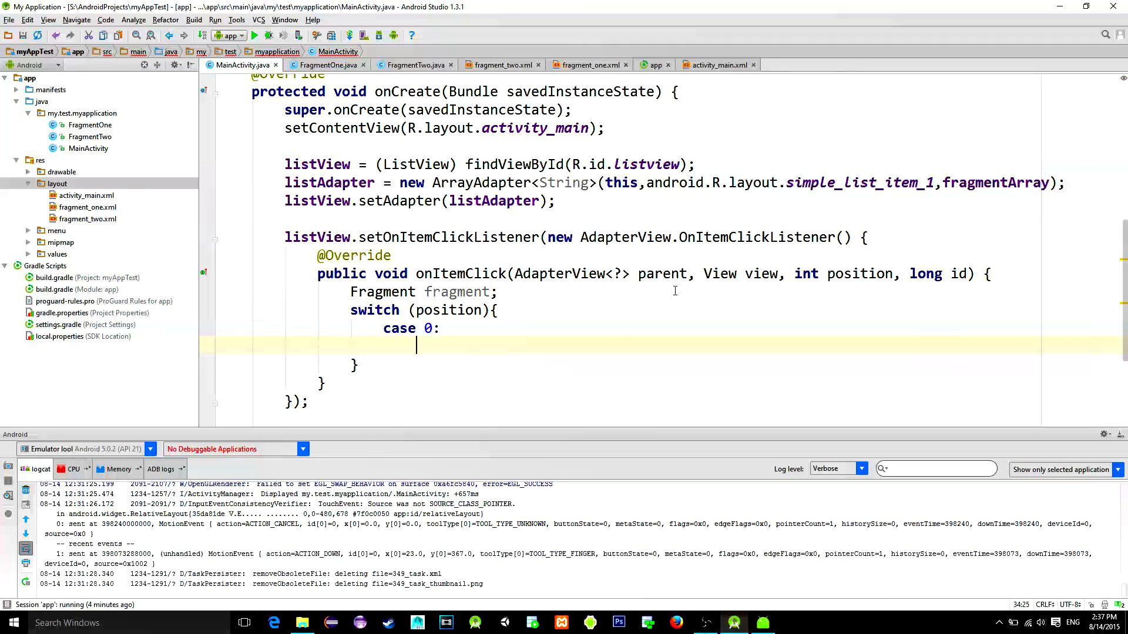
text(fragment =)
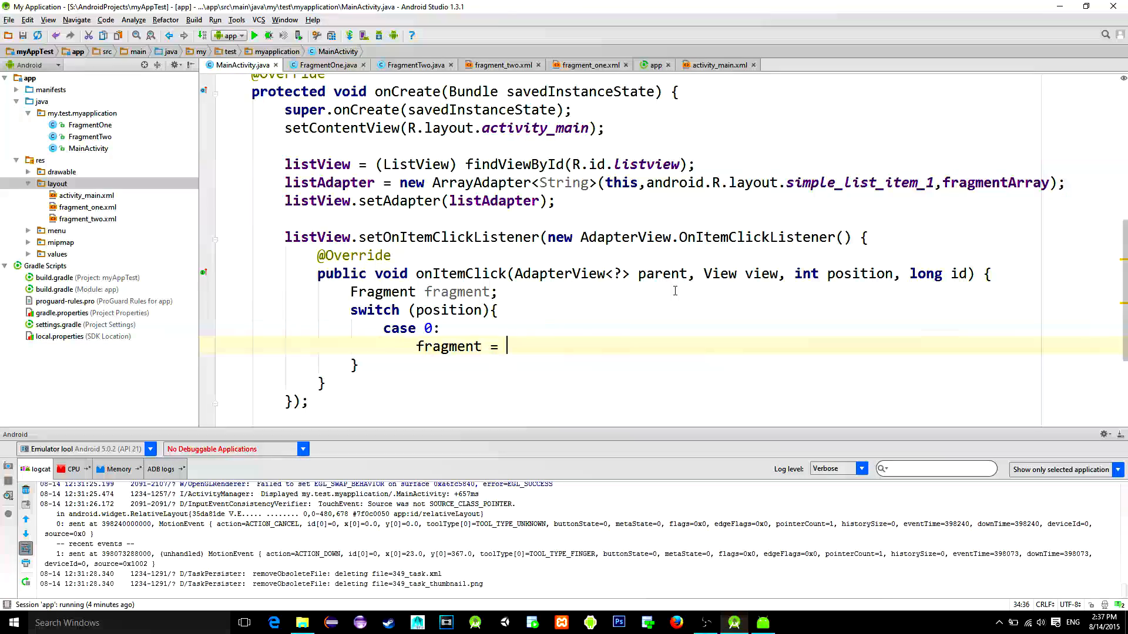
text(new Fr)
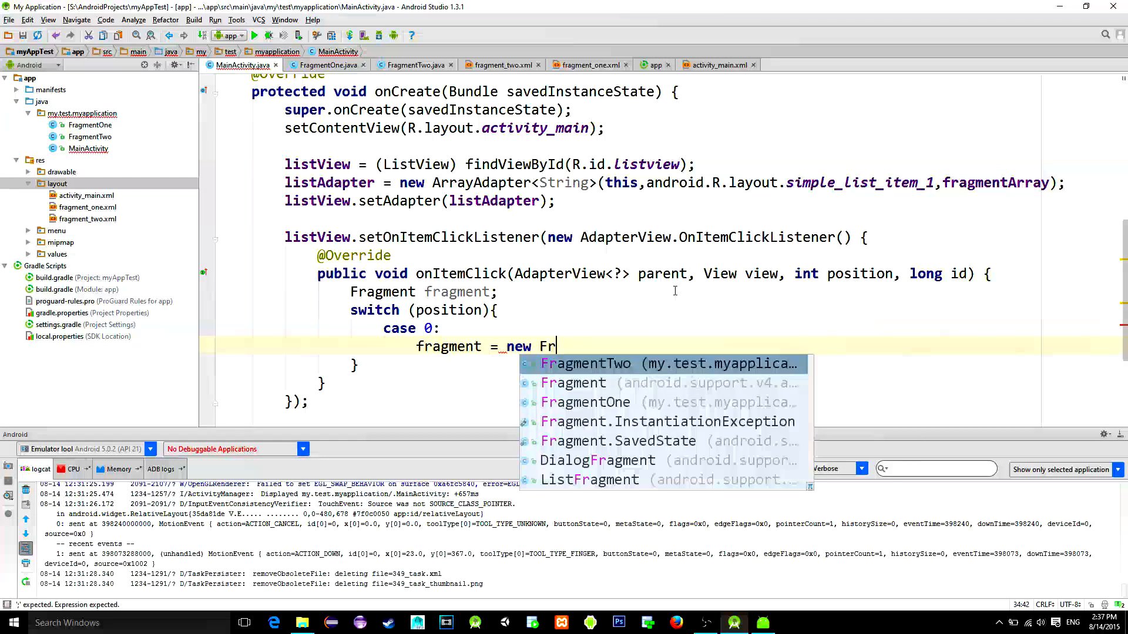
text(agmentOne();)
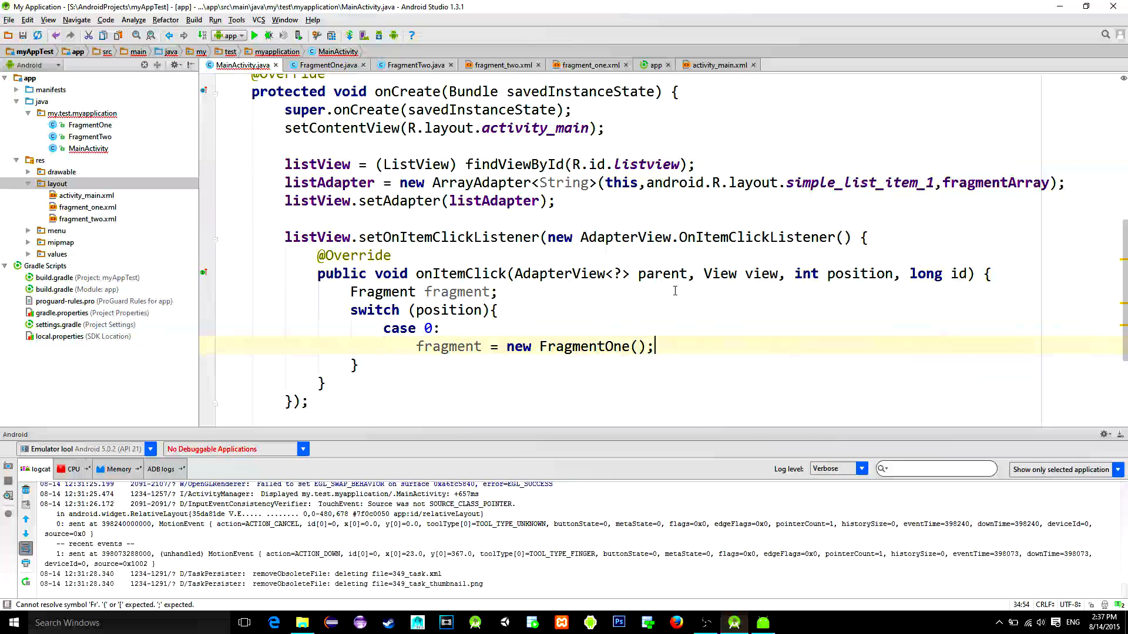
text(break;)
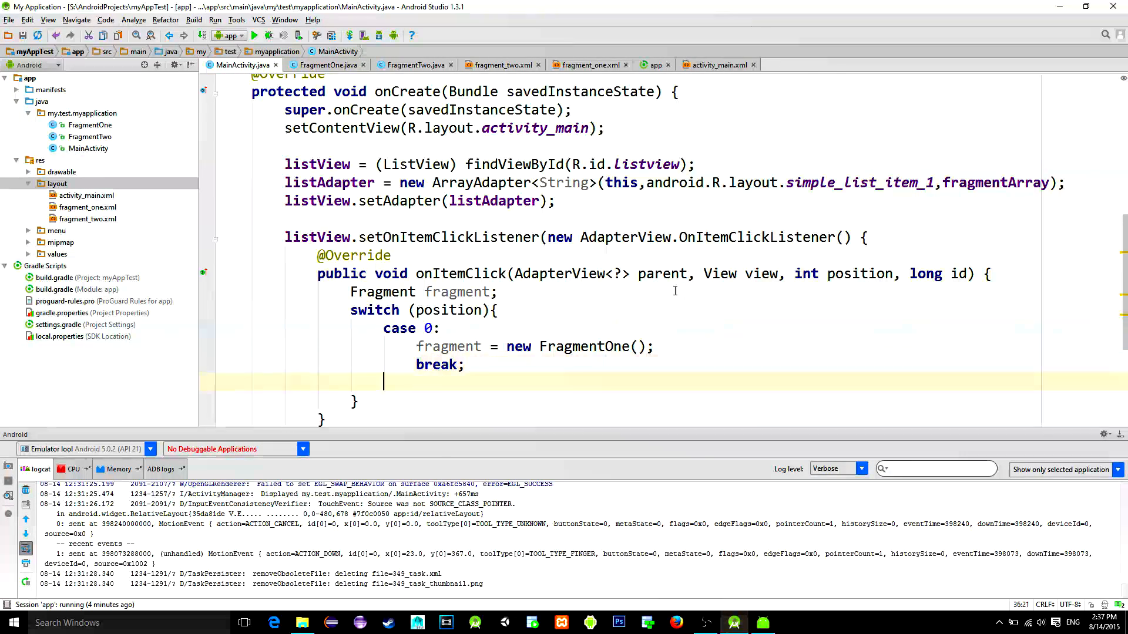
Add case 1 assigning fragment = new FragmentTwo() followed by break
text(case 1:)
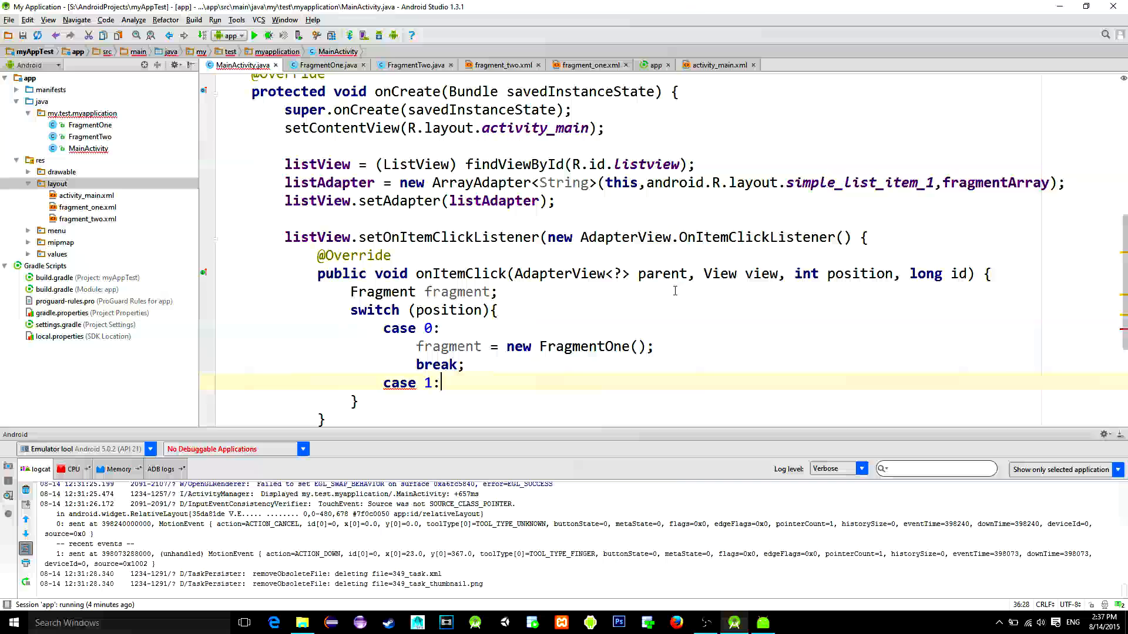
text(fragment)
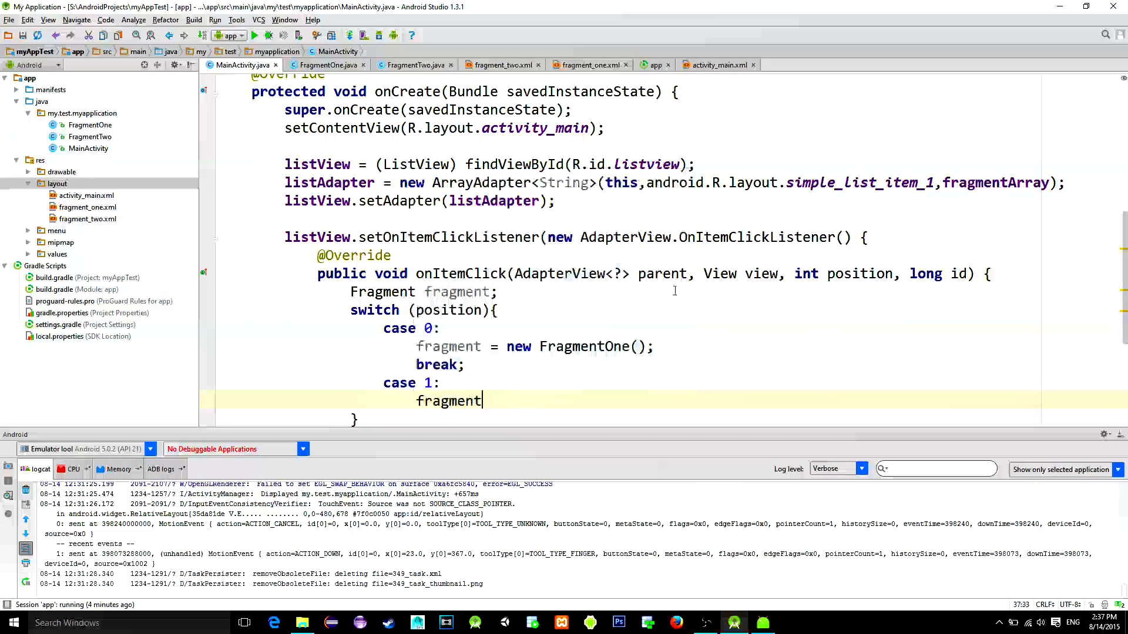
text(= new FragmentTwo();)
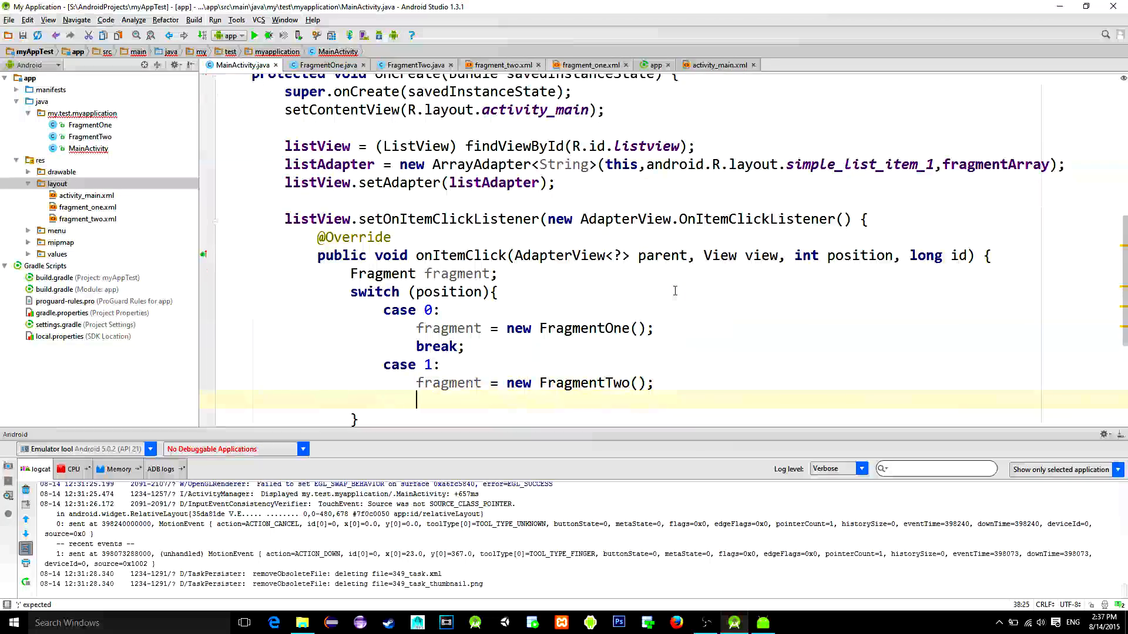
text(break;)
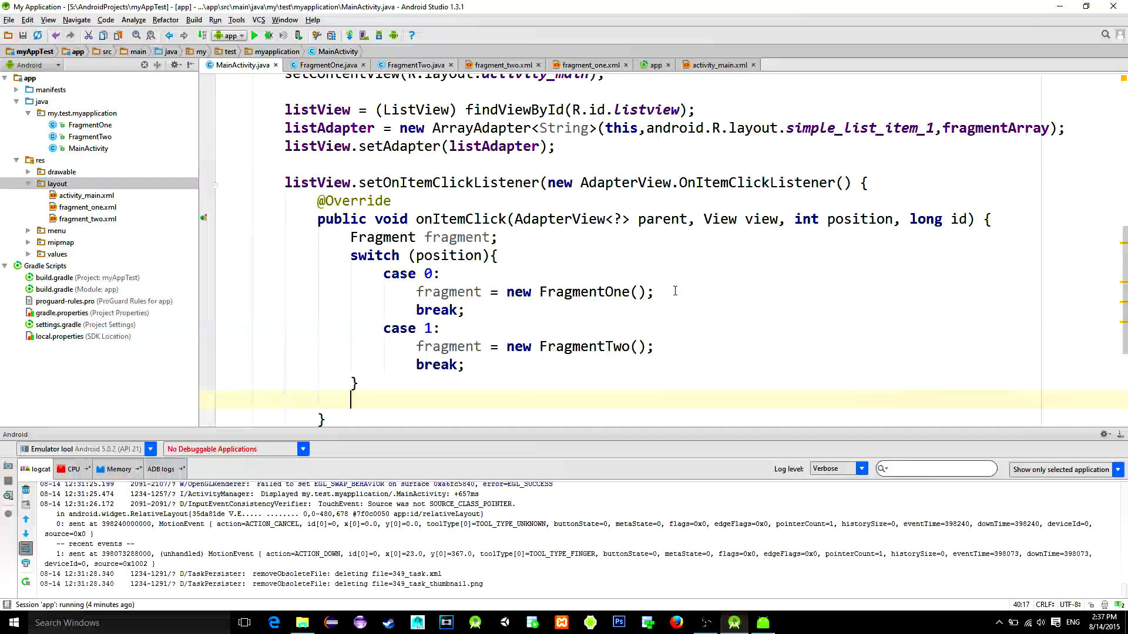
text(FragmentManager fragmentManager =)
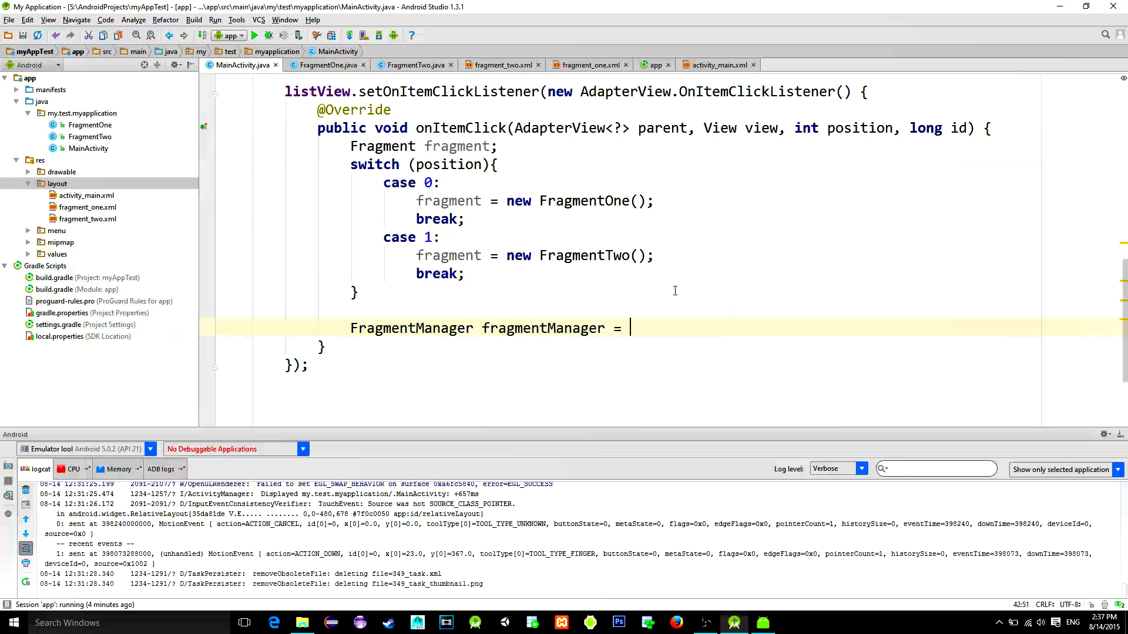
Declare fragmentManager from getSupportFragmentManager() and start beginTransaction().replace()
text(getSupportFragmentManager();)
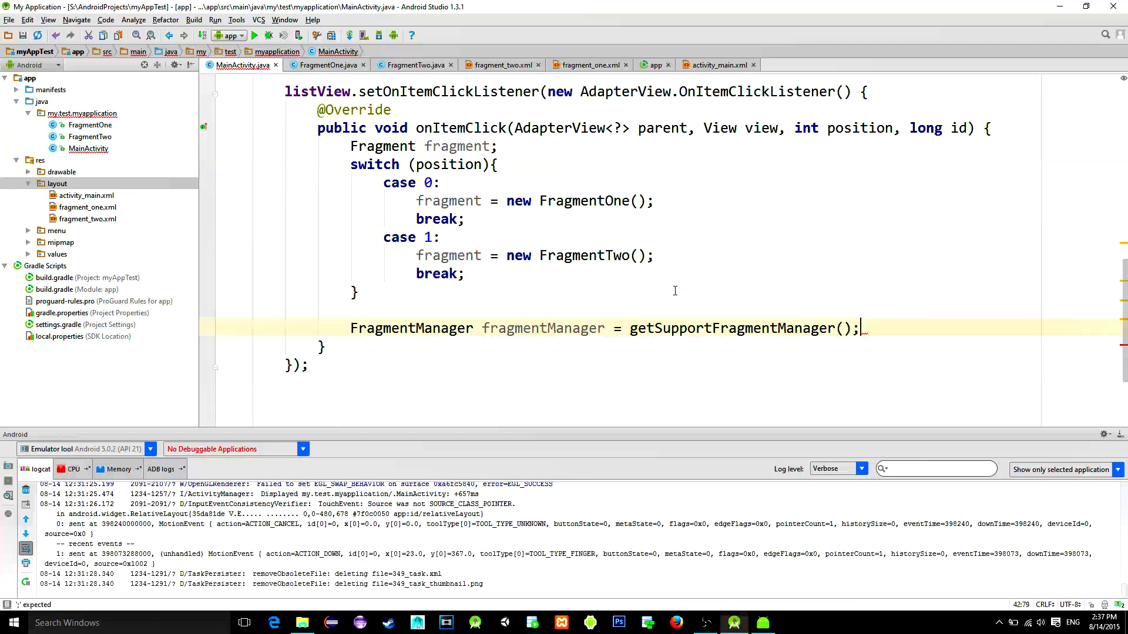
text(fragmentManager)
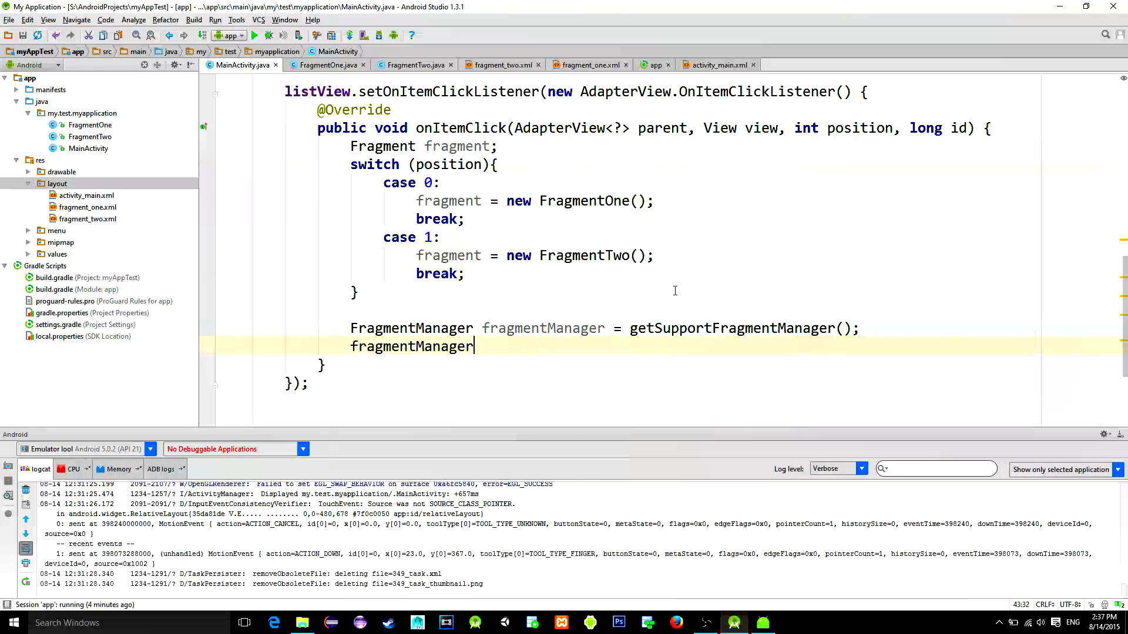
text(.beginTransaction().replace()
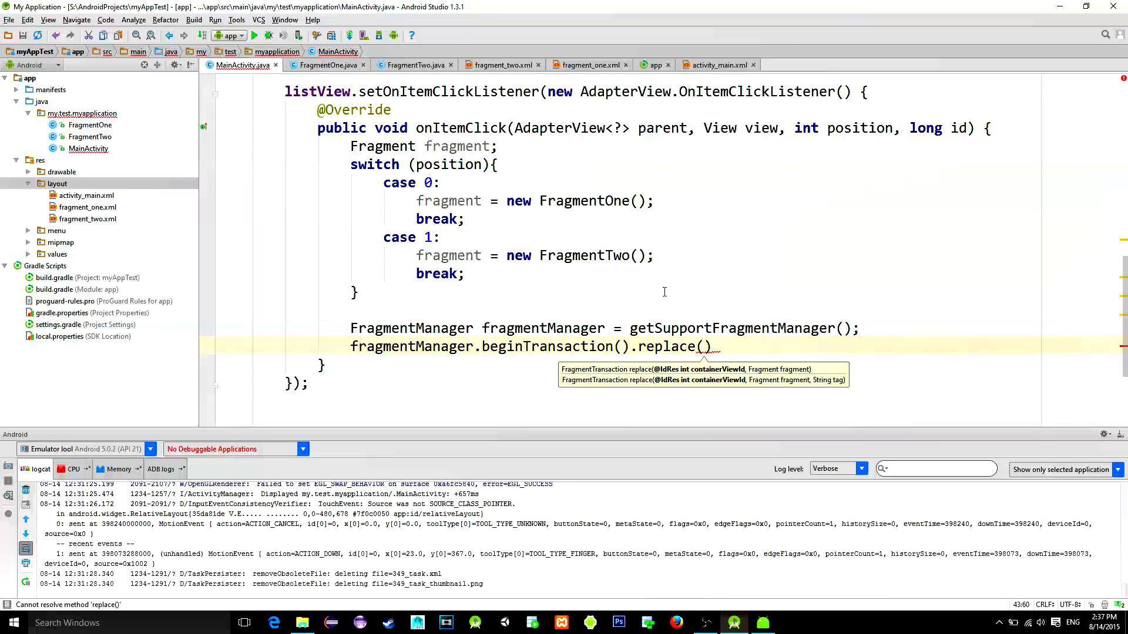
mouse_move(629, 59)
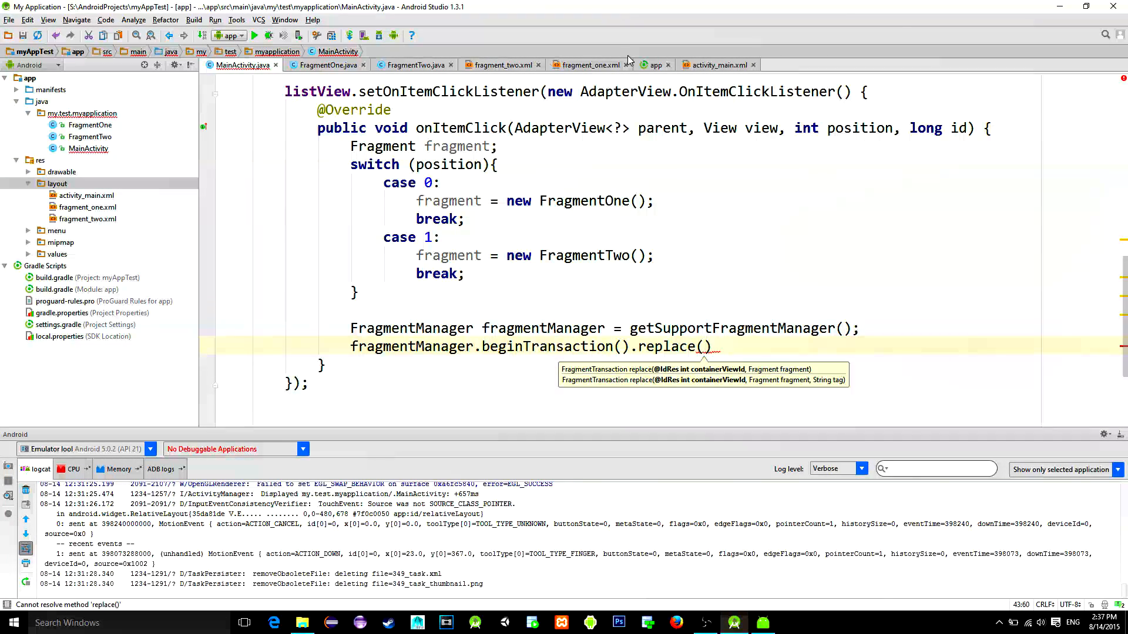
click(718, 65)
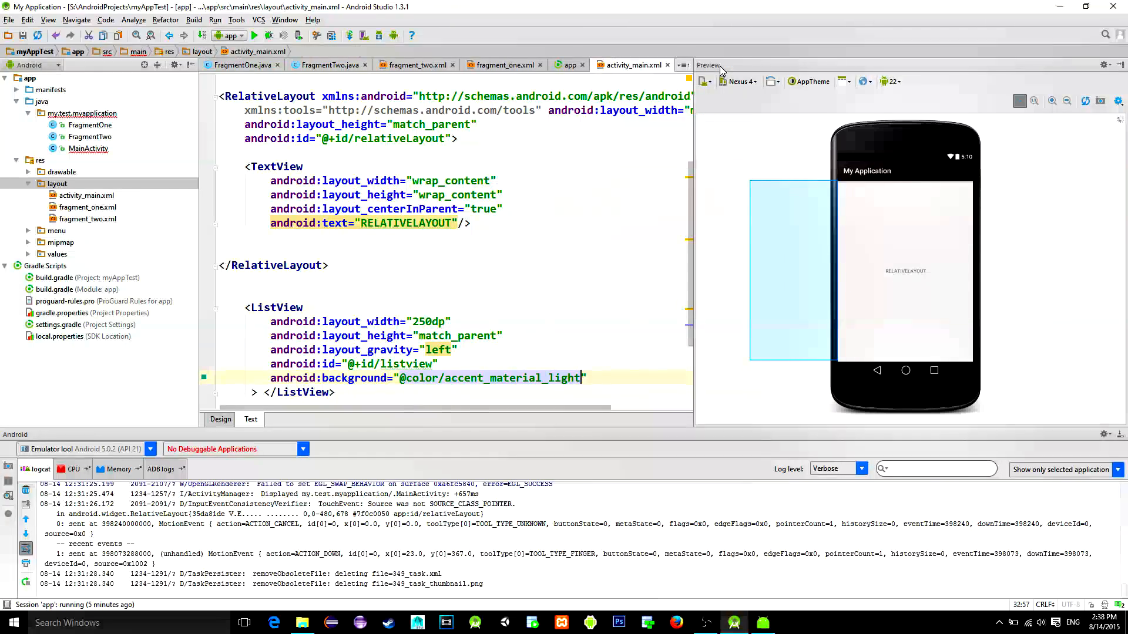
Find the RelativeLayout's id, relativeLayout, in activity_main.xml to use as the replace container
scroll(down, 3)
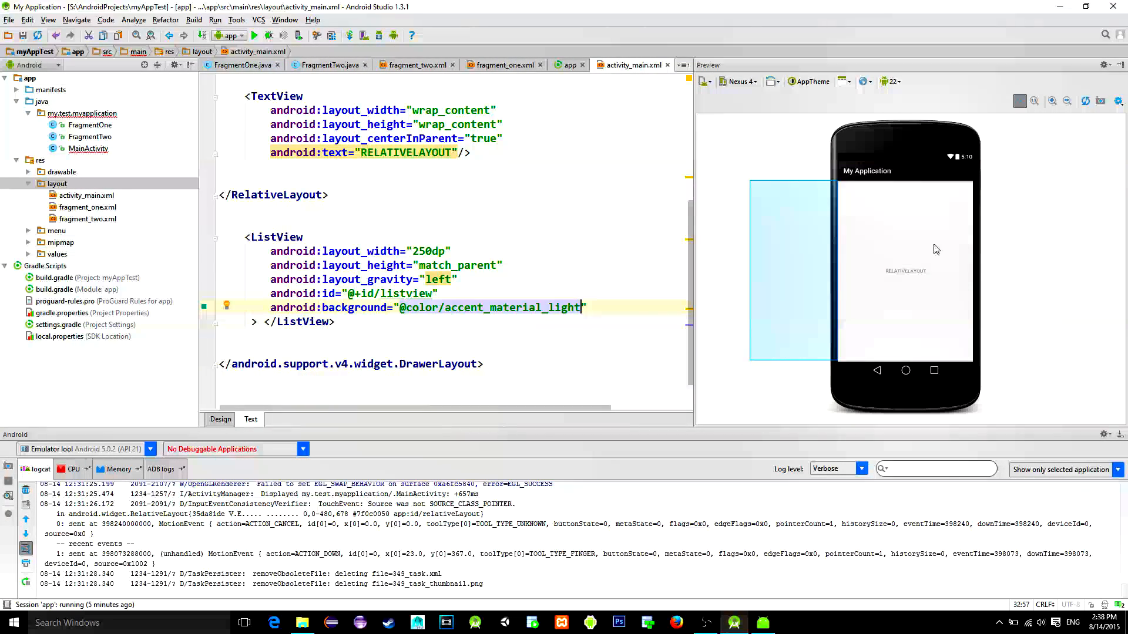
click(311, 195)
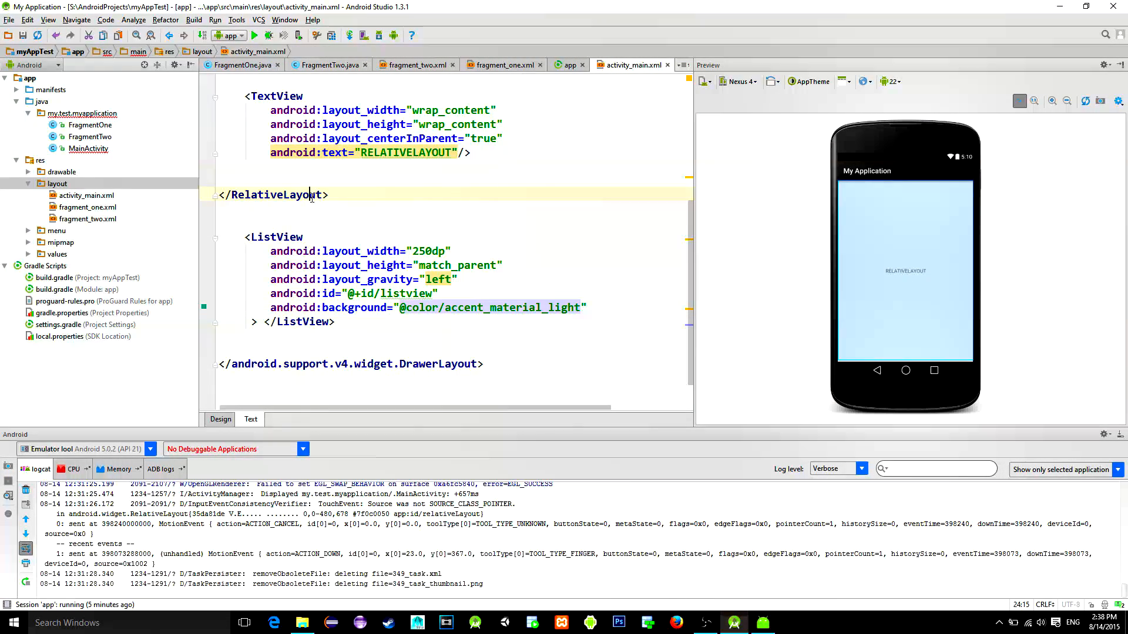
scroll(up, 3)
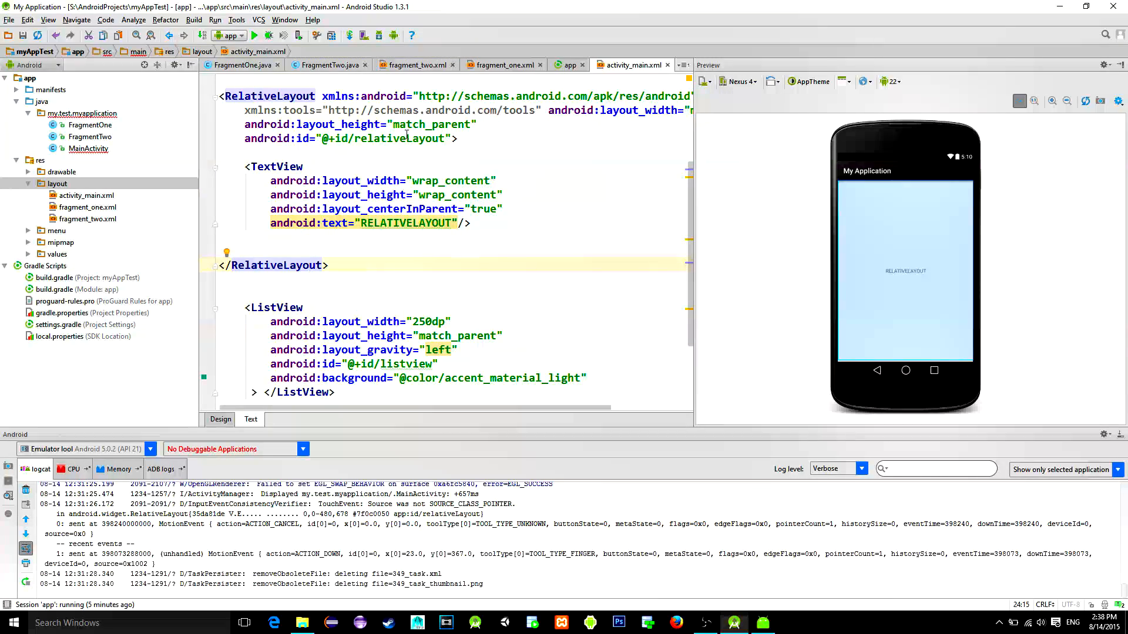
double_click(400, 138)
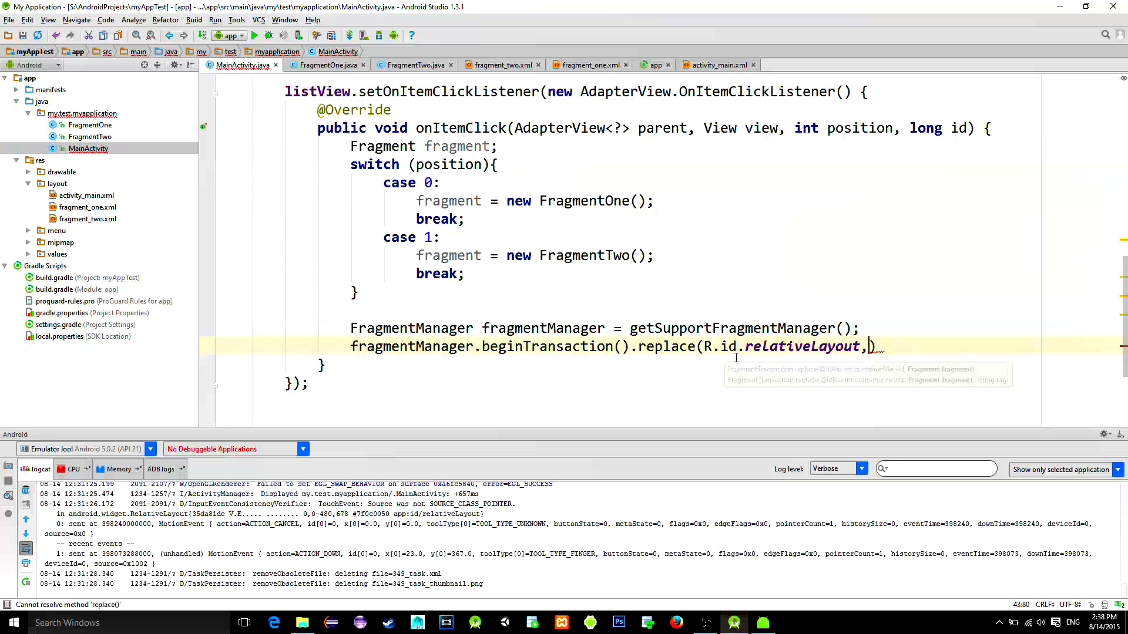
Pass fragment to replace() with commit(), add a default FragmentOne case, and run the app
text(fragment)
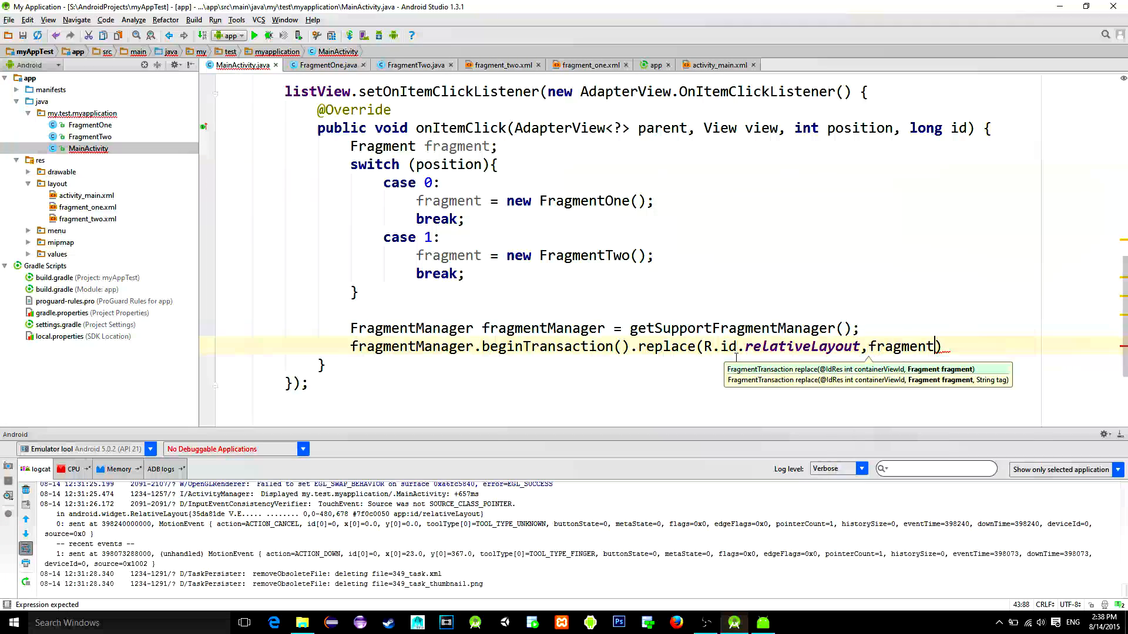
click(717, 345)
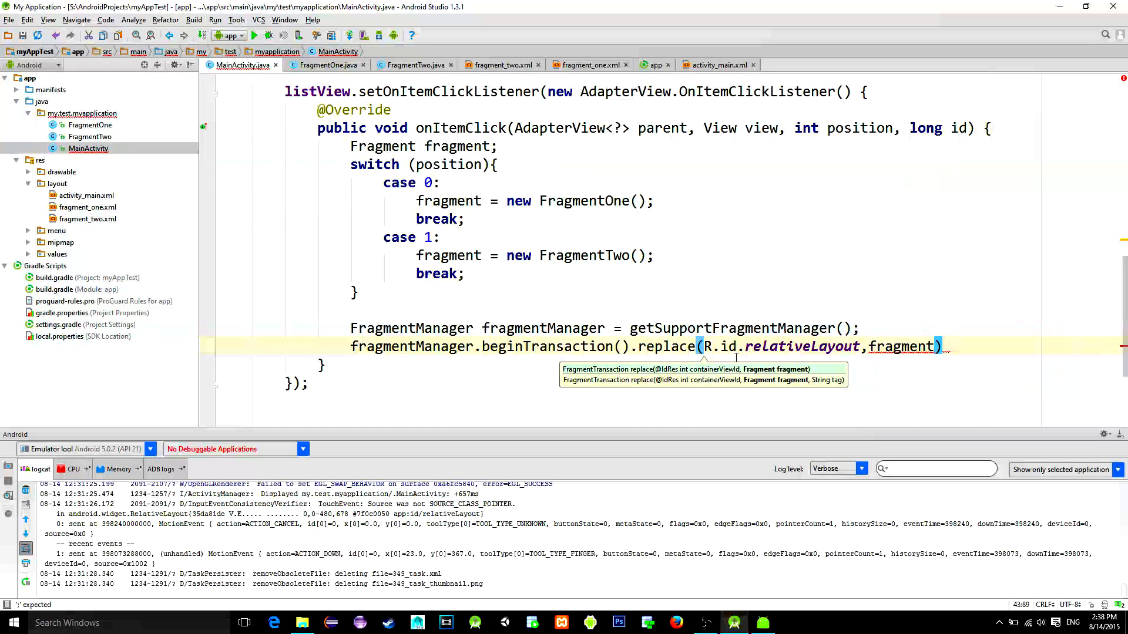
text(.commit();)
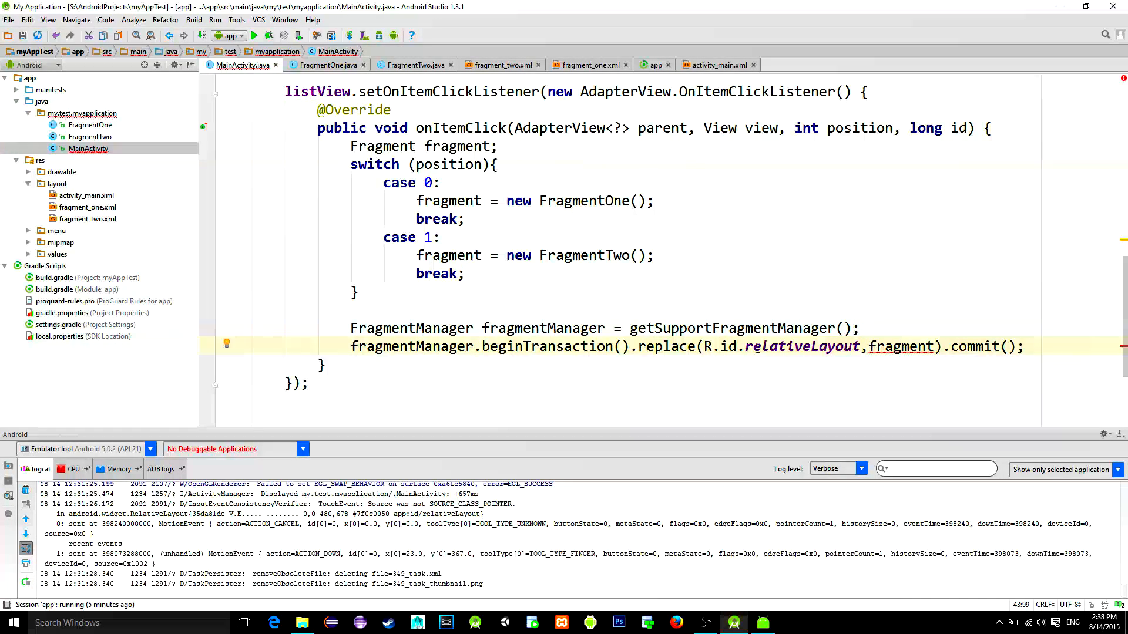
mouse_move(920, 346)
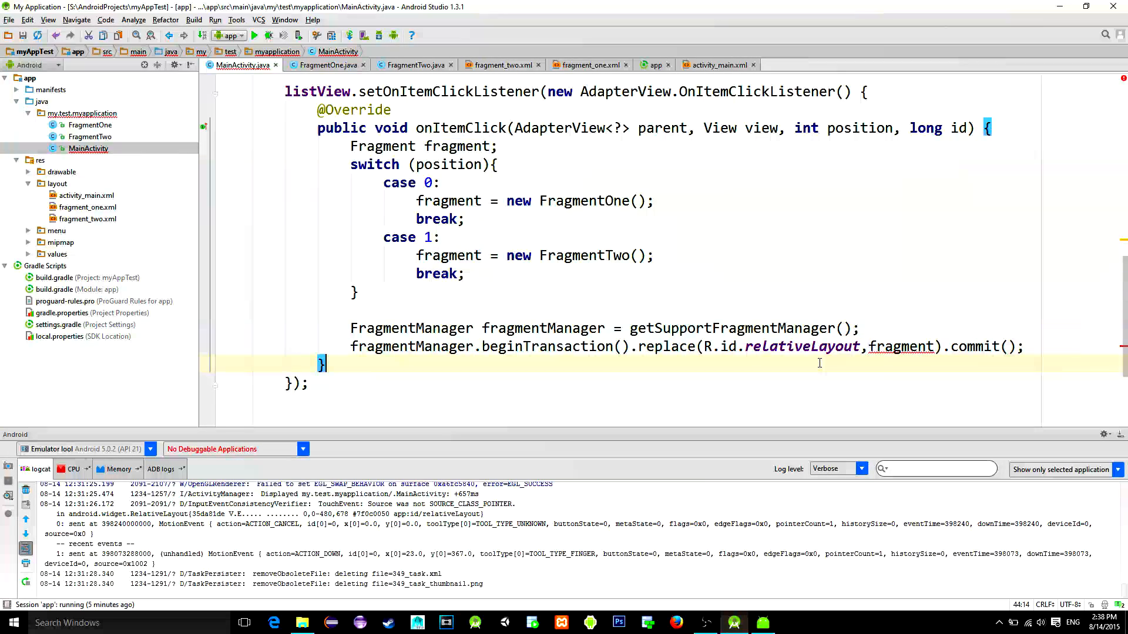
mouse_move(660, 291)
text(default:)
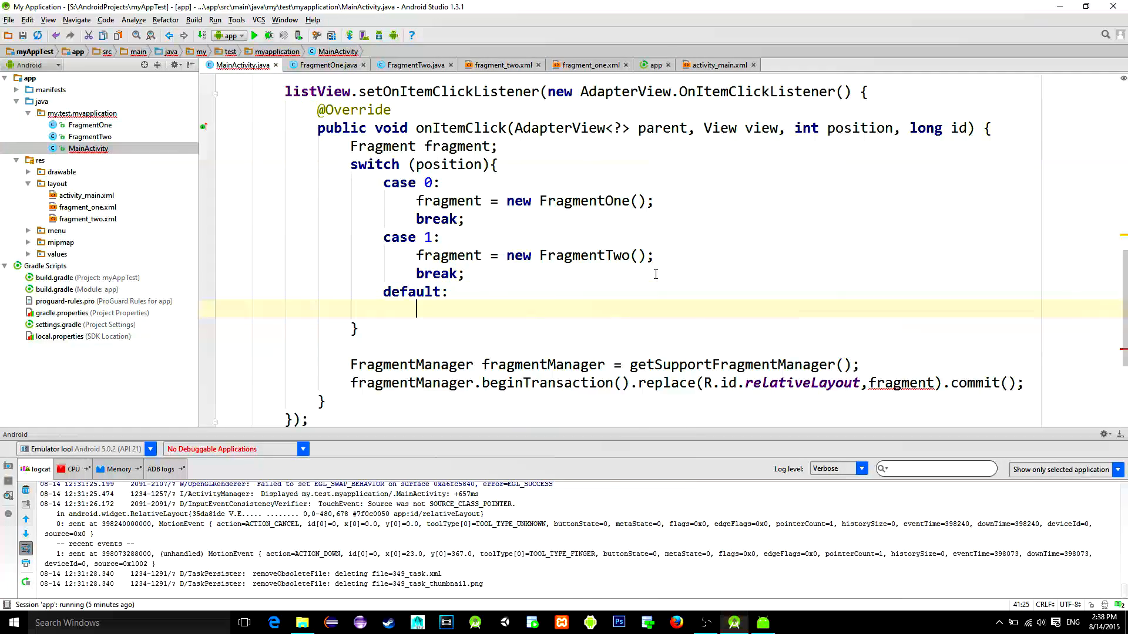
text(fragment = new FragmentOne();)
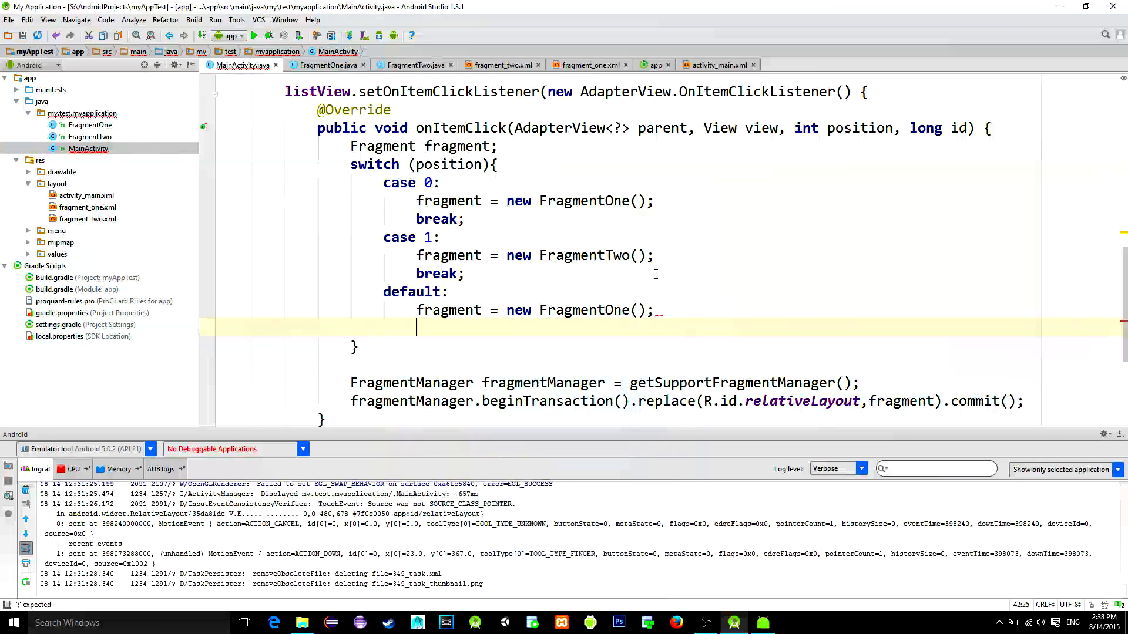
click(253, 35)
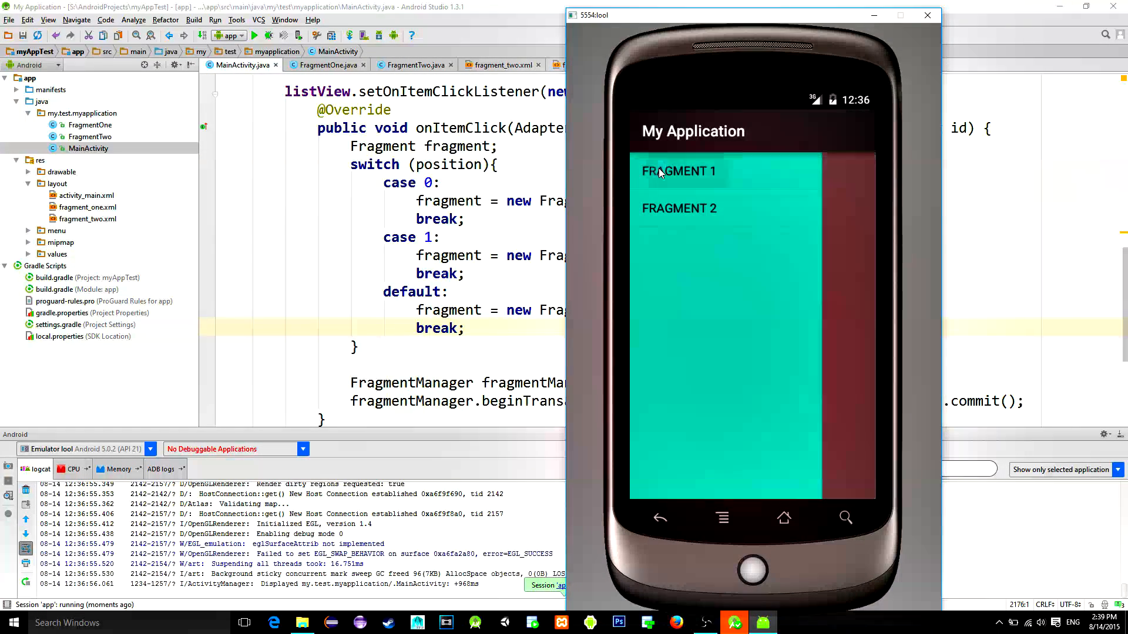
Tap FRAGMENT 1 and then FRAGMENT 2 in the emulator's navigation drawer
click(679, 171)
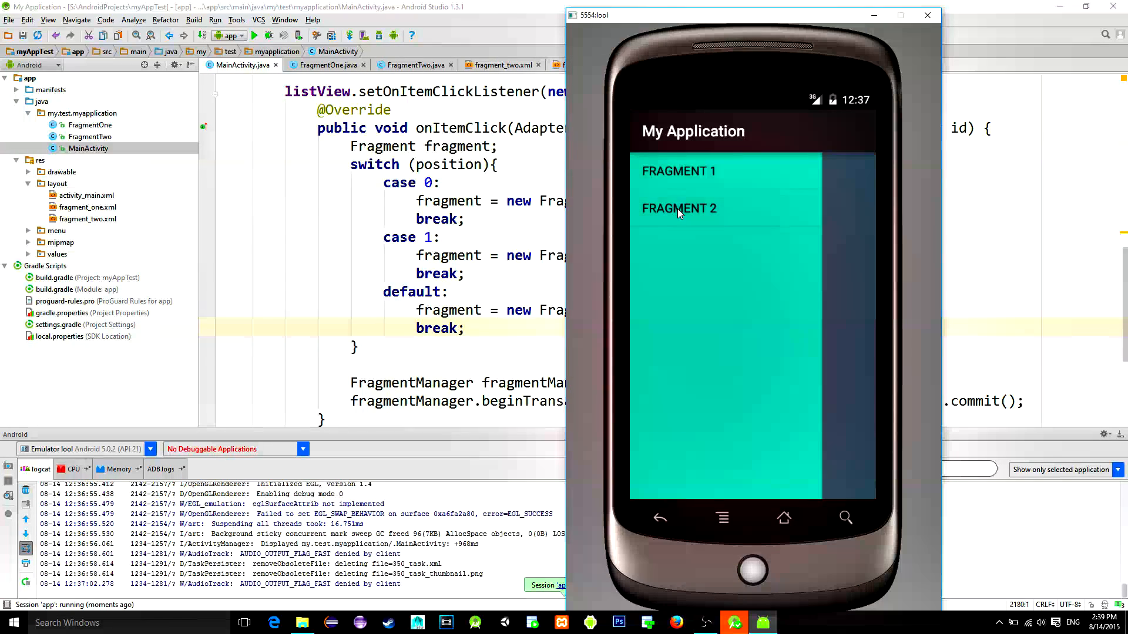
click(678, 208)
text(drawerLayout = (DrawerLayout) fi)
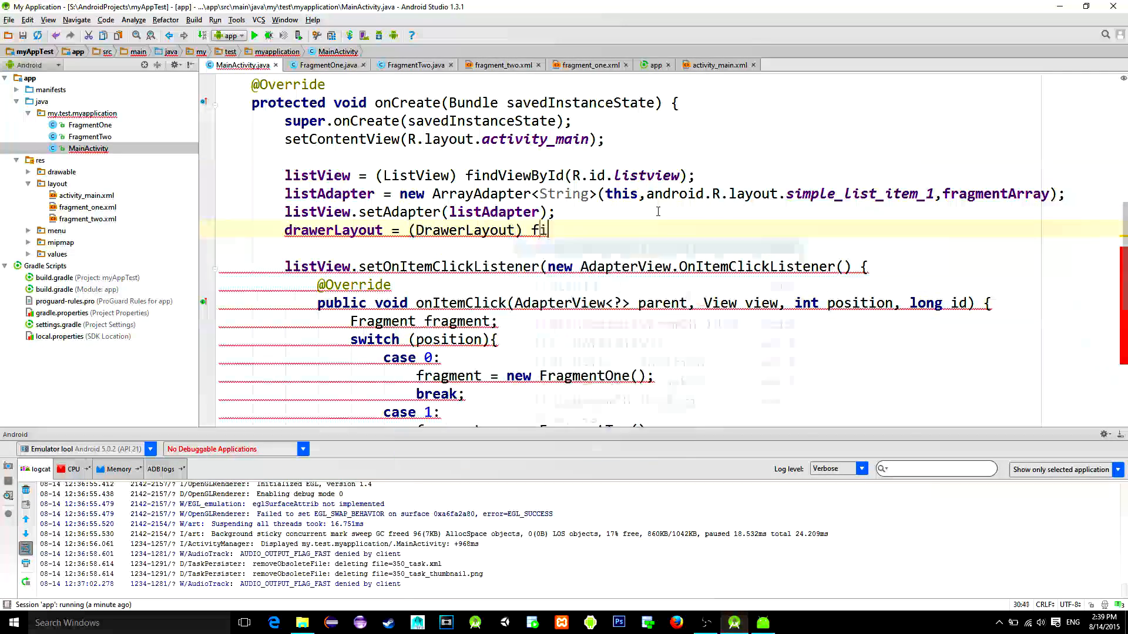
Assign drawerLayout in onCreate and call drawerLayout.closeDrawers() after commit()
scroll(down, 3)
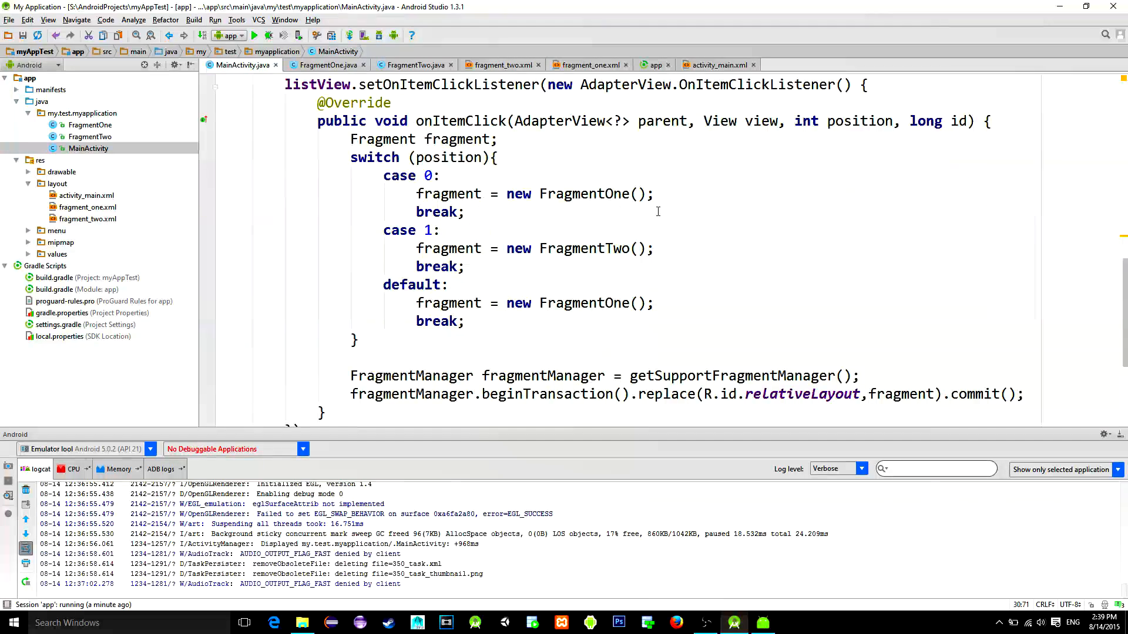
text(drawerLayout.closeDrawers()
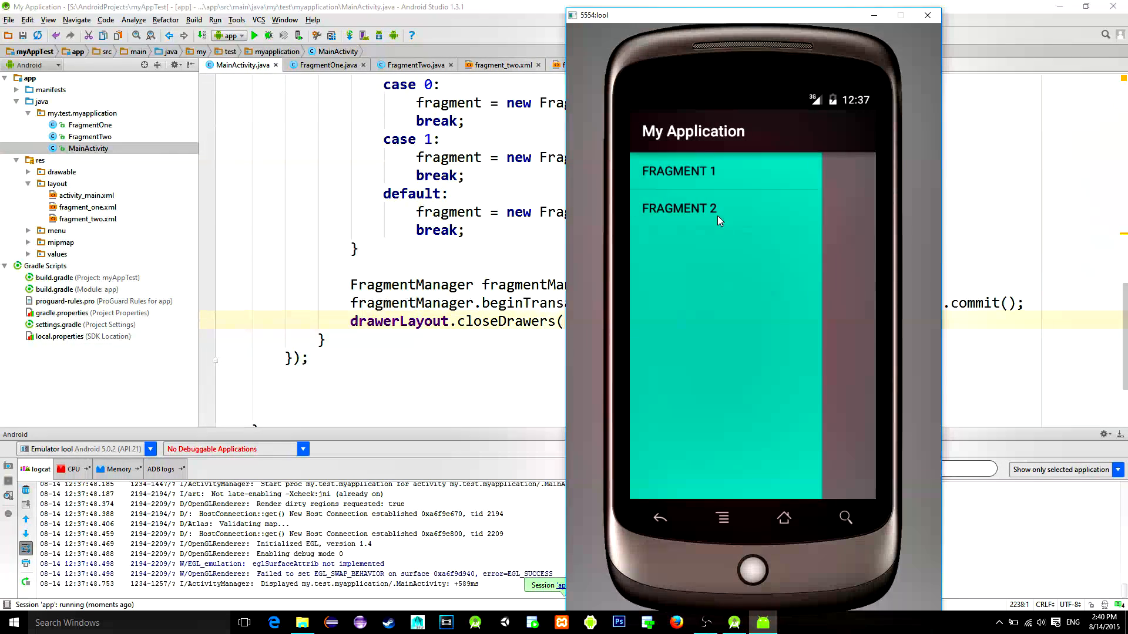
Tap a navigation drawer item in the emulator so the drawer closes, showing the pink FRAGMENT_1 screen
click(677, 170)
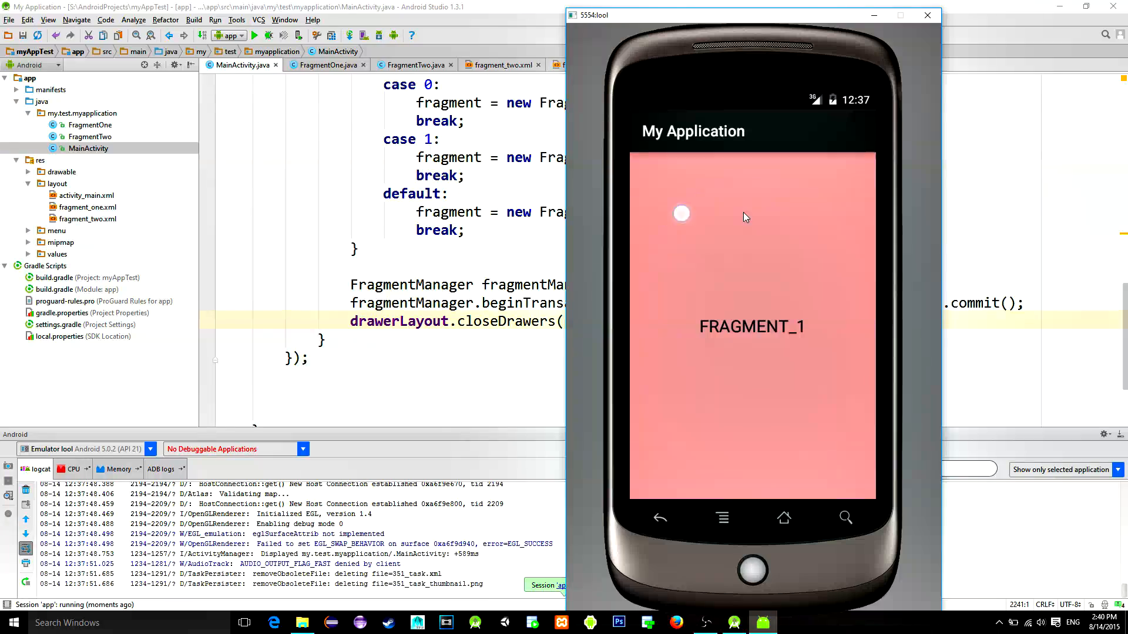